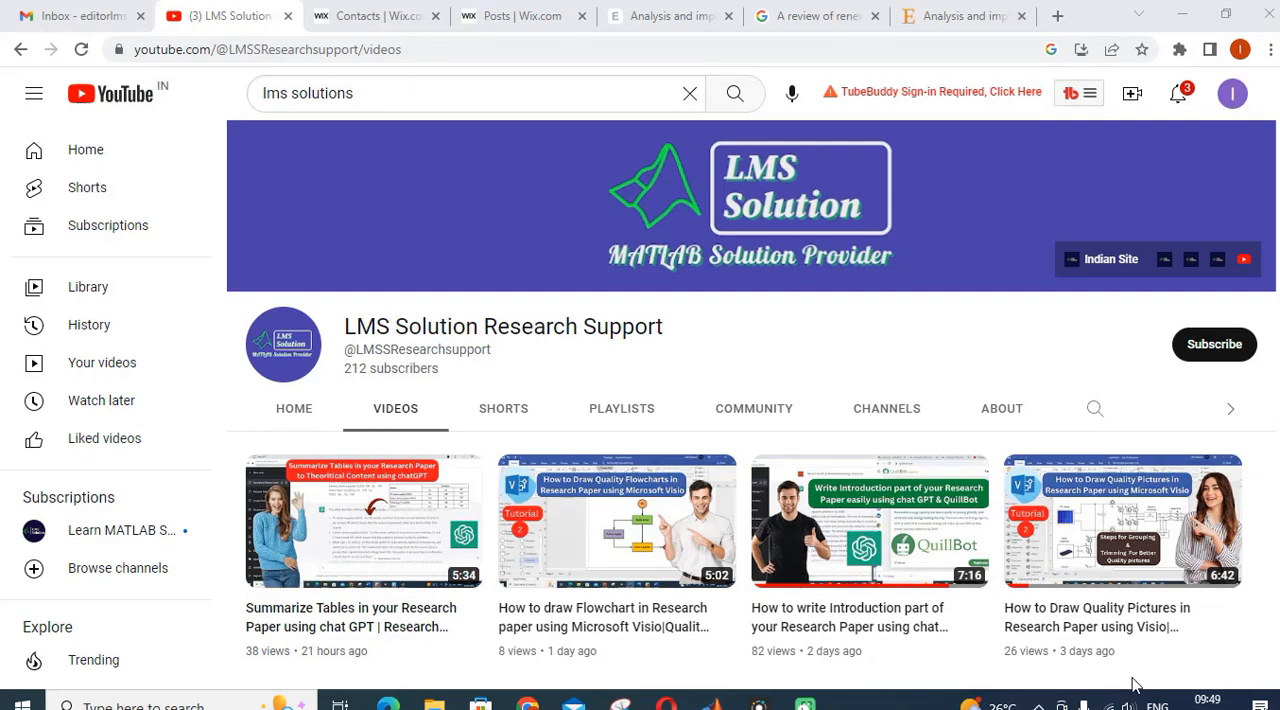
mouse_move(1118, 692)
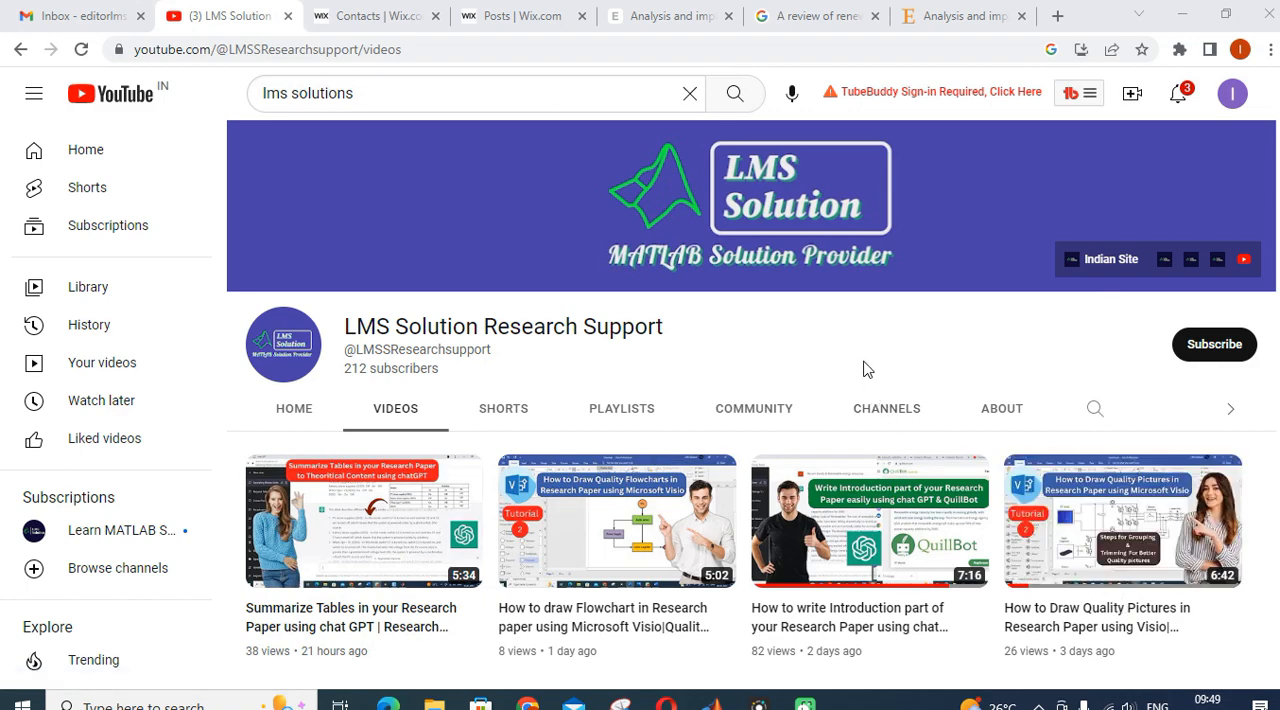
mouse_move(864, 364)
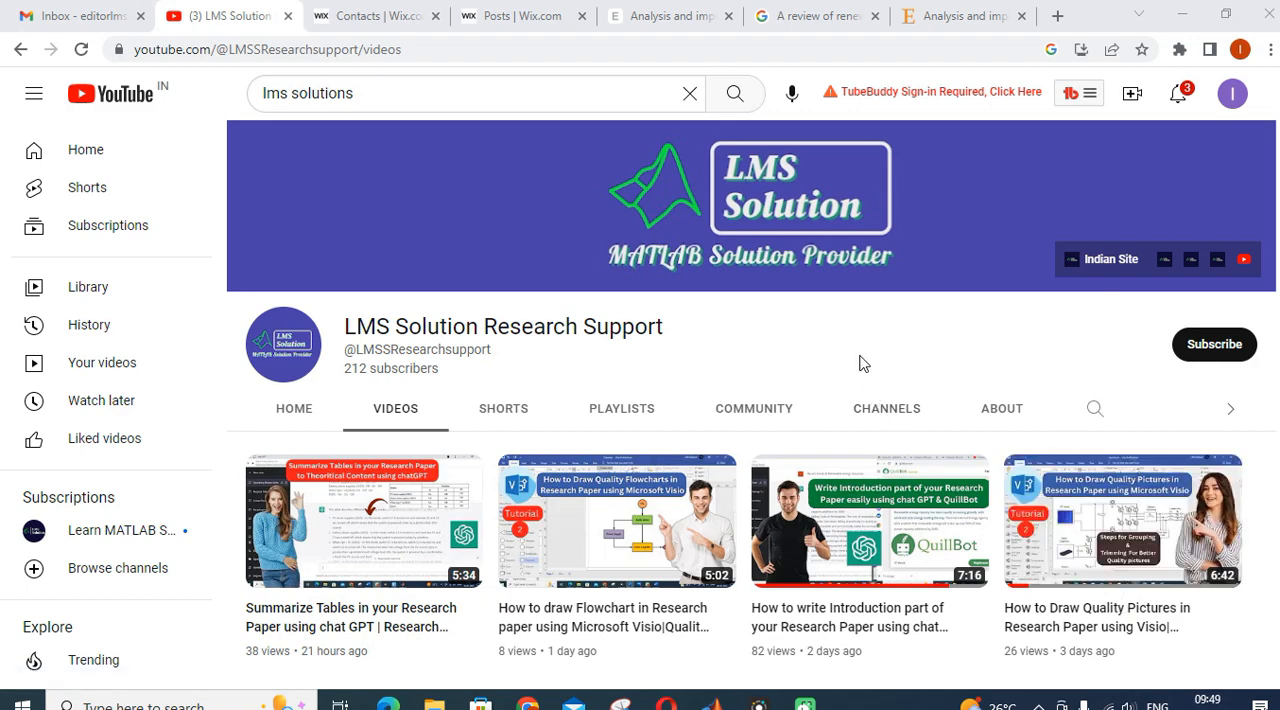
mouse_move(850, 358)
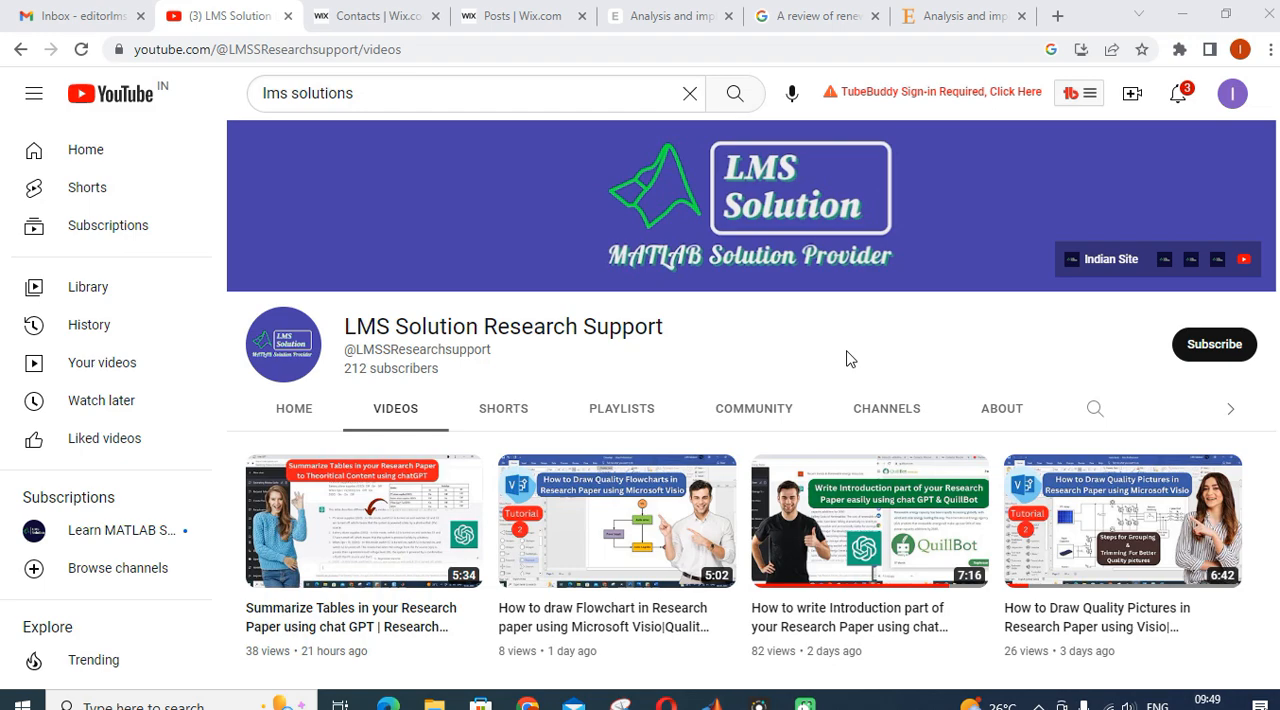
mouse_move(812, 344)
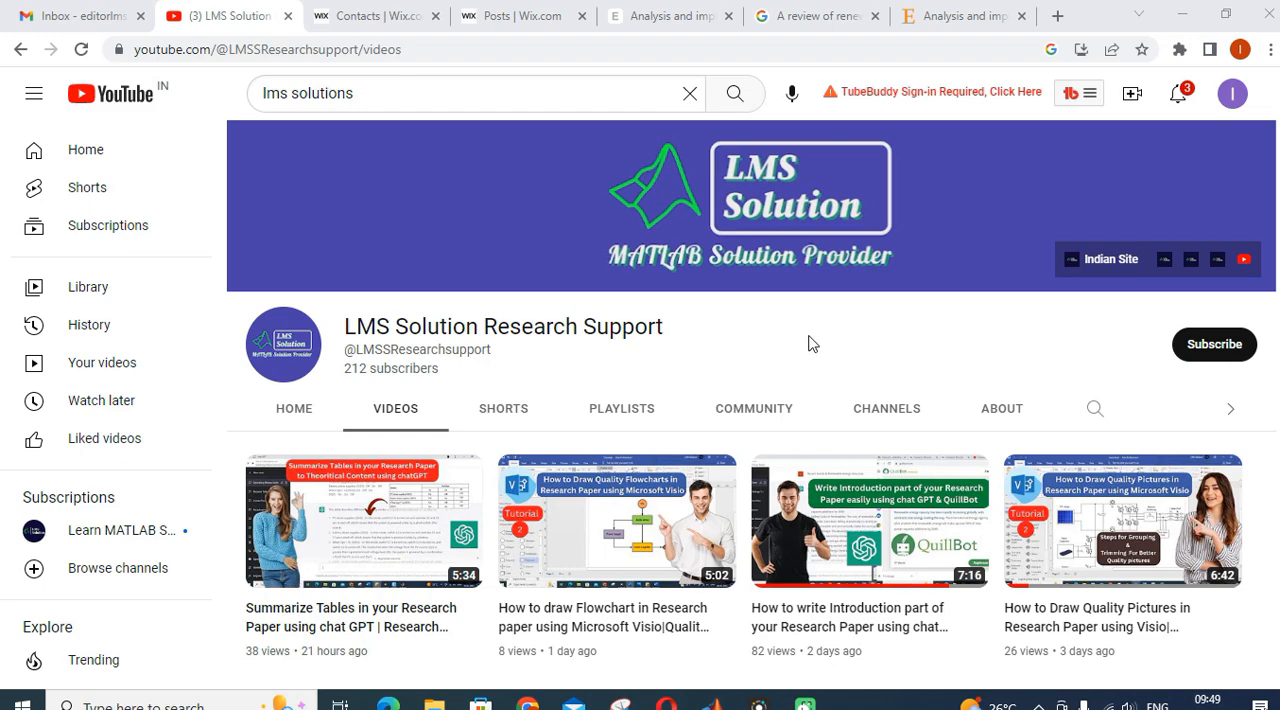
mouse_move(828, 344)
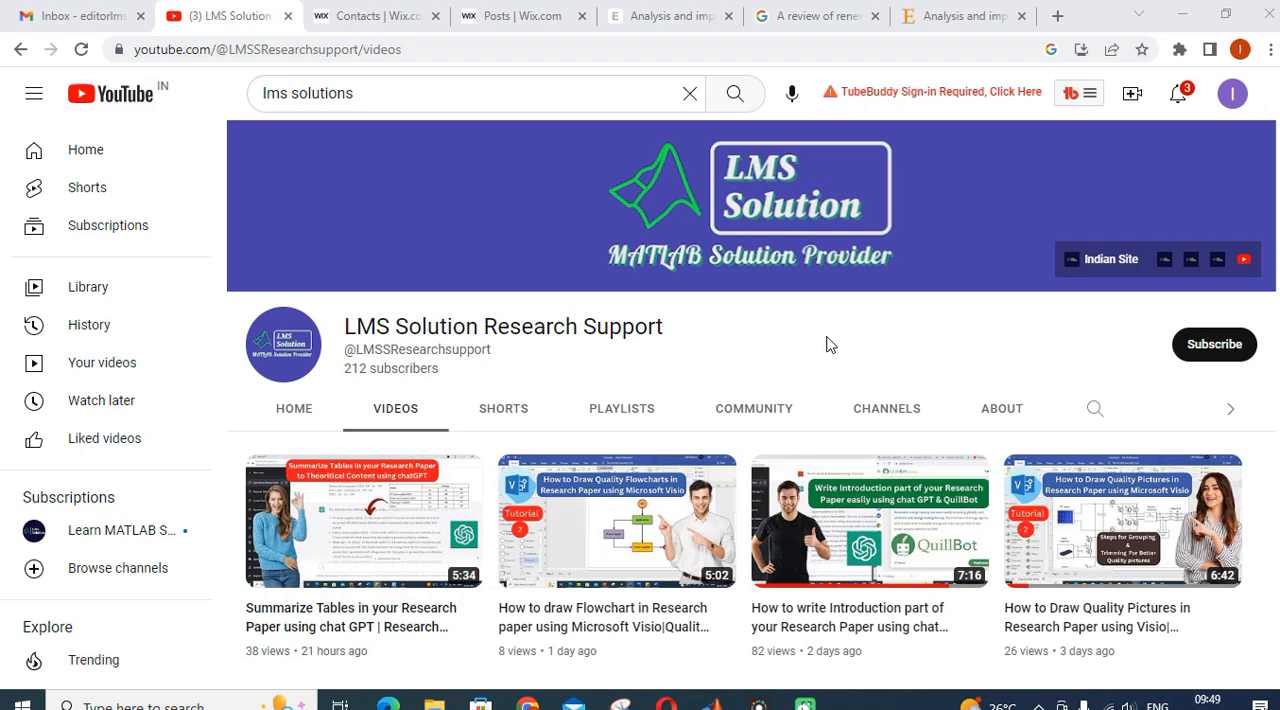
mouse_move(784, 366)
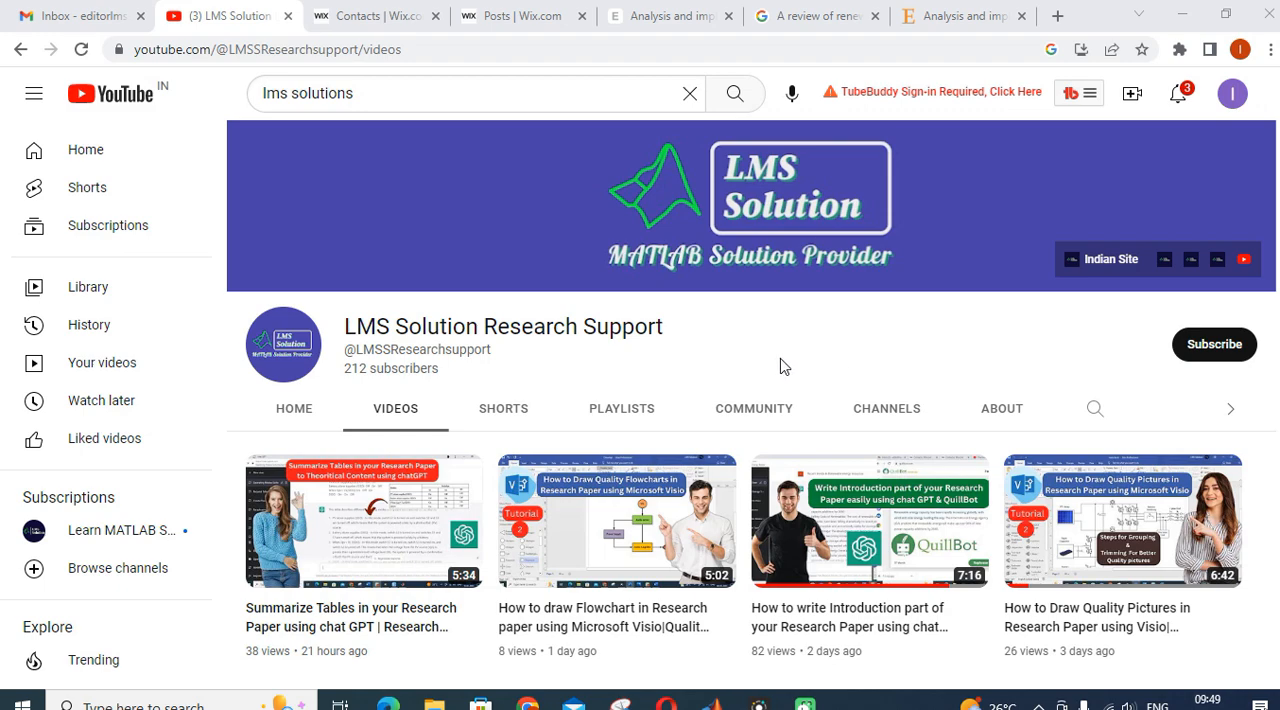
mouse_move(768, 376)
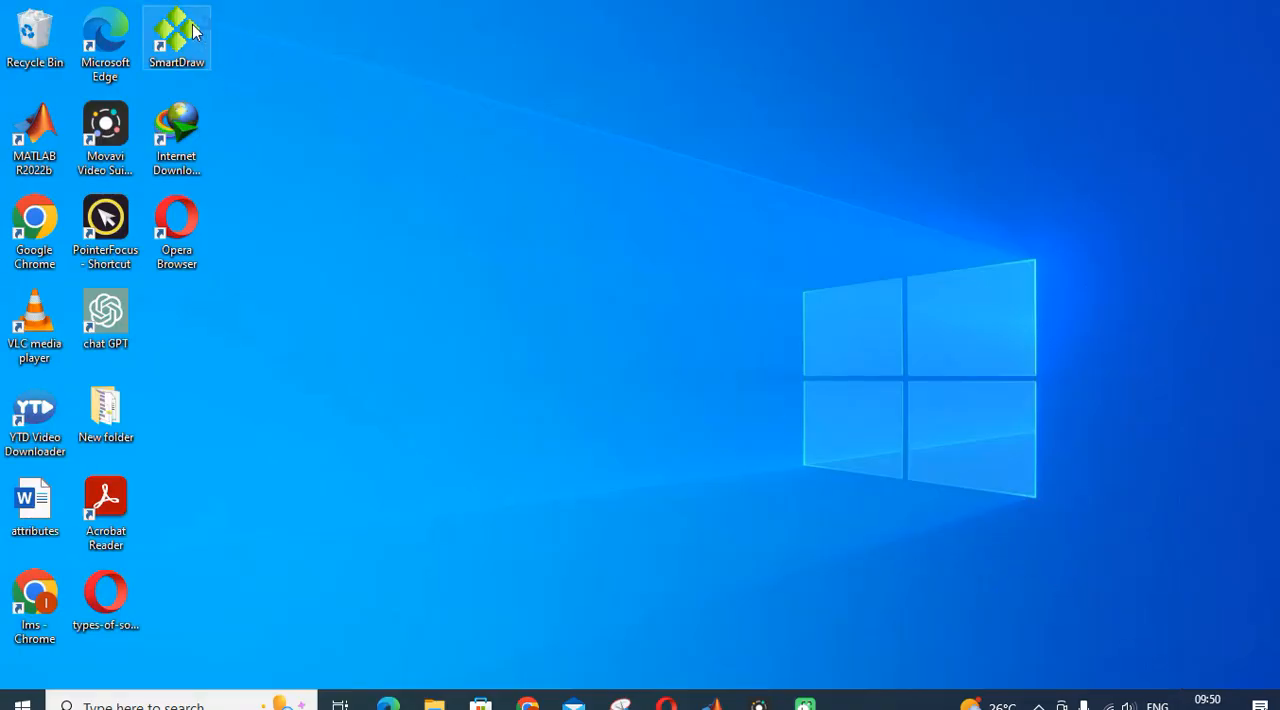
Step: Launch SmartDraw from the desktop and choose Complete Later on the symbol-installation prompt
double_click(176, 36)
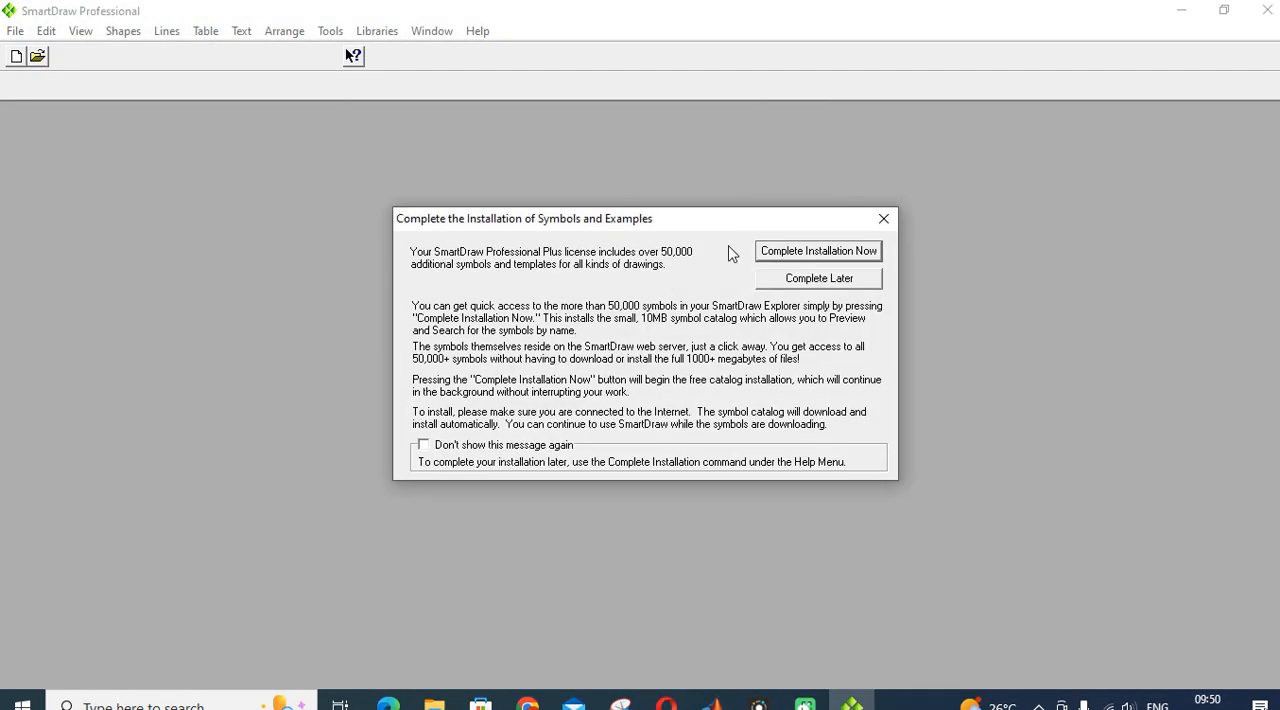
left_click(818, 278)
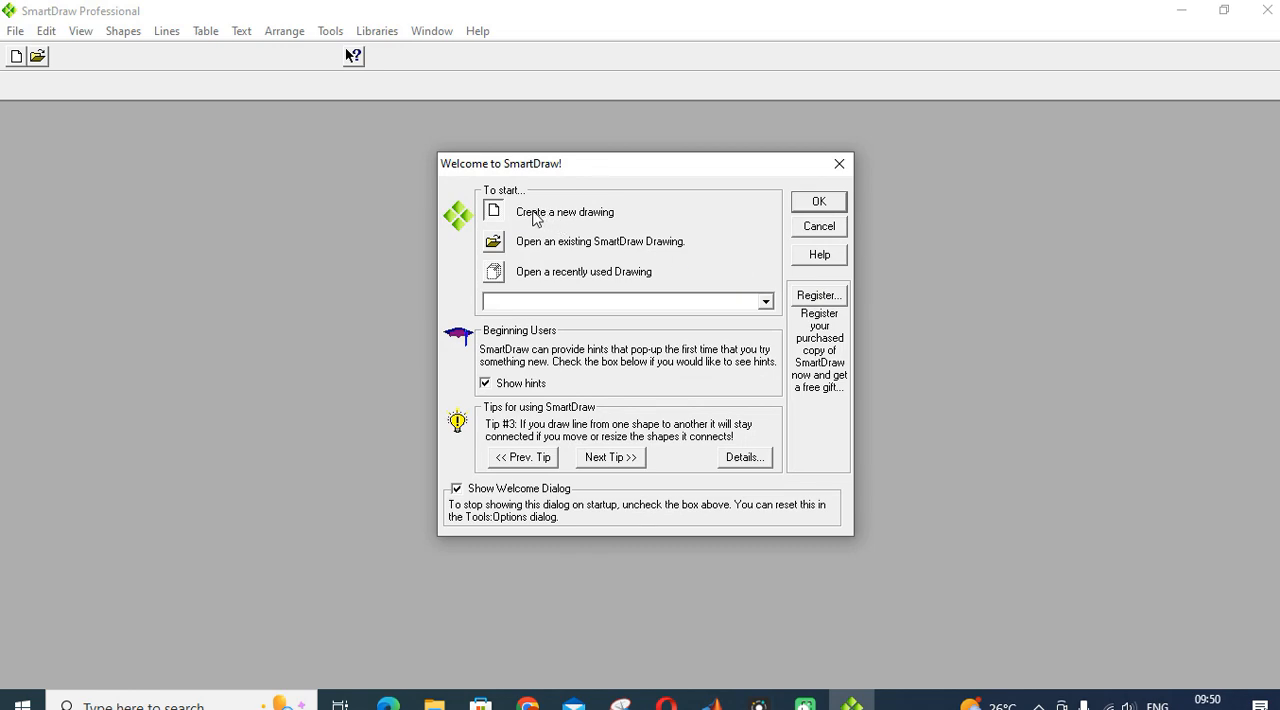
mouse_move(530, 218)
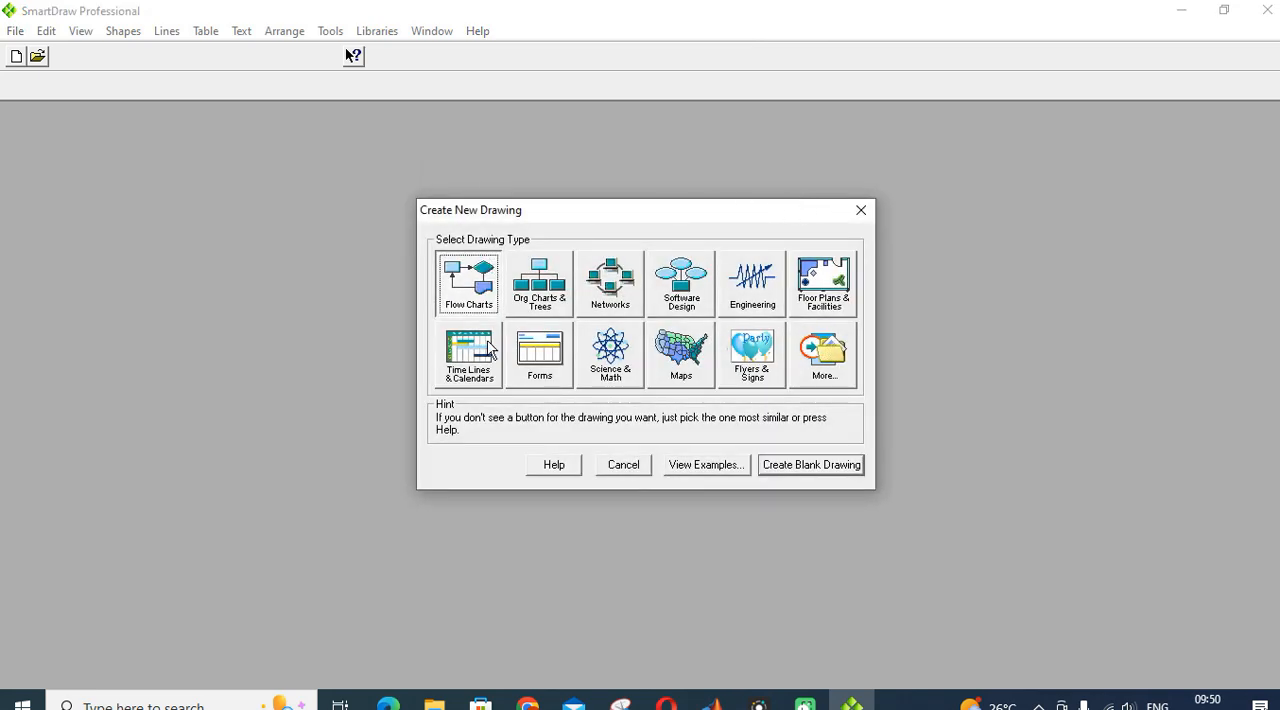
mouse_move(706, 464)
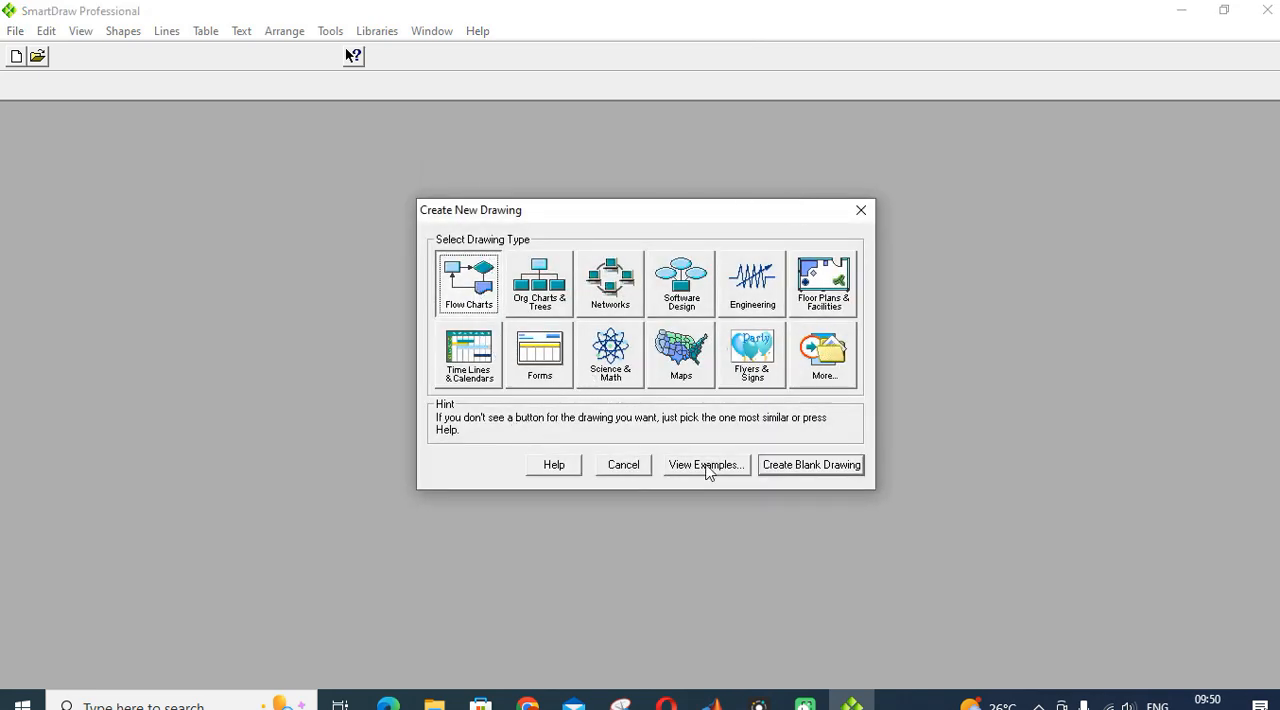
Step: Create a new Flow Charts drawing and dismiss the SD Advisor tips panel
left_click(810, 464)
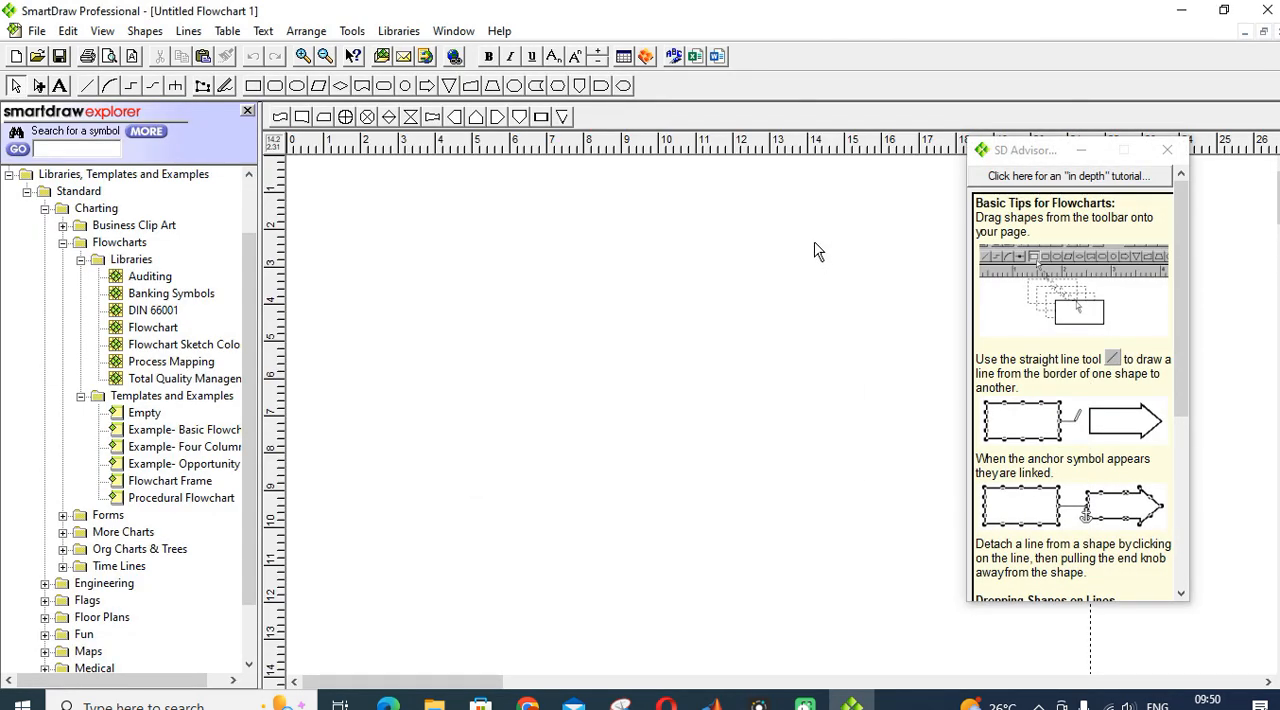
mouse_move(1152, 148)
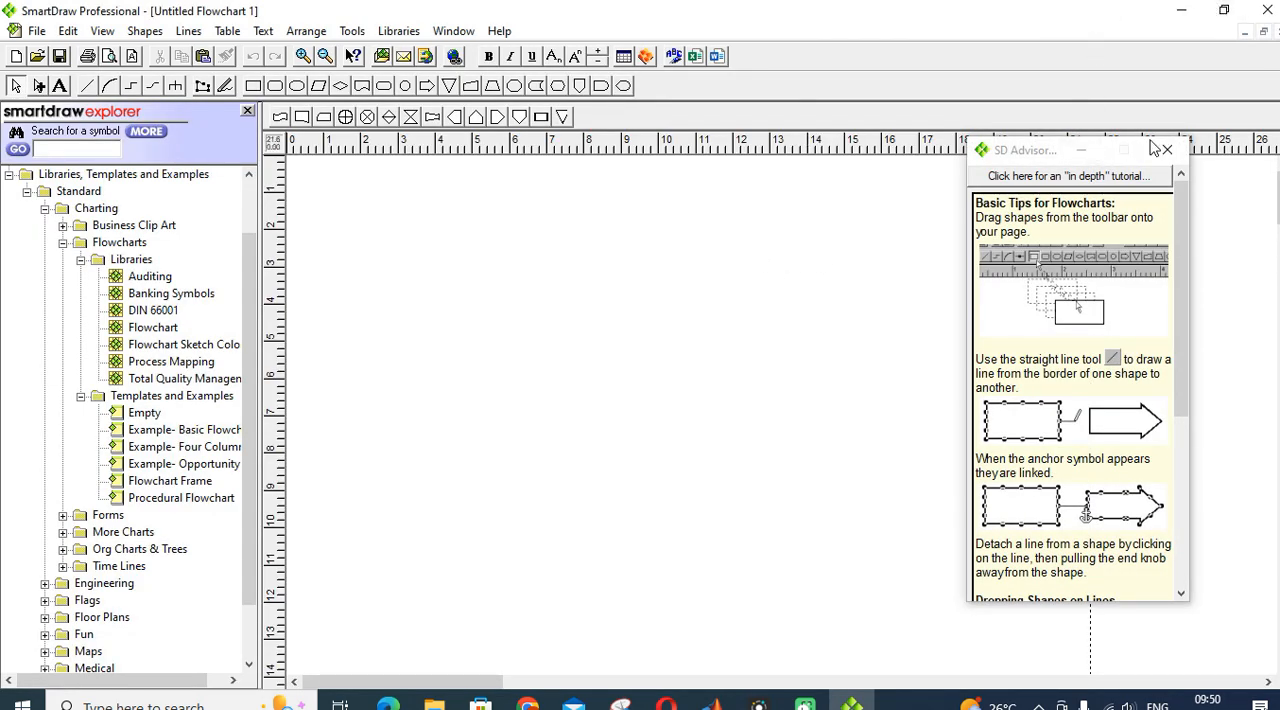
left_click(1164, 150)
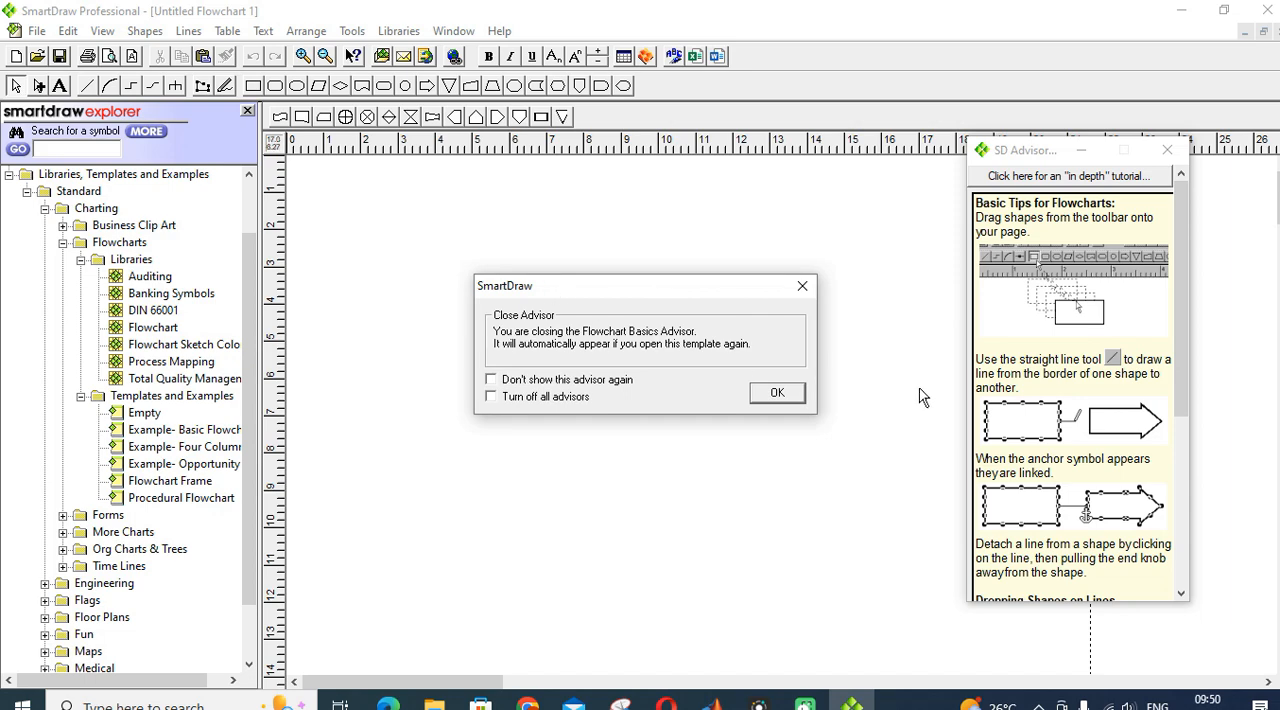
left_click(776, 392)
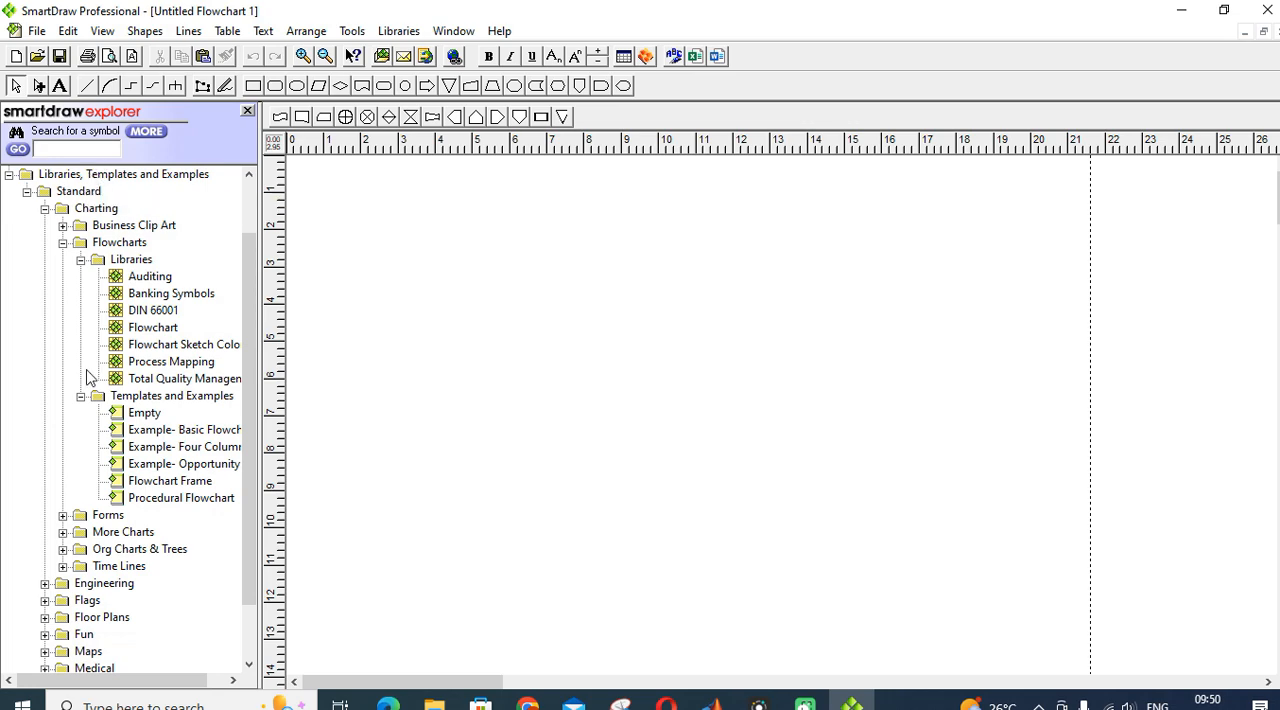
mouse_move(132, 584)
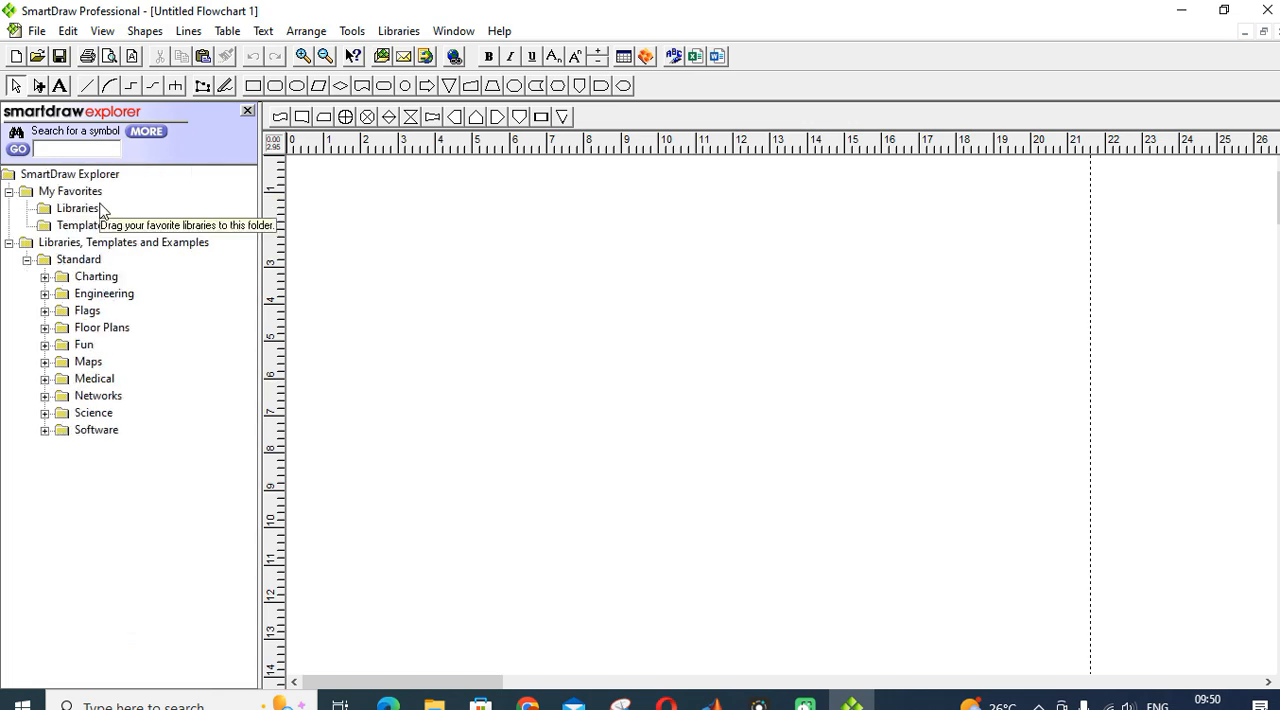
Step: Expand Charting and preview Auditing, DIN 66001, Flowchart, coloured sketch flowchart and Process Mapping libraries
left_click(44, 276)
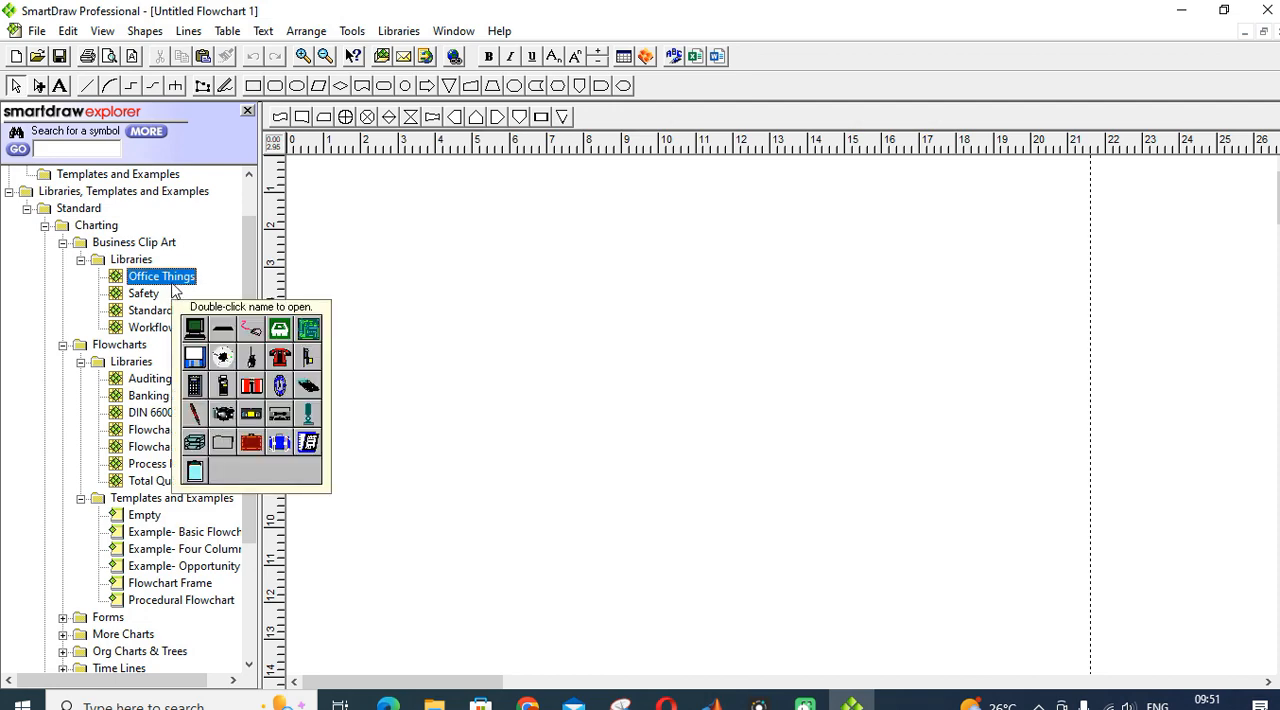
left_click(150, 310)
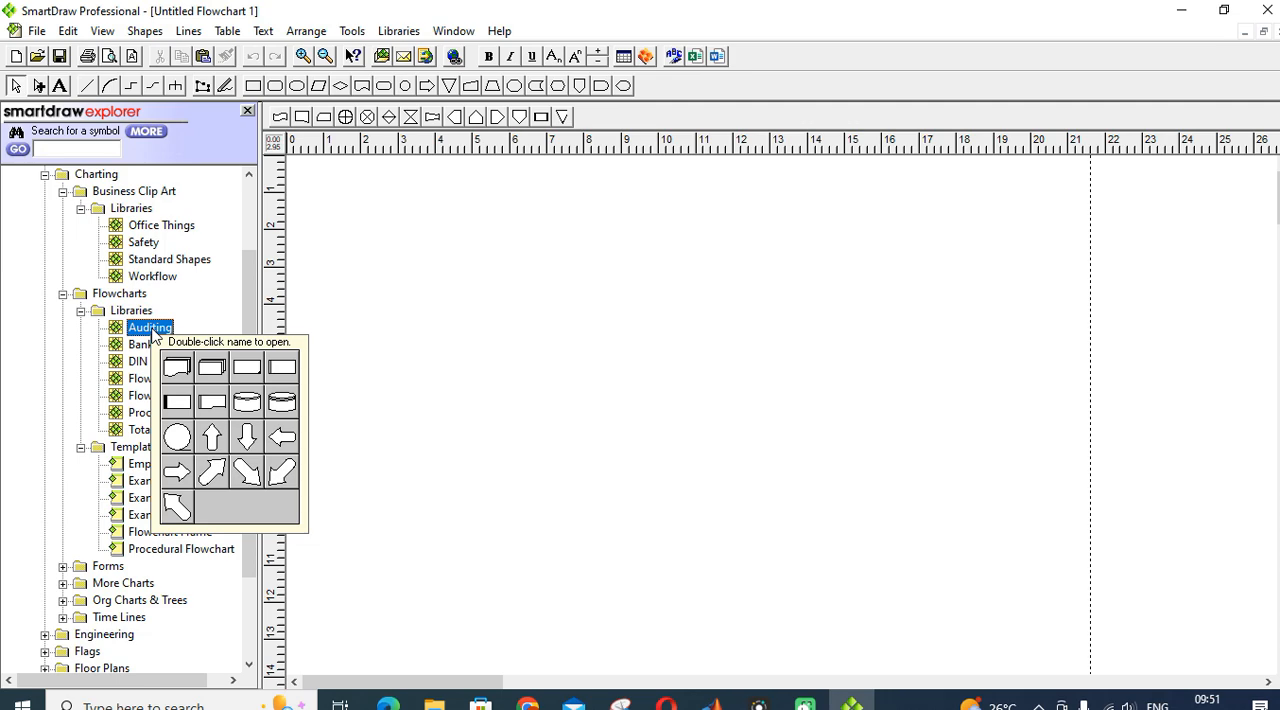
left_click(152, 360)
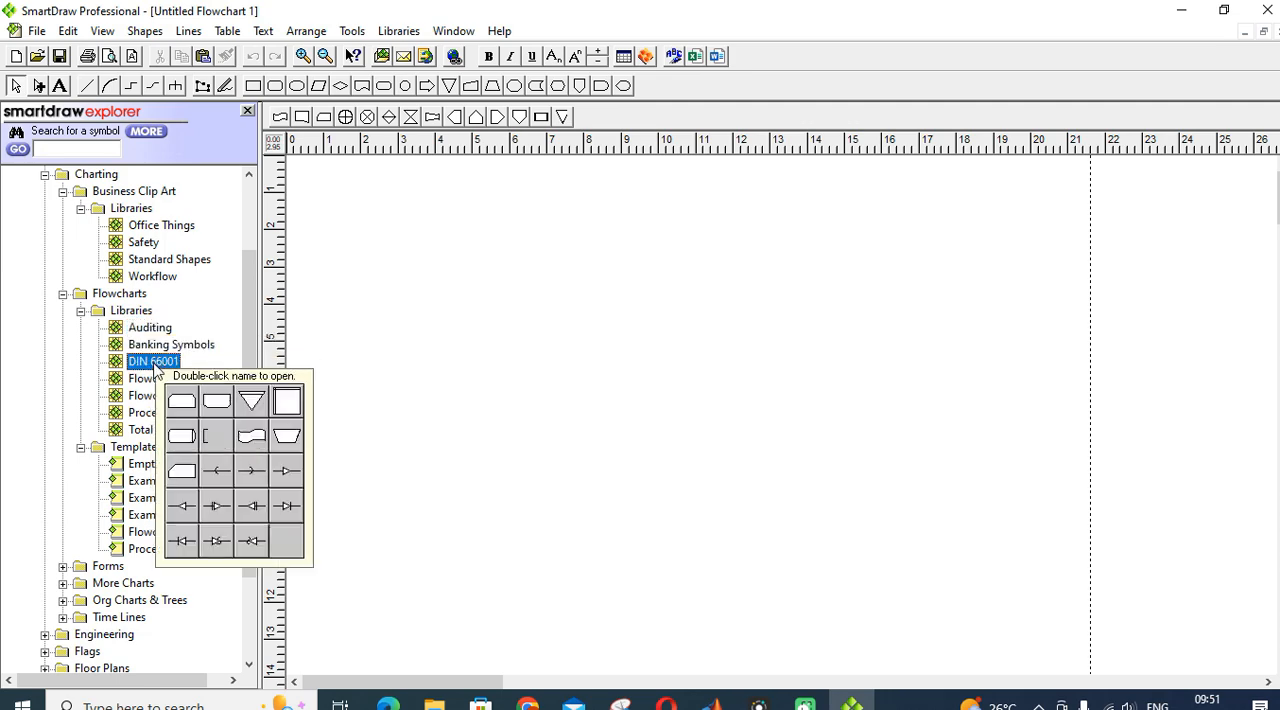
left_click(152, 378)
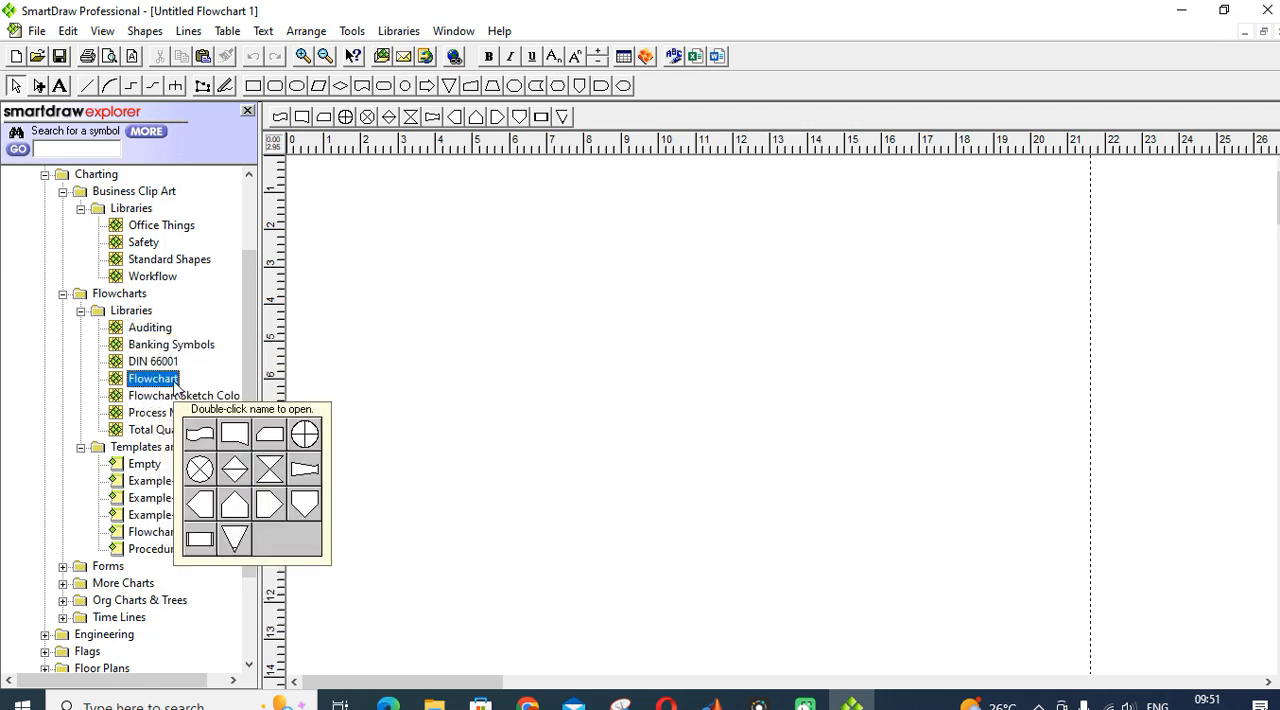
left_click(184, 396)
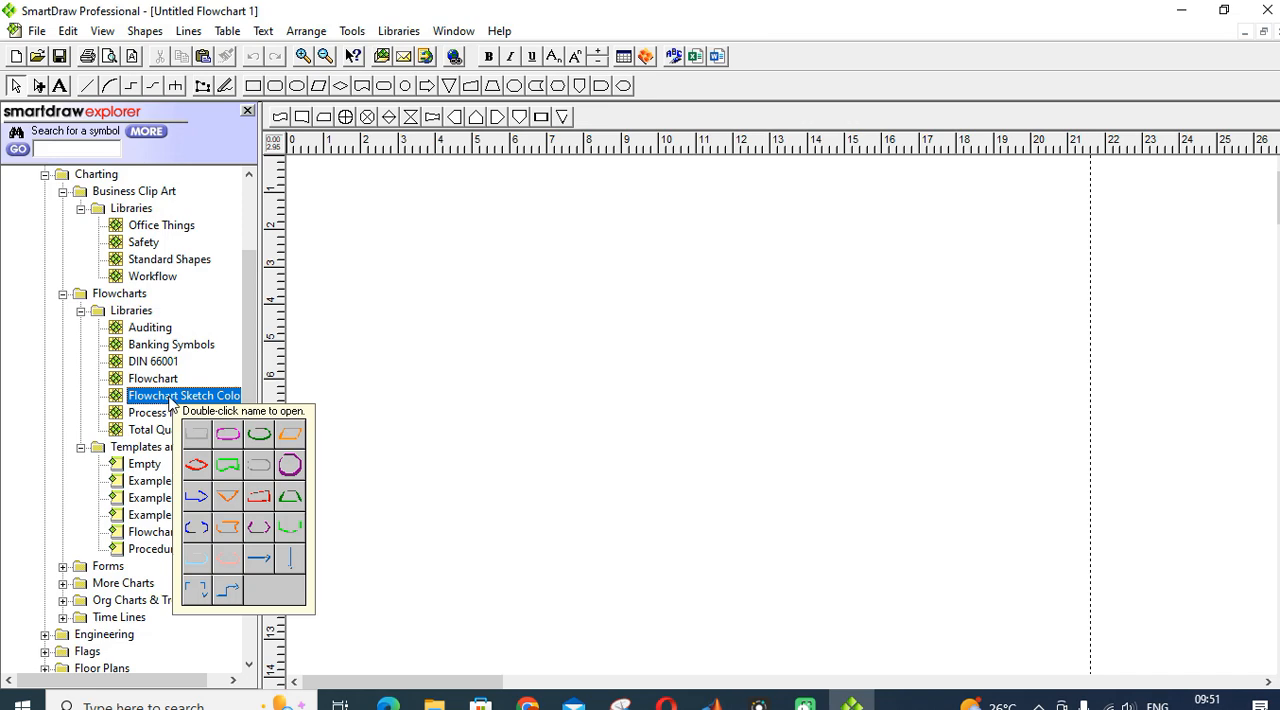
left_click(168, 412)
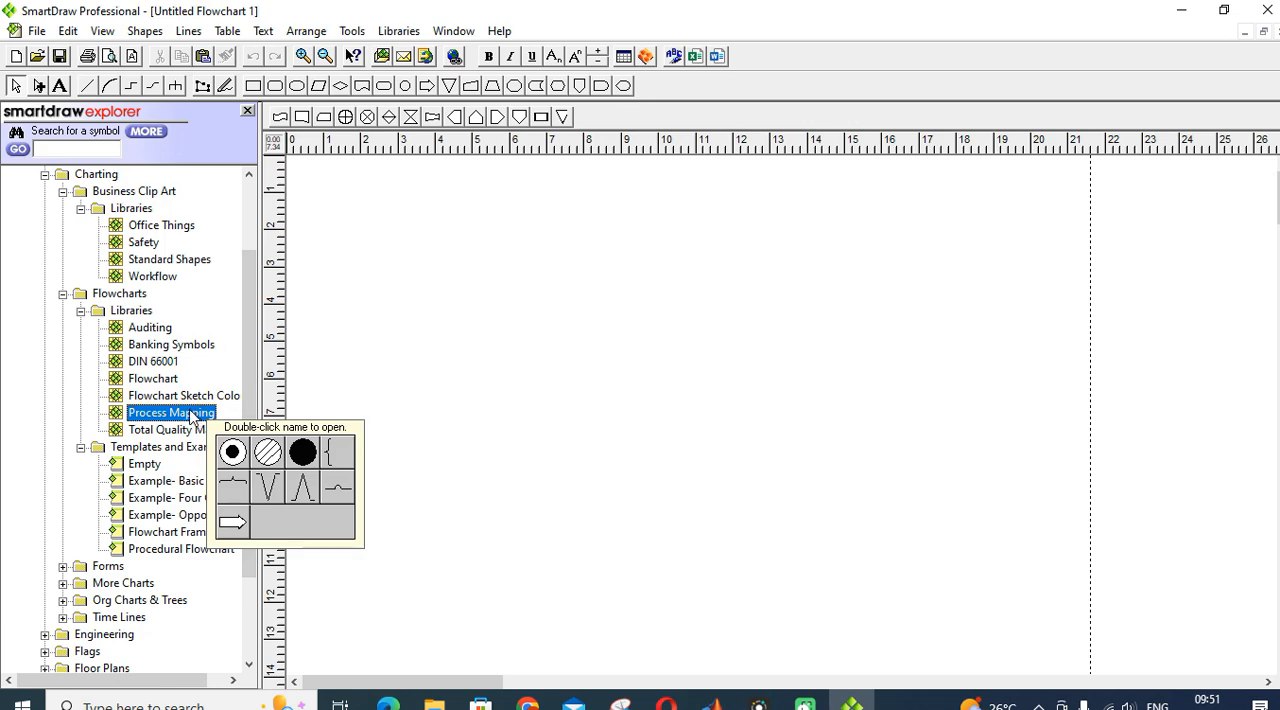
Step: Preview the Comparison Chart and Road Map templates under More Charts, scrolling toward Org Charts & Trees
scroll("down", 3)
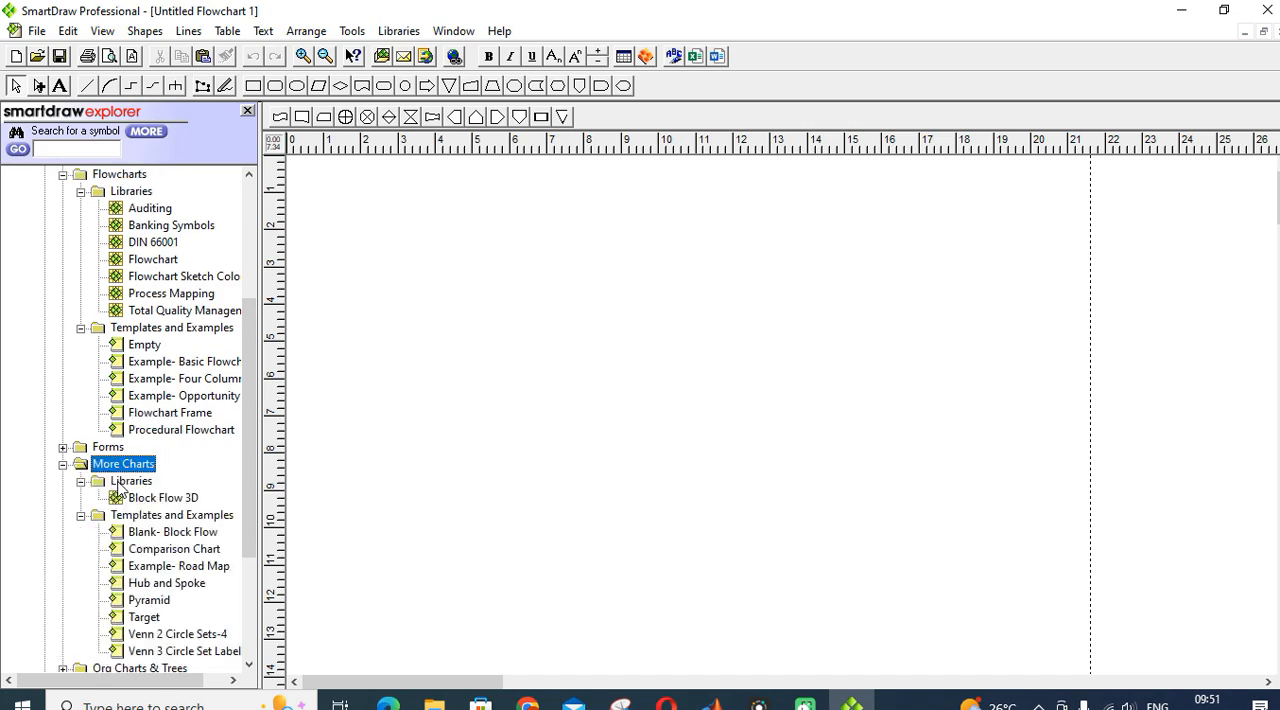
left_click(174, 498)
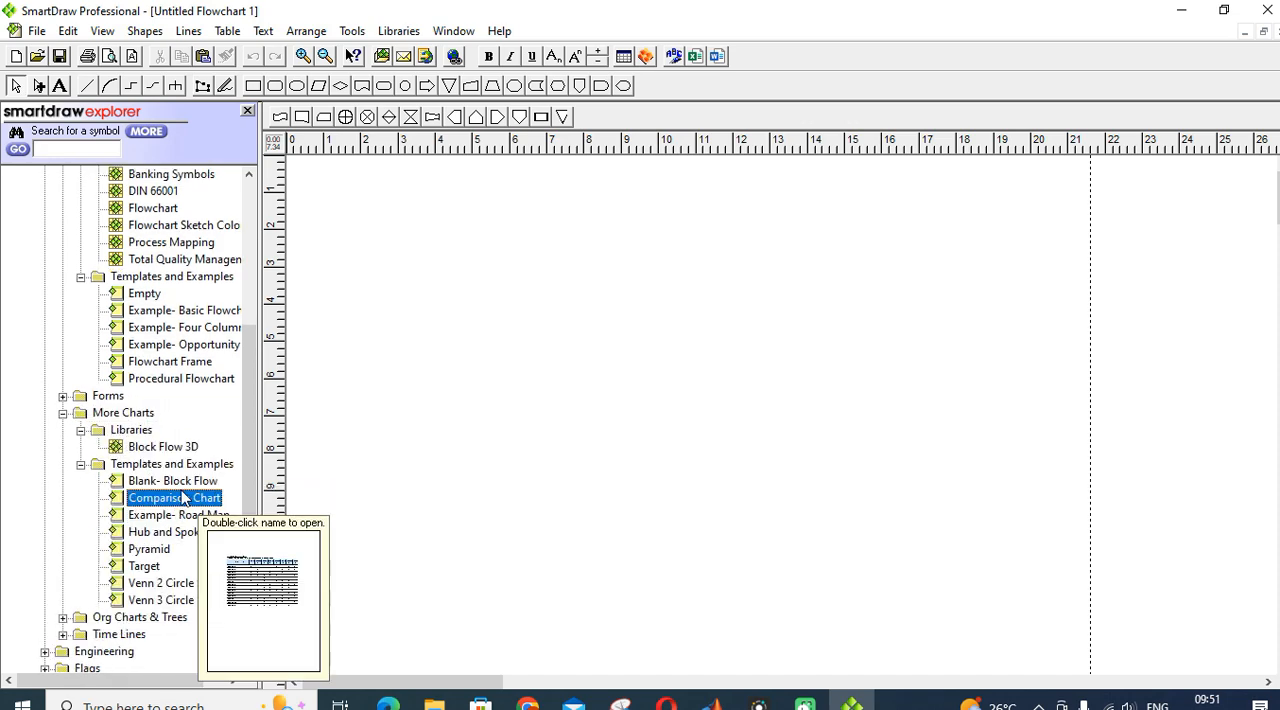
left_click(178, 514)
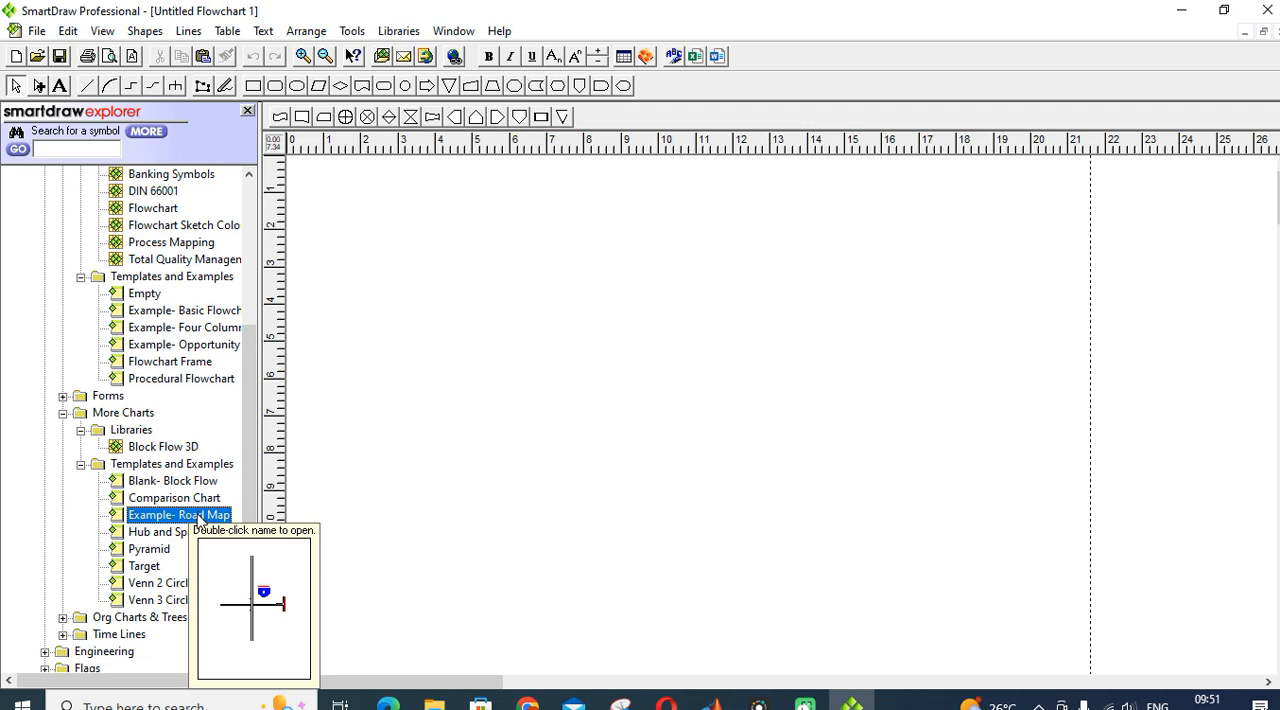
mouse_move(190, 516)
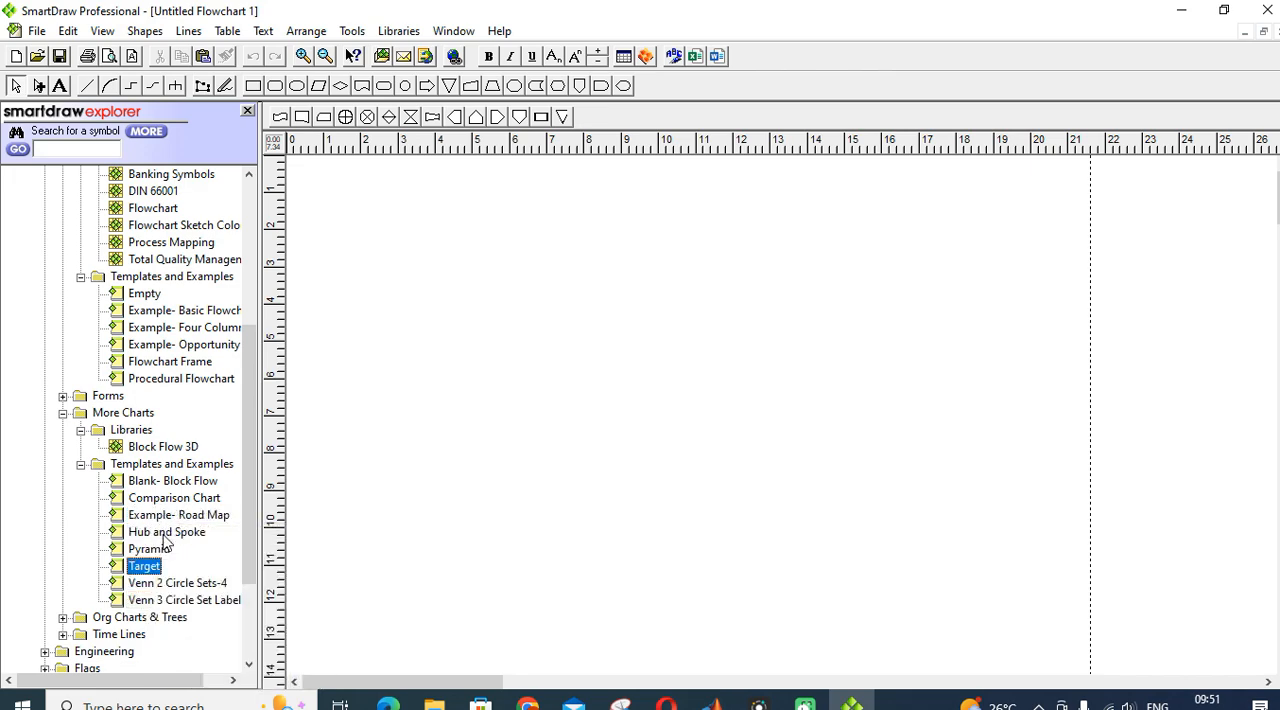
scroll("down", 3)
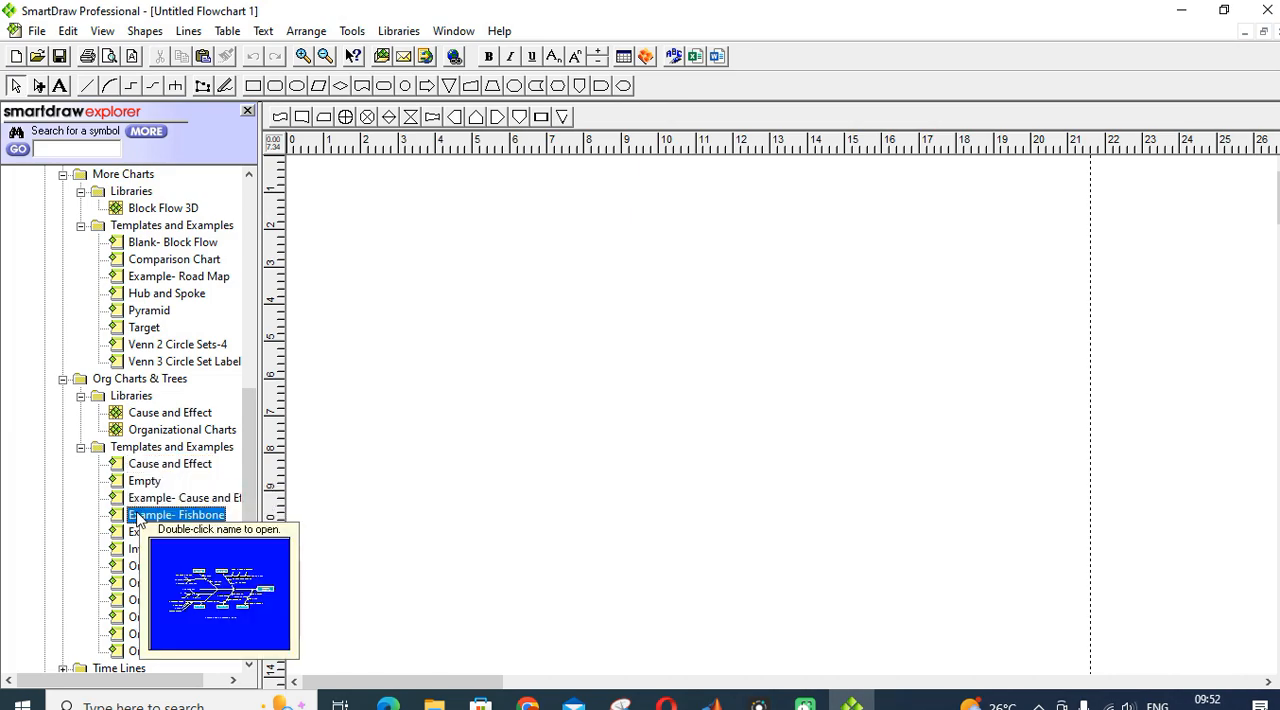
Step: Open the Example- Fishbone template as a new drawing and close its advisor
double_click(176, 514)
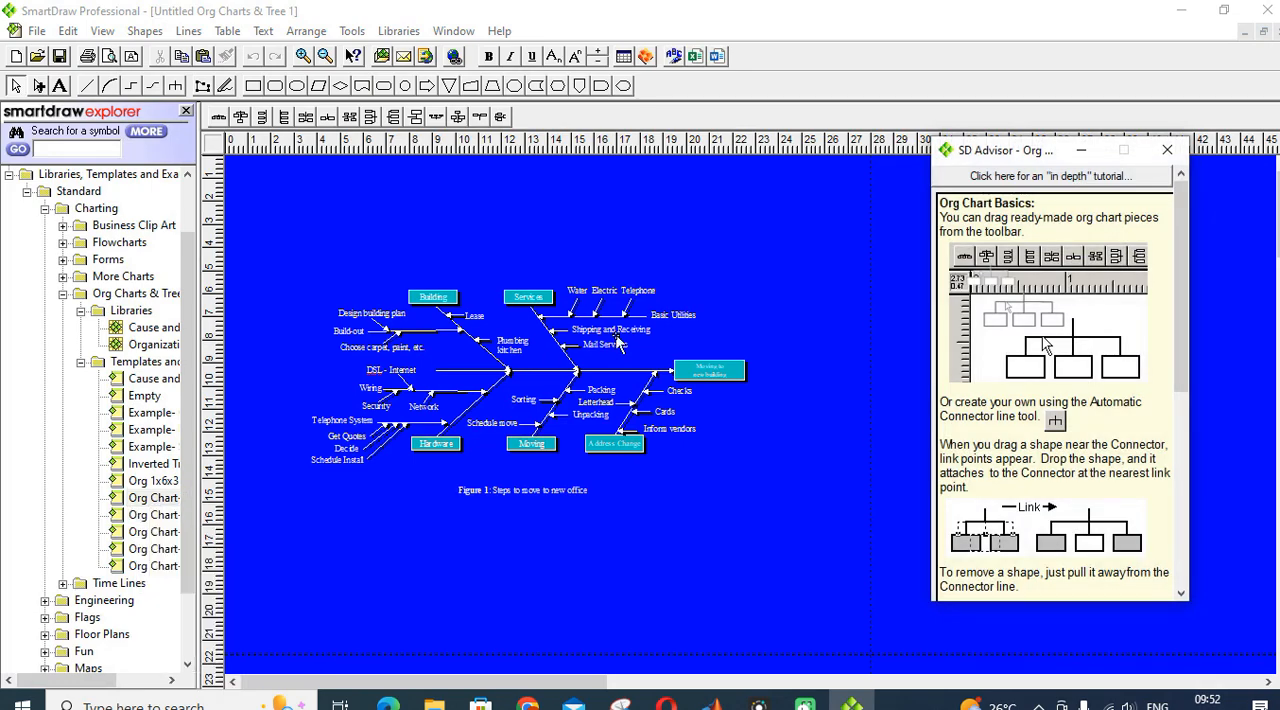
mouse_move(440, 340)
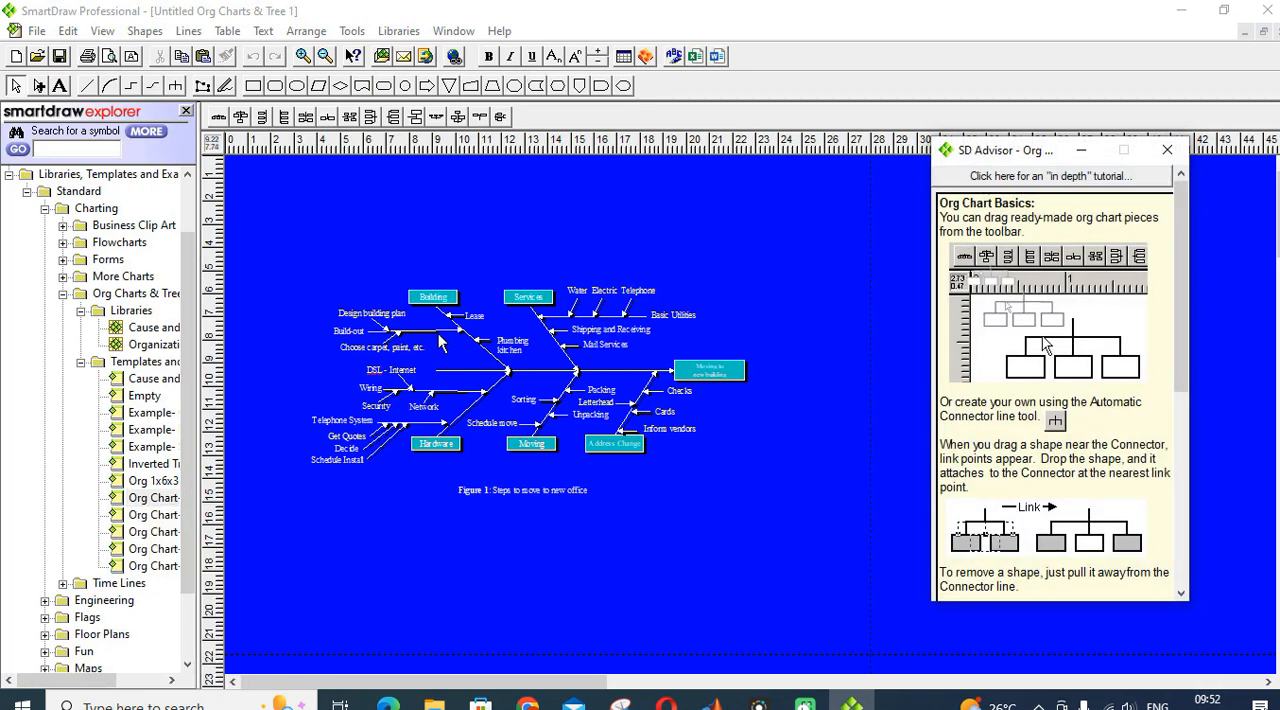
left_click(1166, 148)
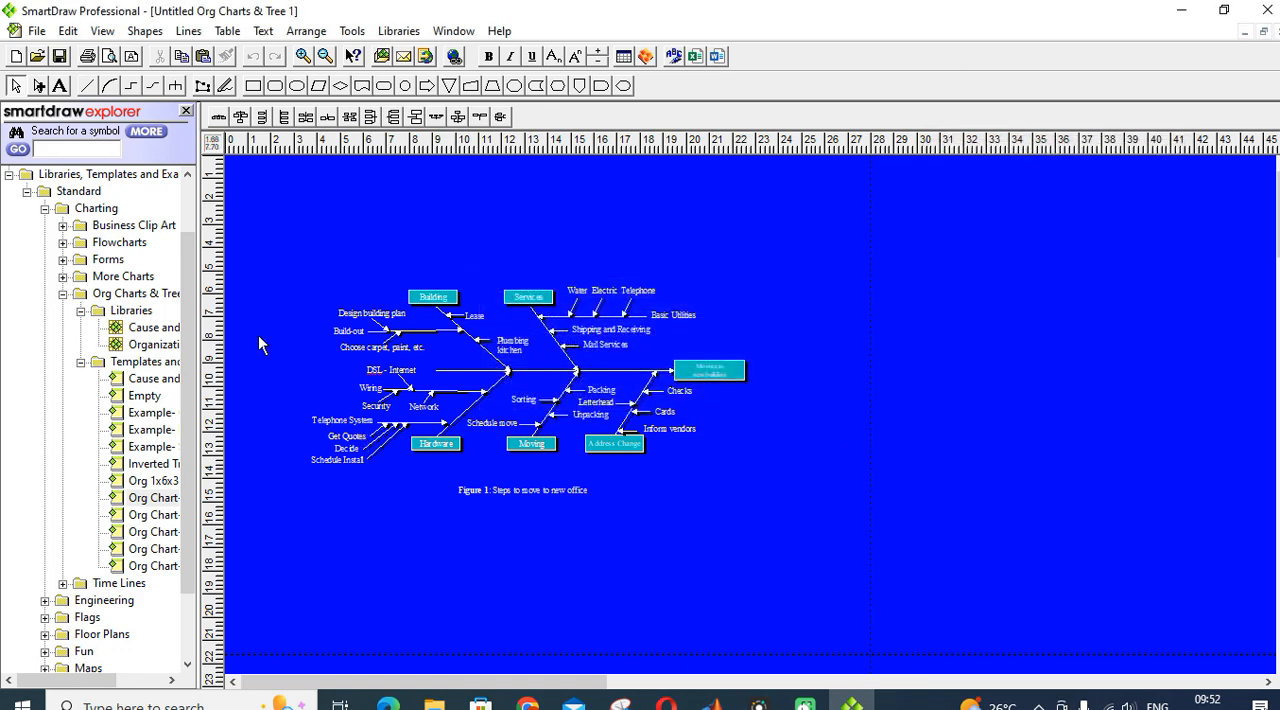
Step: Open the Engineering Analog Devices symbol library, dismiss the hint and close the library again
scroll("down", 3)
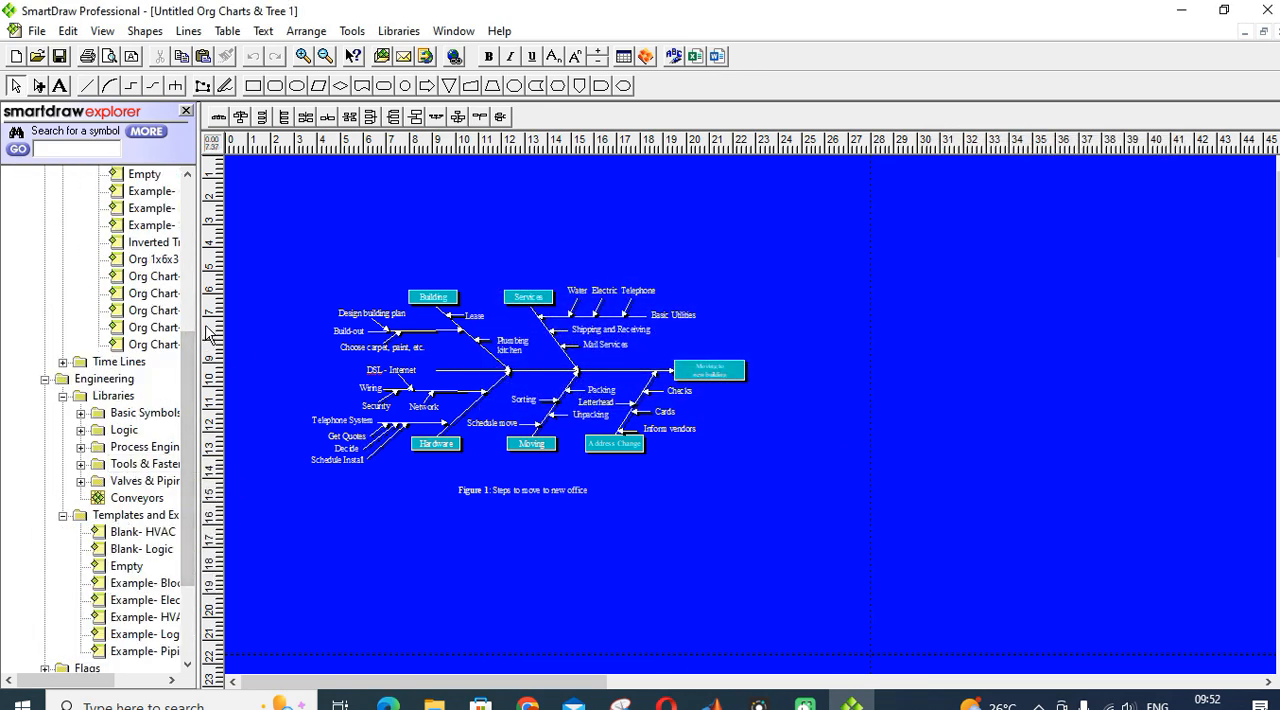
scroll("down", 3)
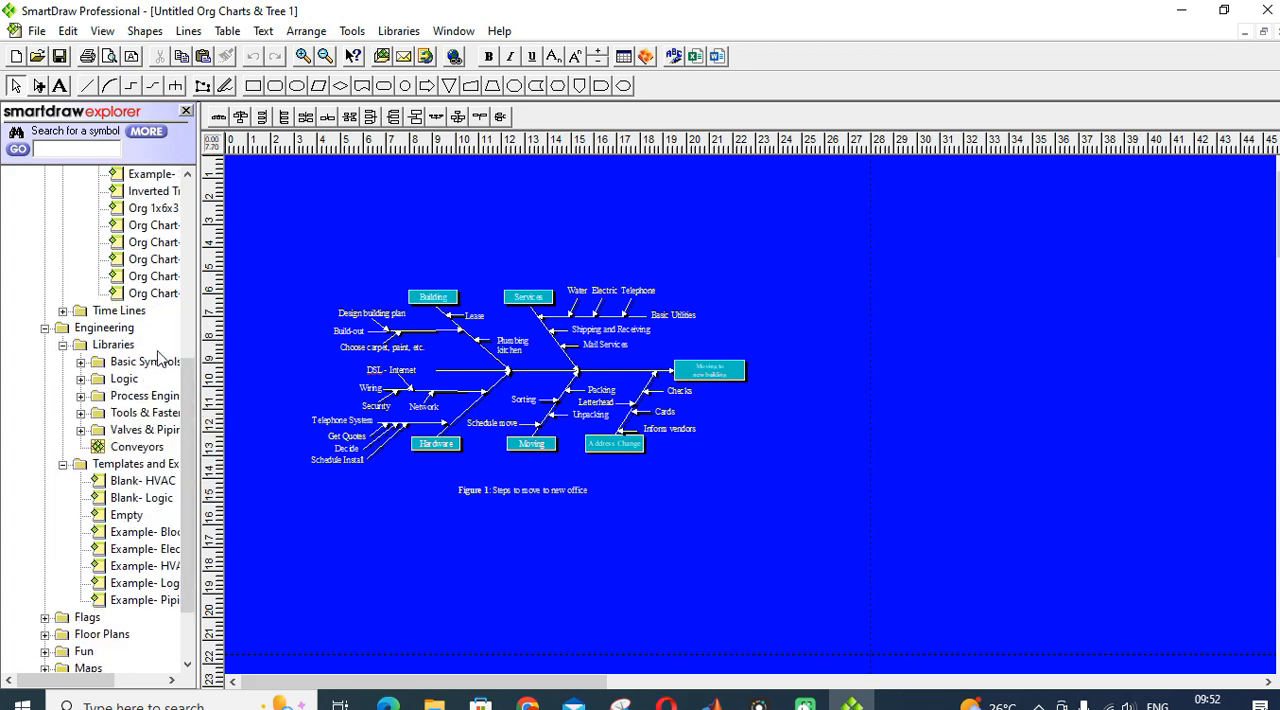
mouse_move(150, 360)
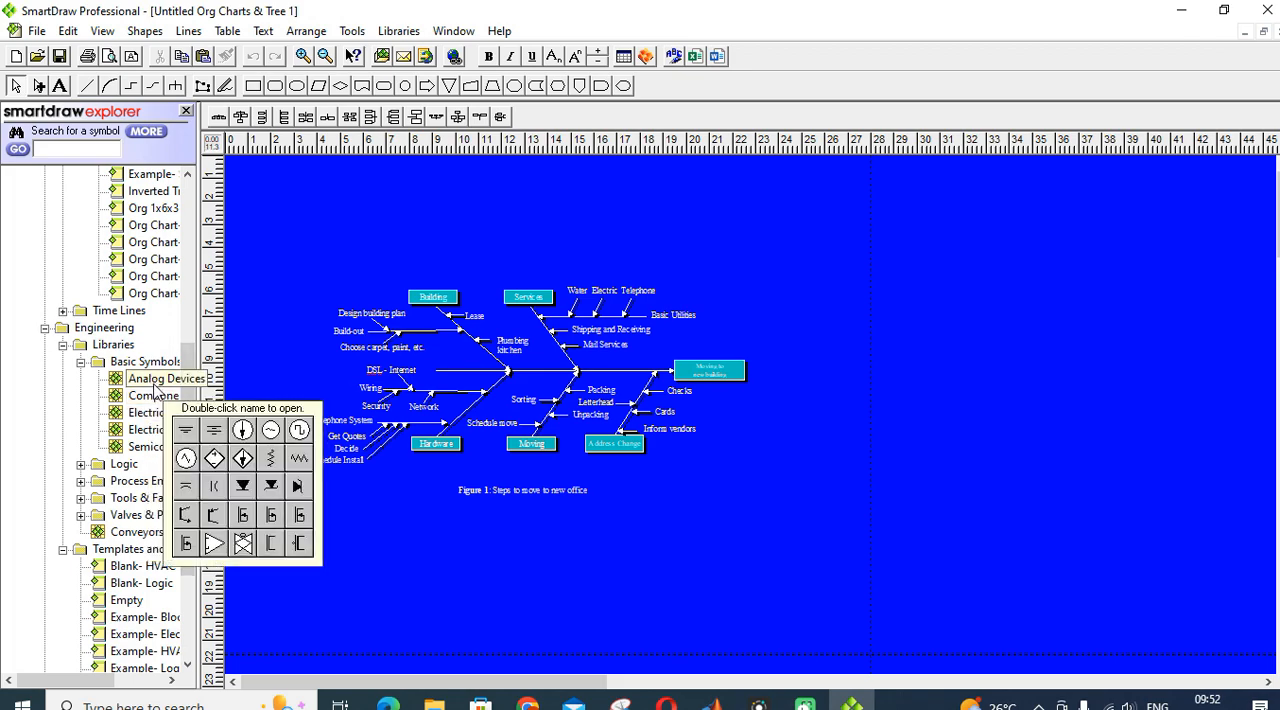
double_click(166, 378)
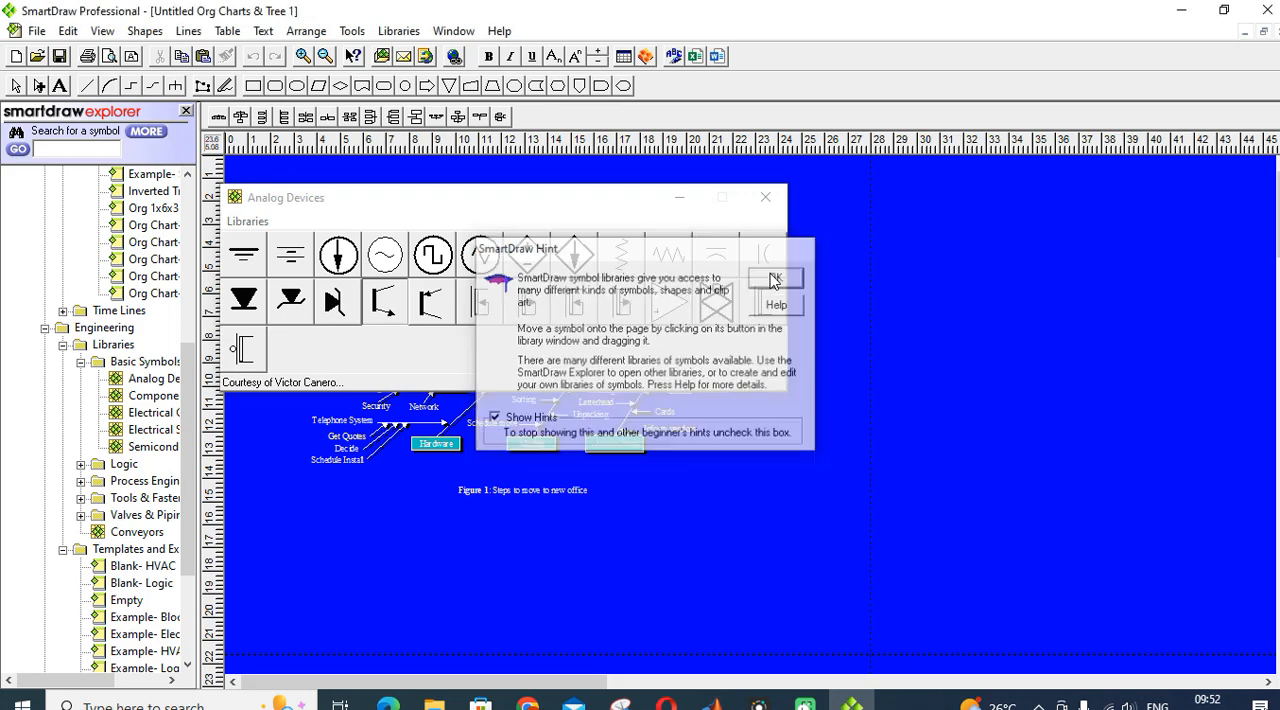
left_click(776, 278)
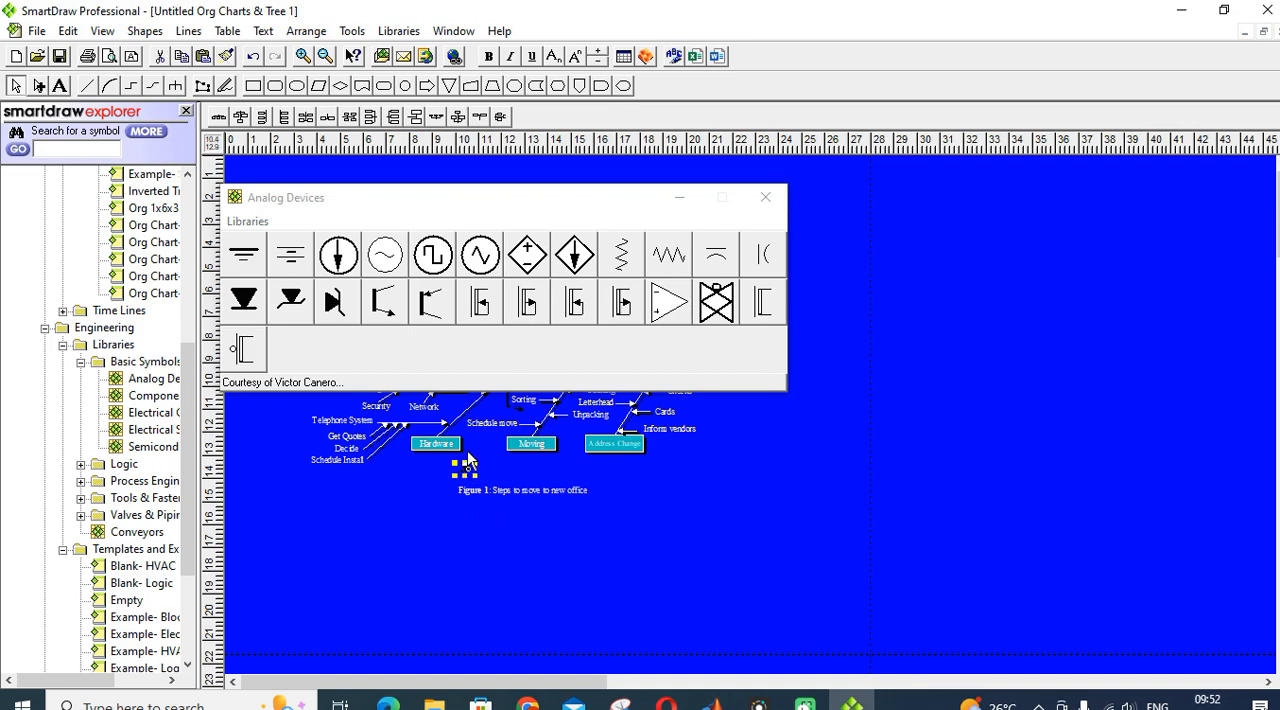
left_click(160, 396)
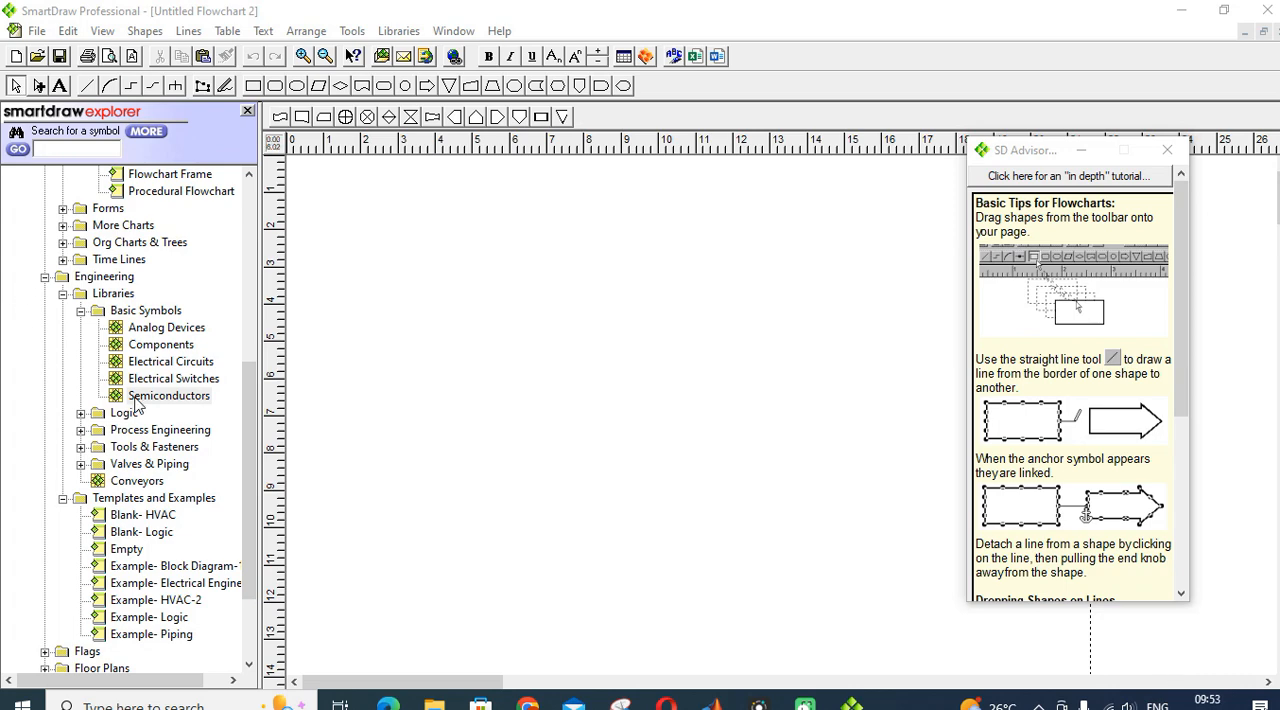
Step: Open the Components and then the Electrical Circuits symbol libraries, selecting Semiconductors next
left_click(160, 344)
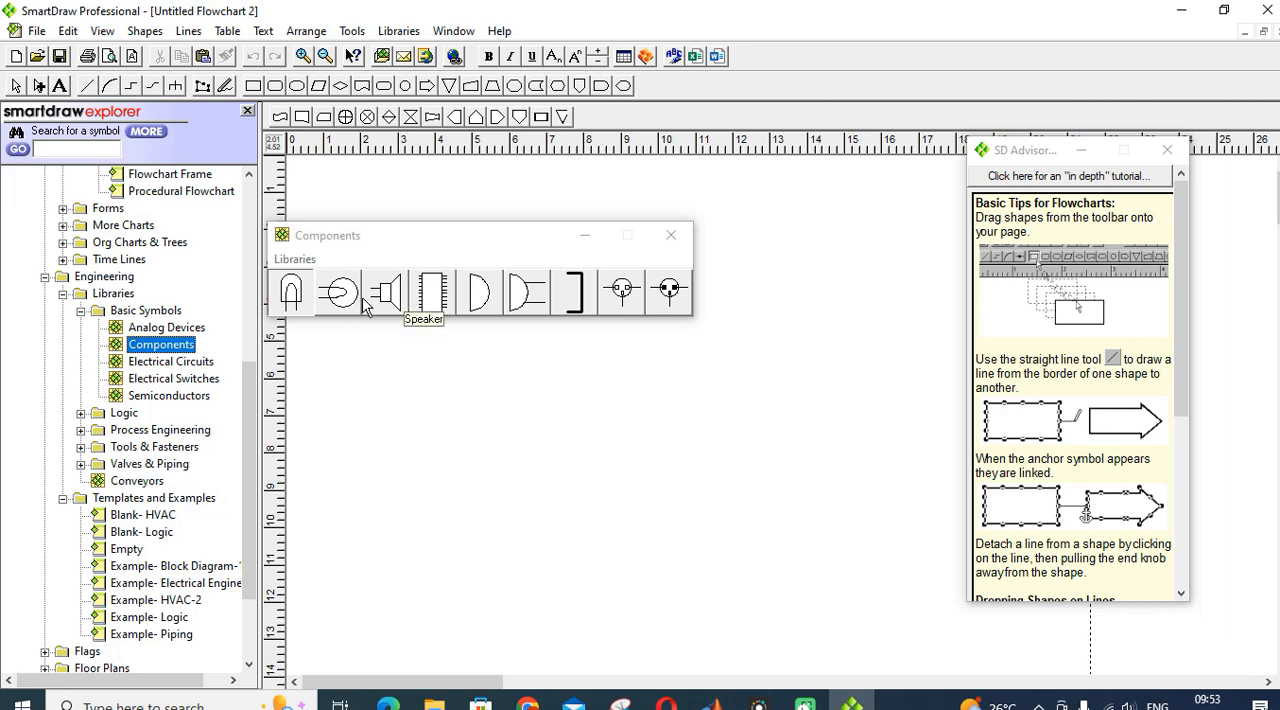
mouse_move(478, 292)
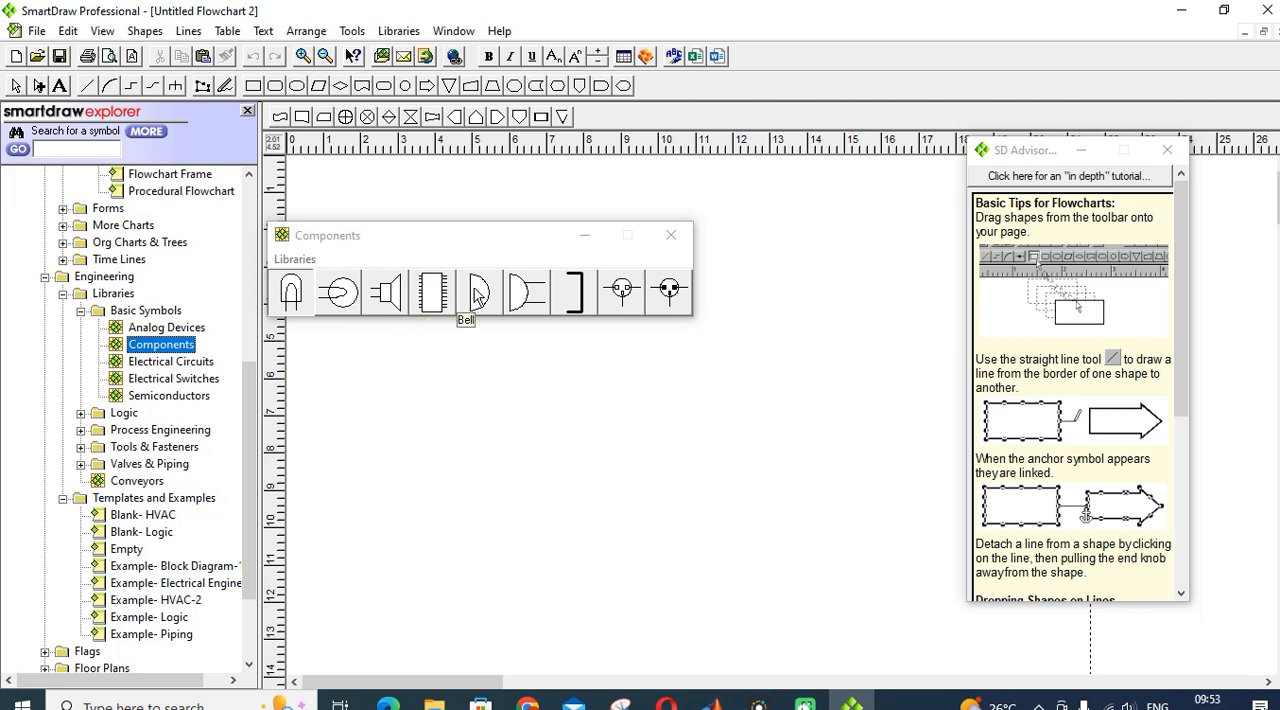
mouse_move(528, 292)
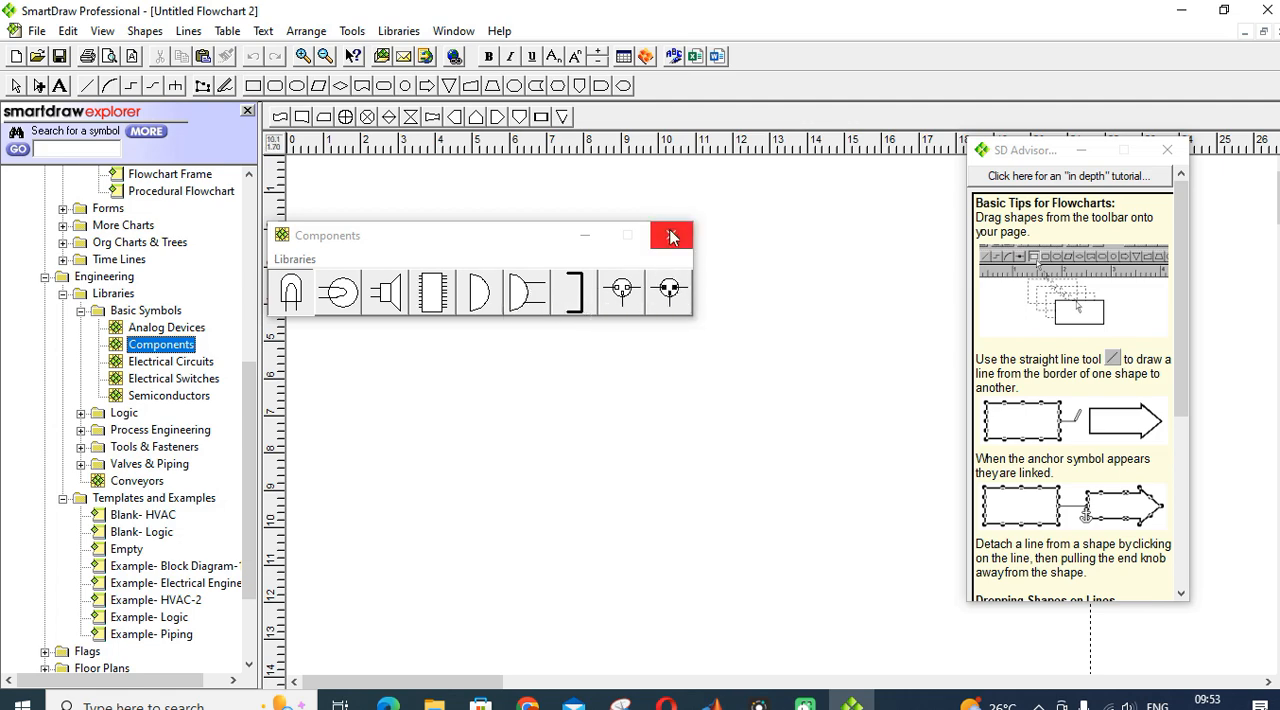
double_click(170, 360)
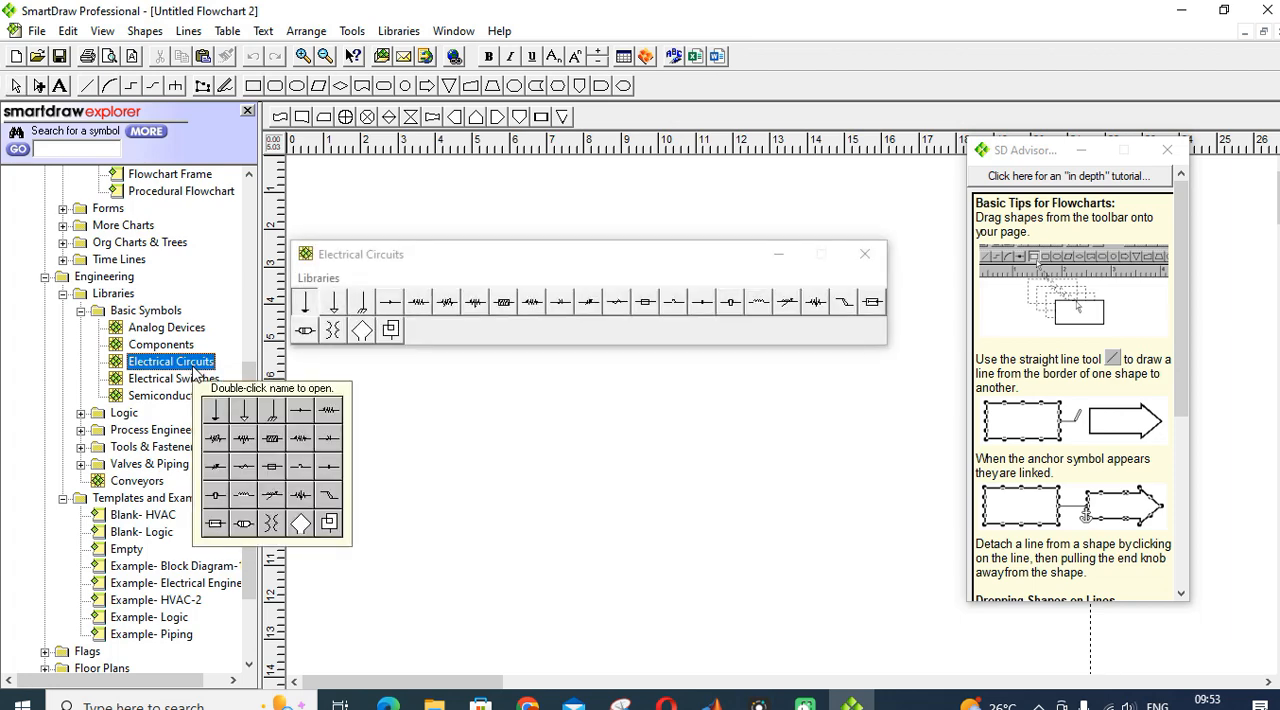
left_click(168, 396)
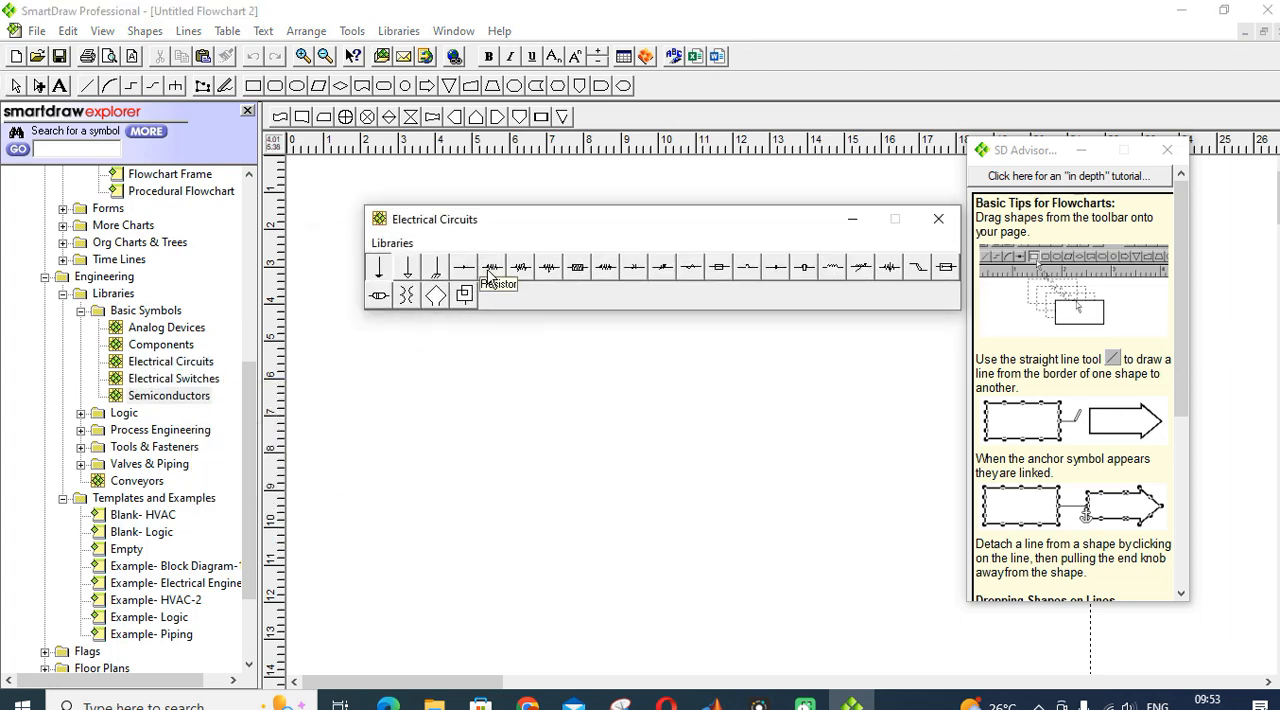
mouse_move(576, 268)
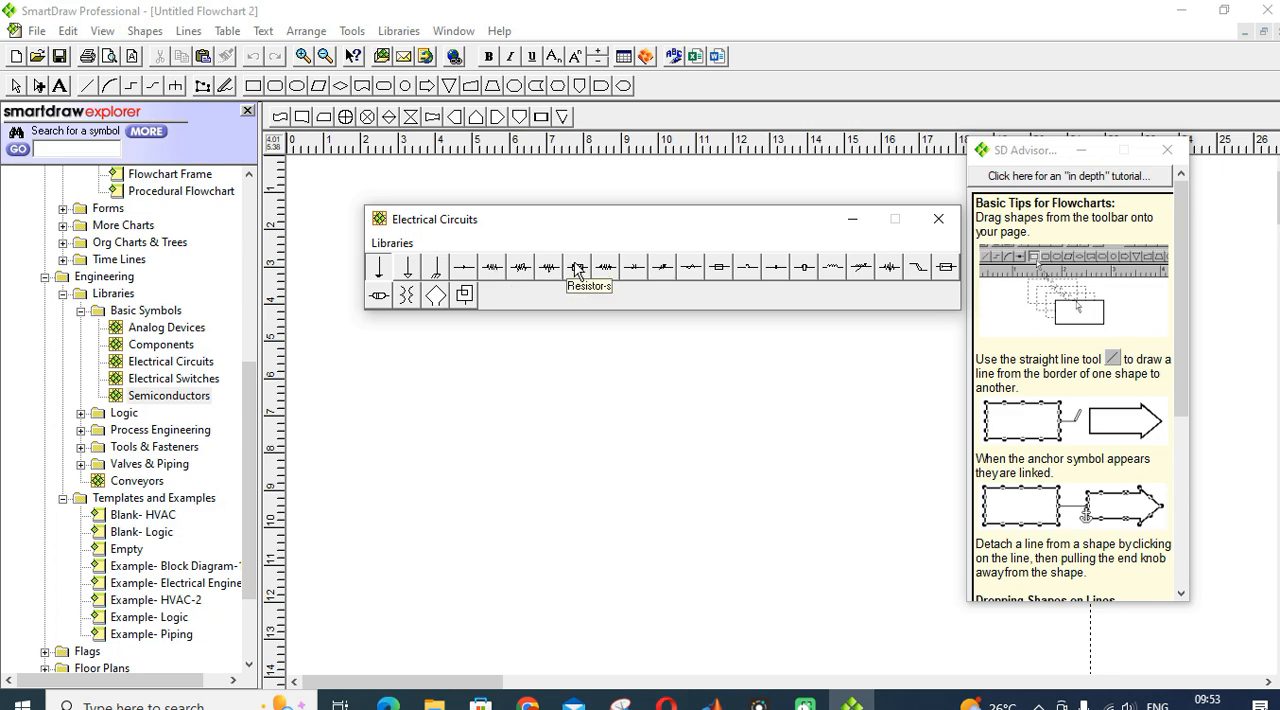
mouse_move(676, 276)
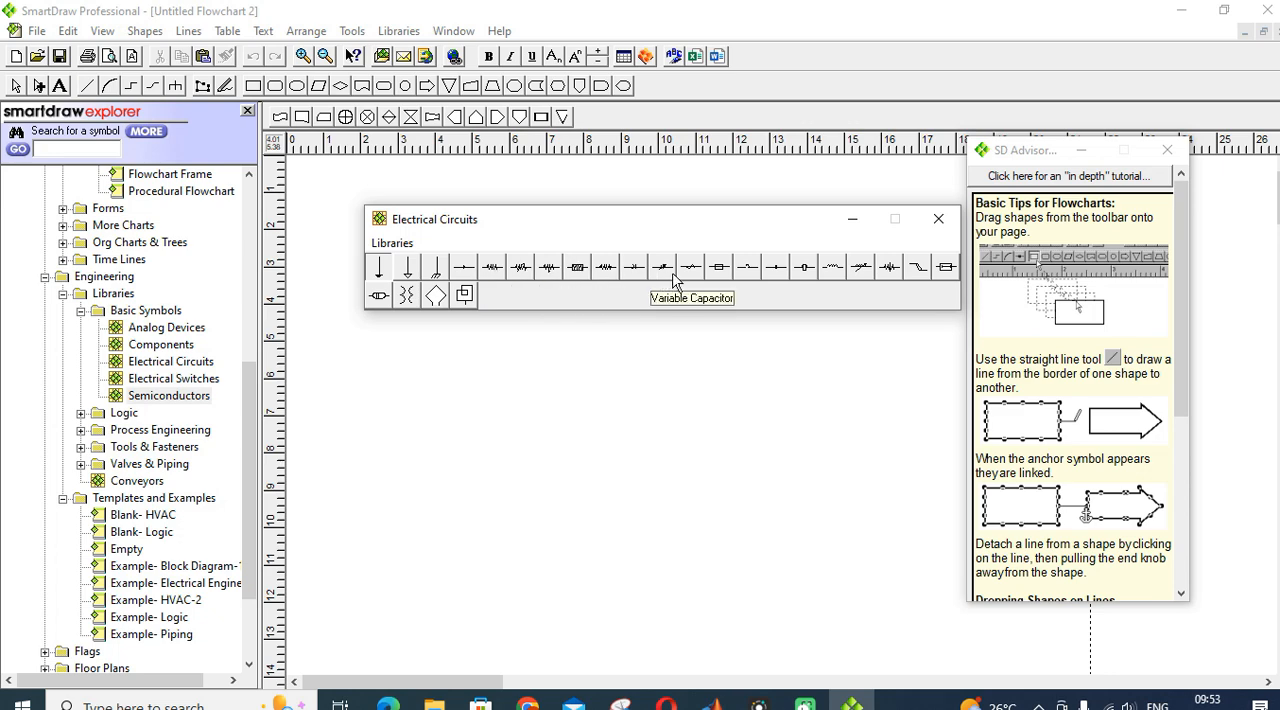
mouse_move(768, 272)
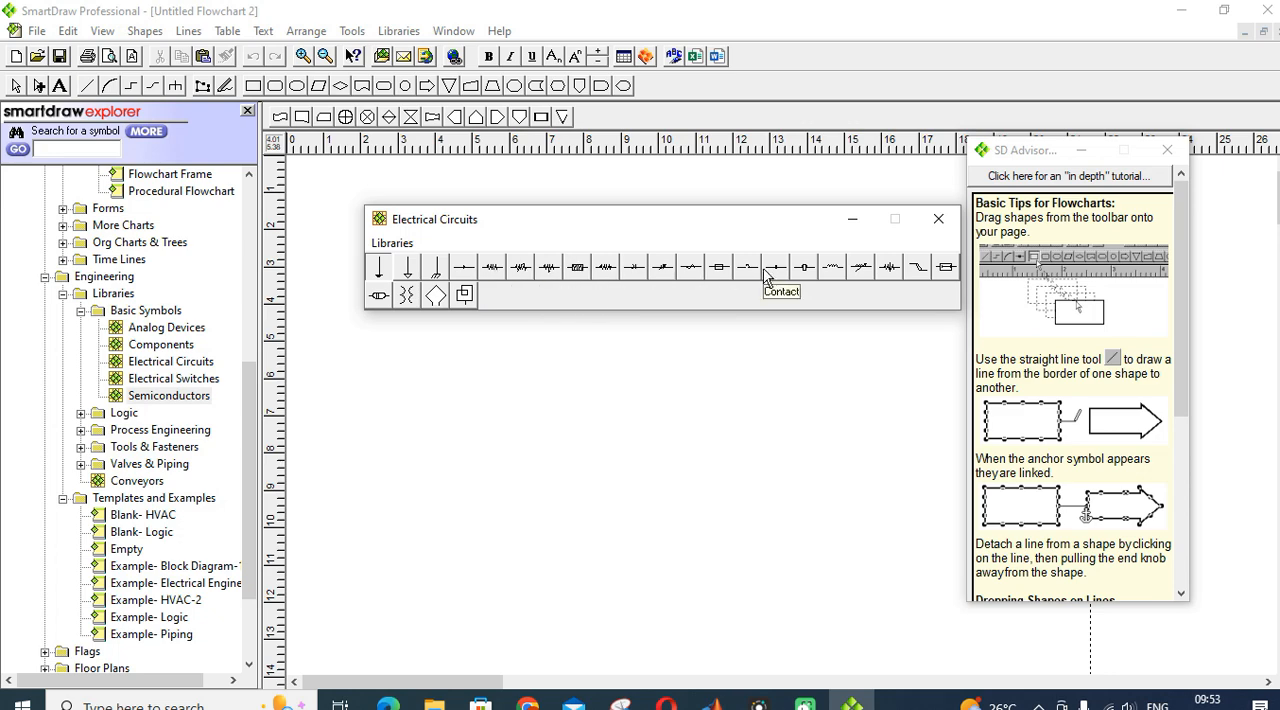
mouse_move(664, 270)
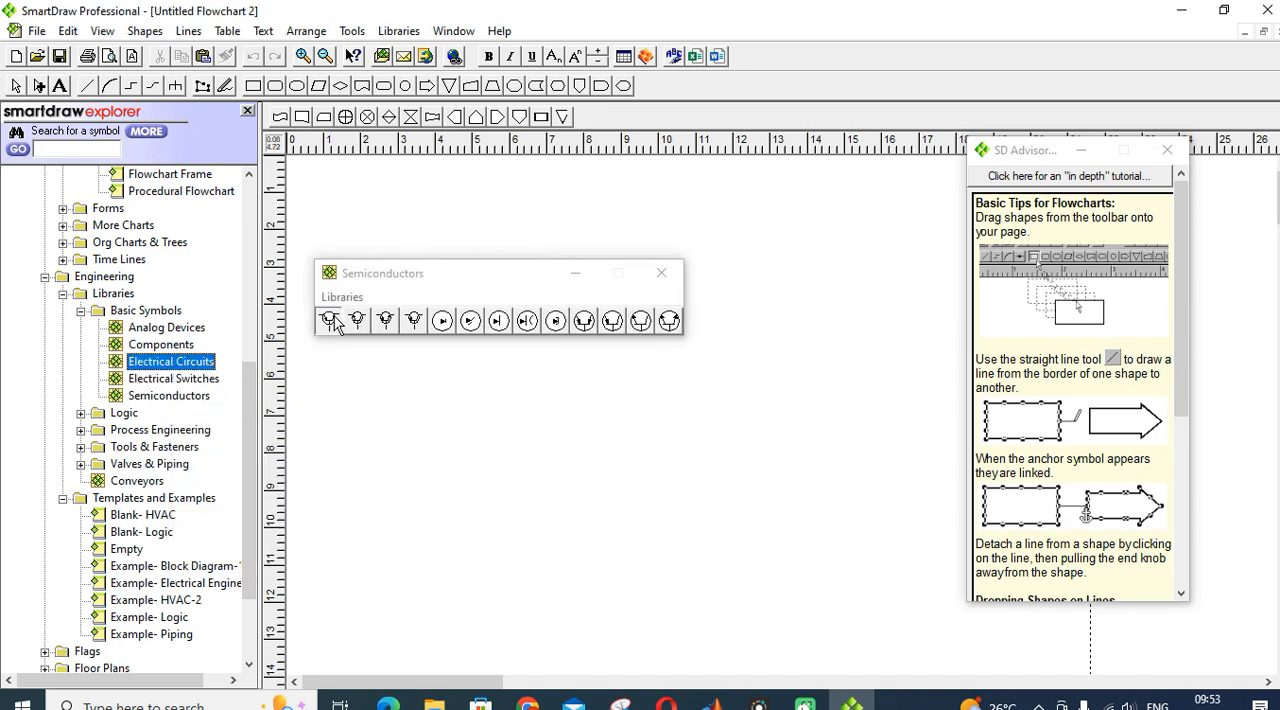
mouse_move(668, 320)
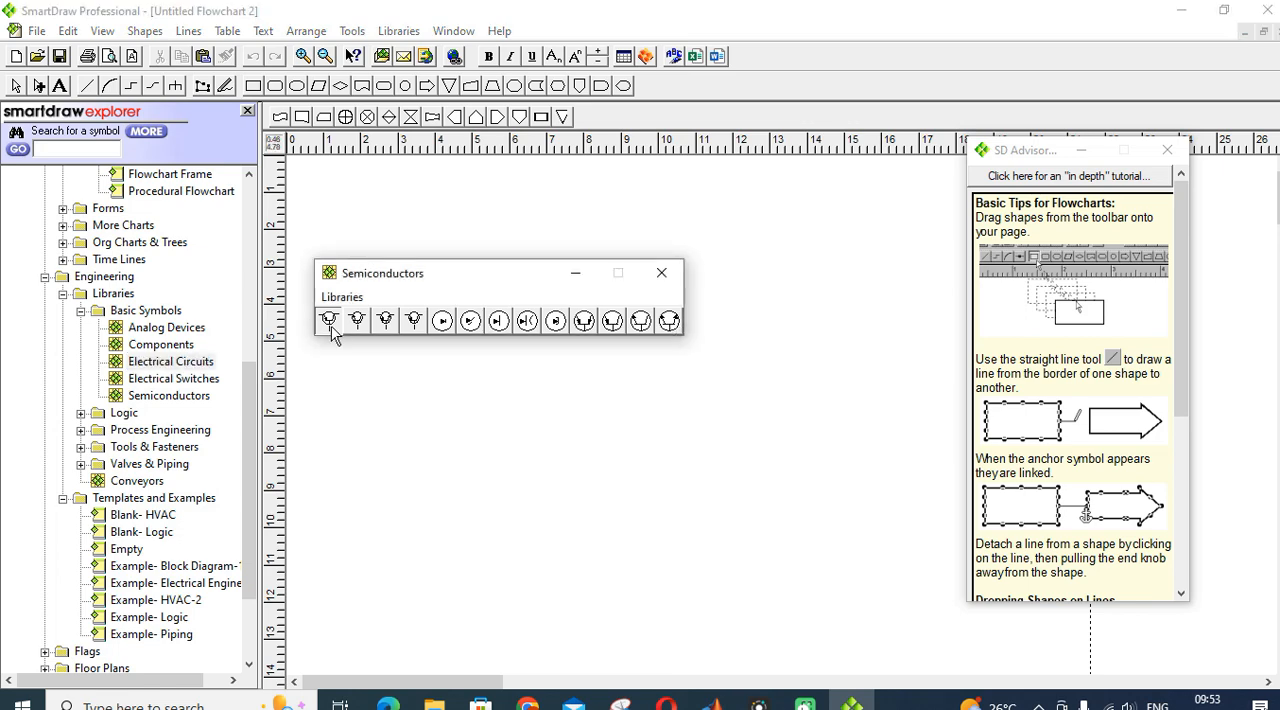
mouse_move(384, 320)
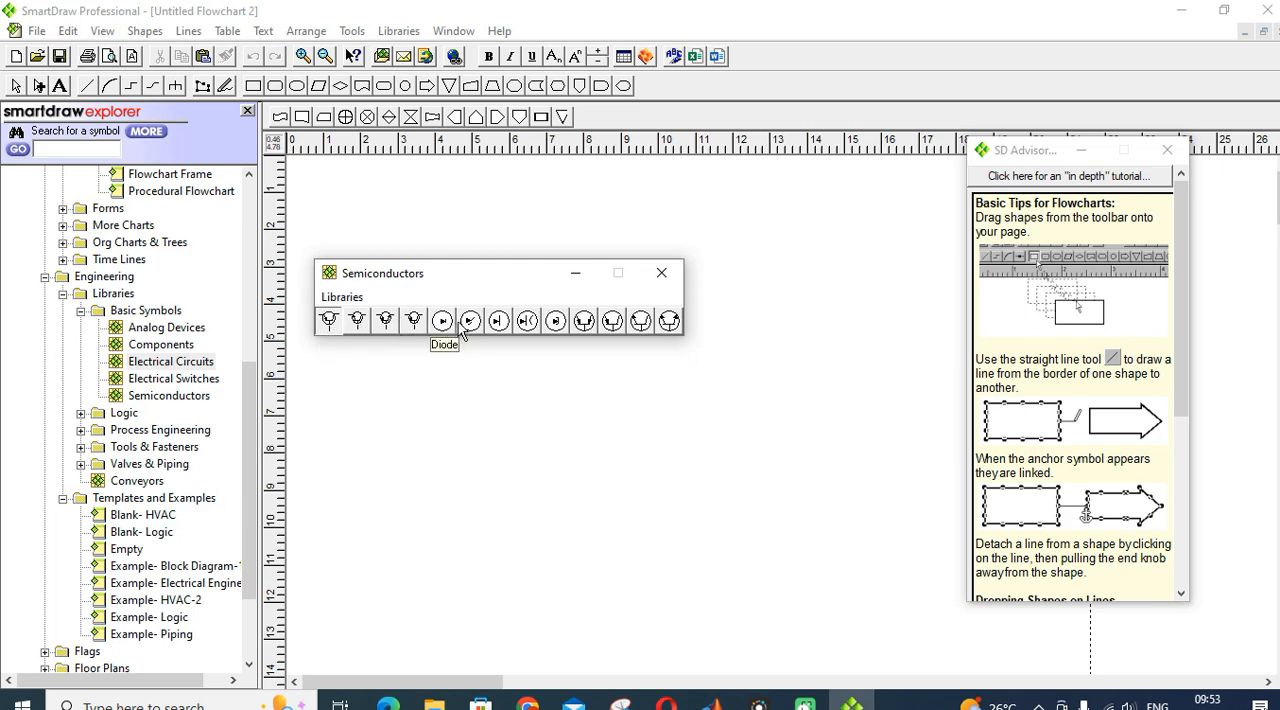
mouse_move(498, 320)
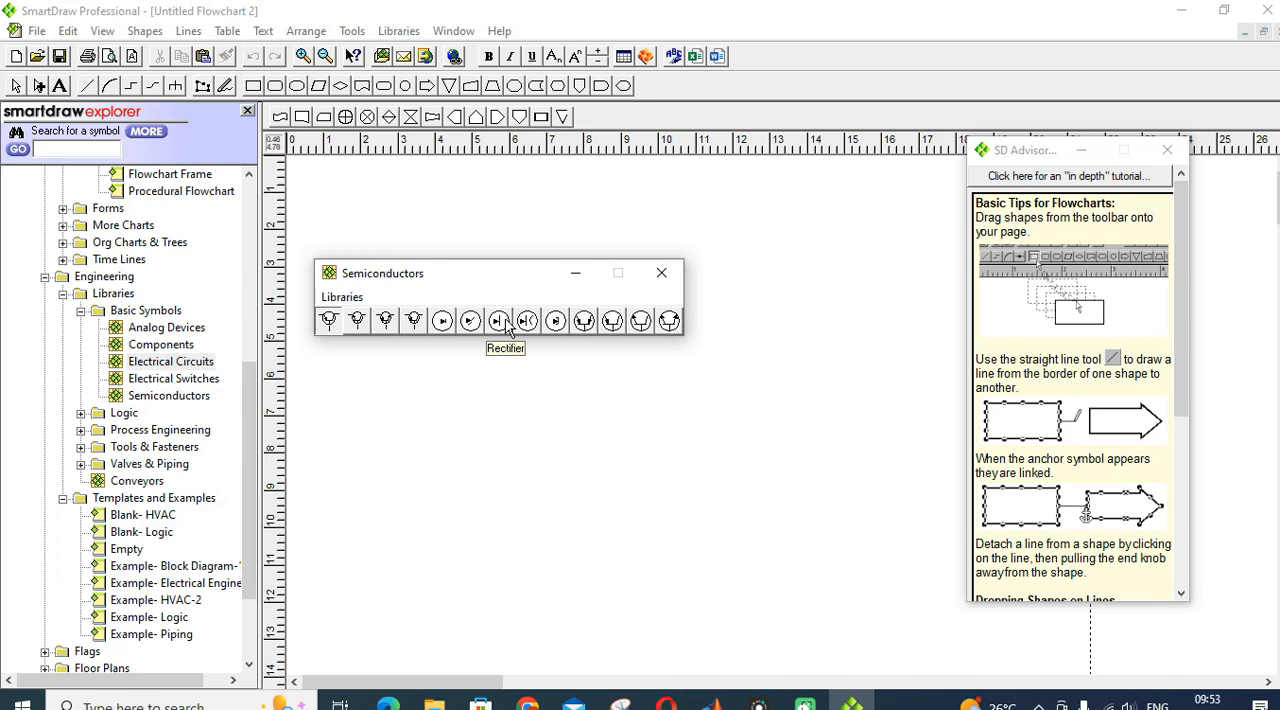
mouse_move(584, 320)
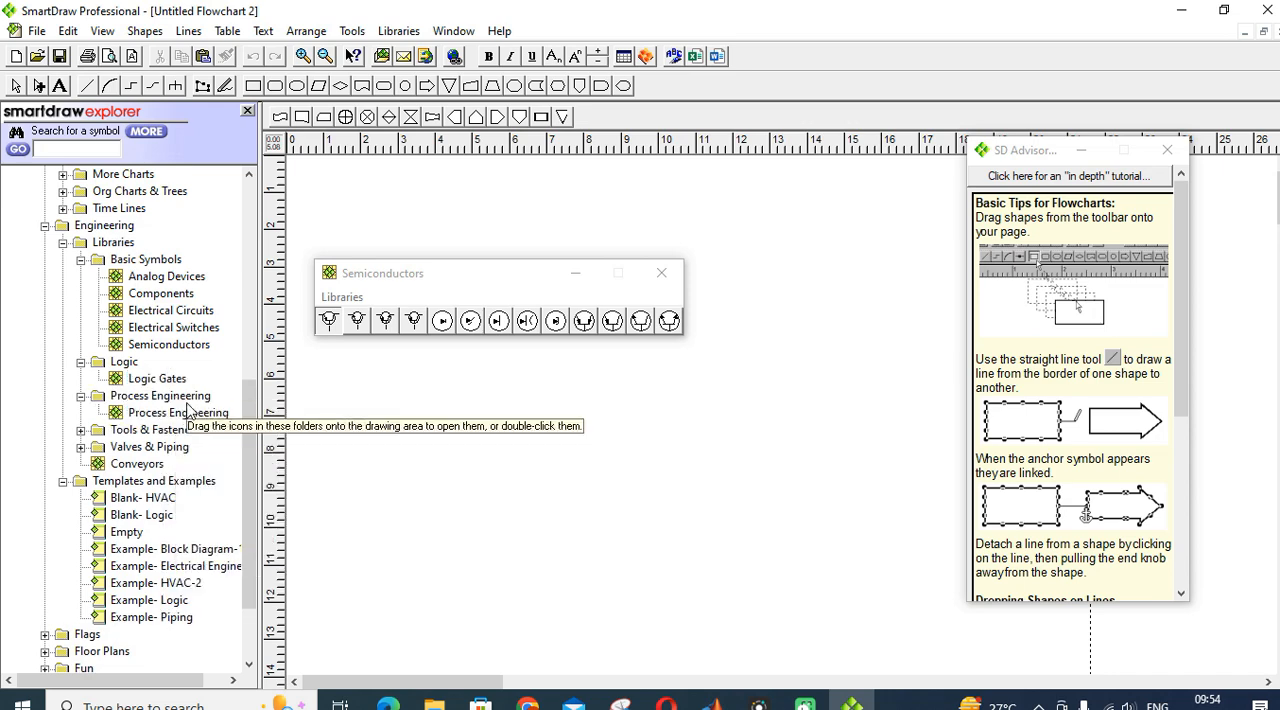
Step: Open the Process Engineering symbol library and drag a Coil symbol onto the page
left_click(178, 412)
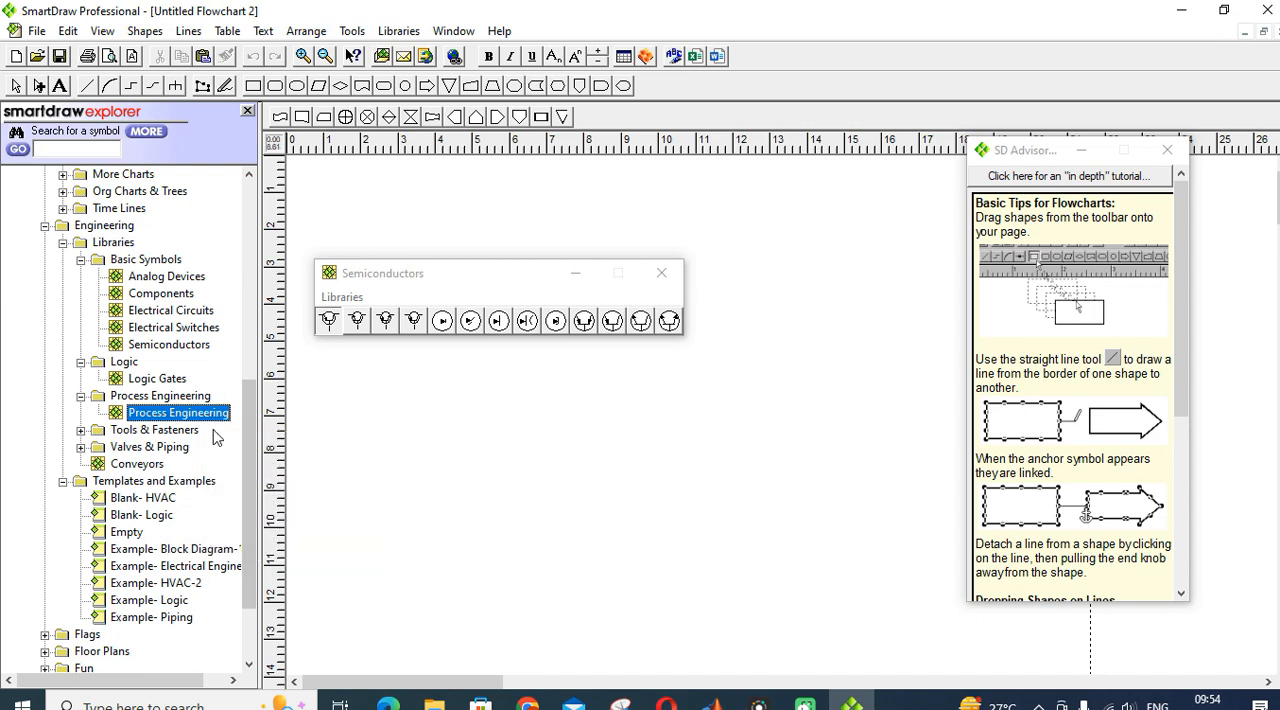
double_click(180, 412)
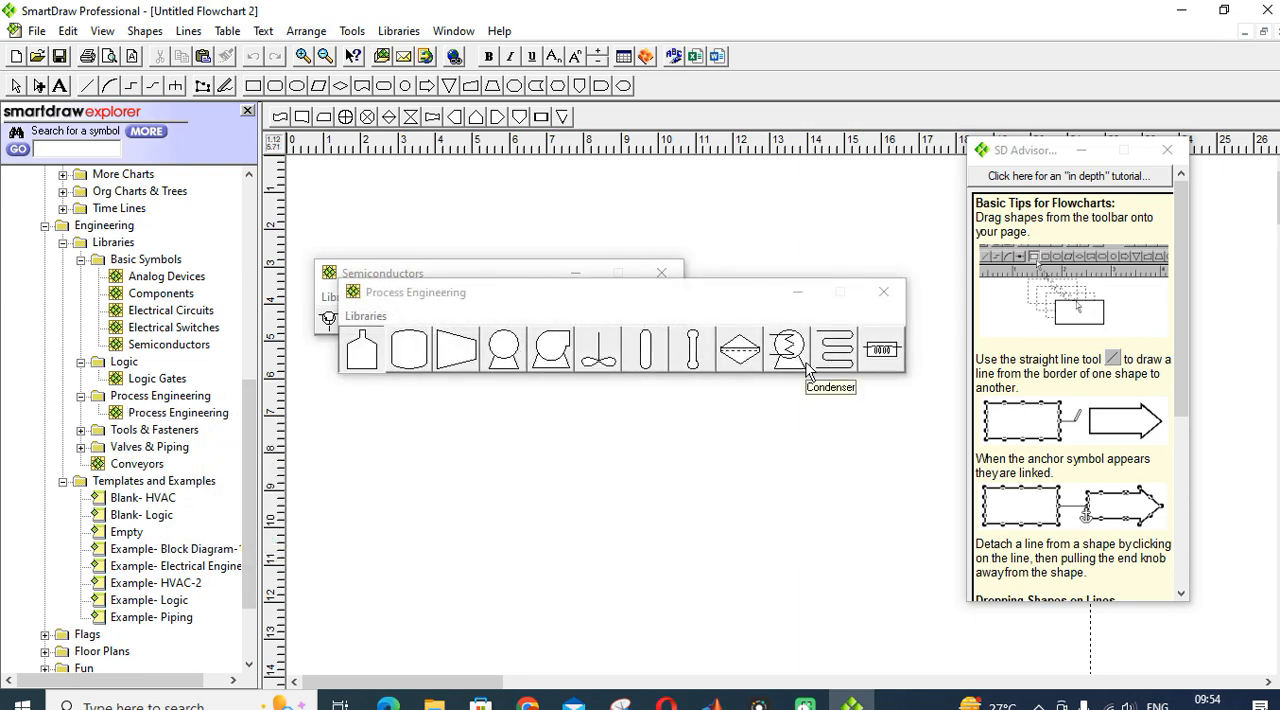
left_click_drag(788, 348, 494, 500)
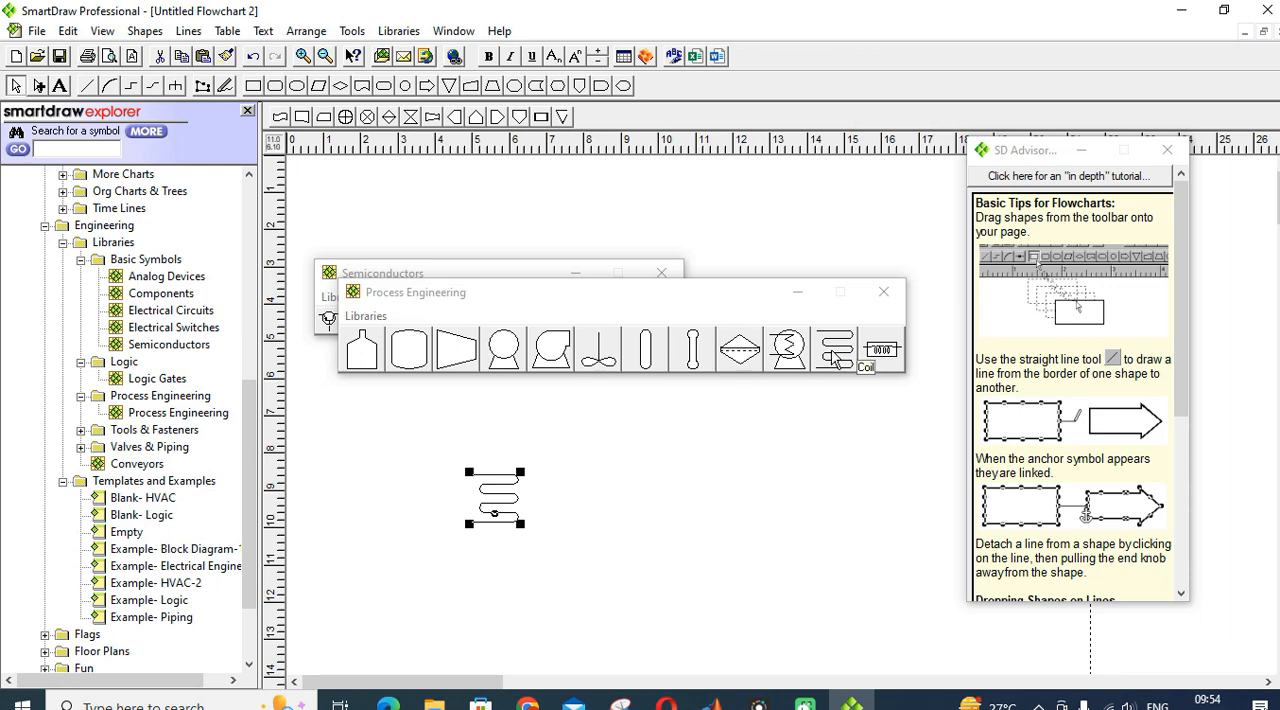
mouse_move(198, 438)
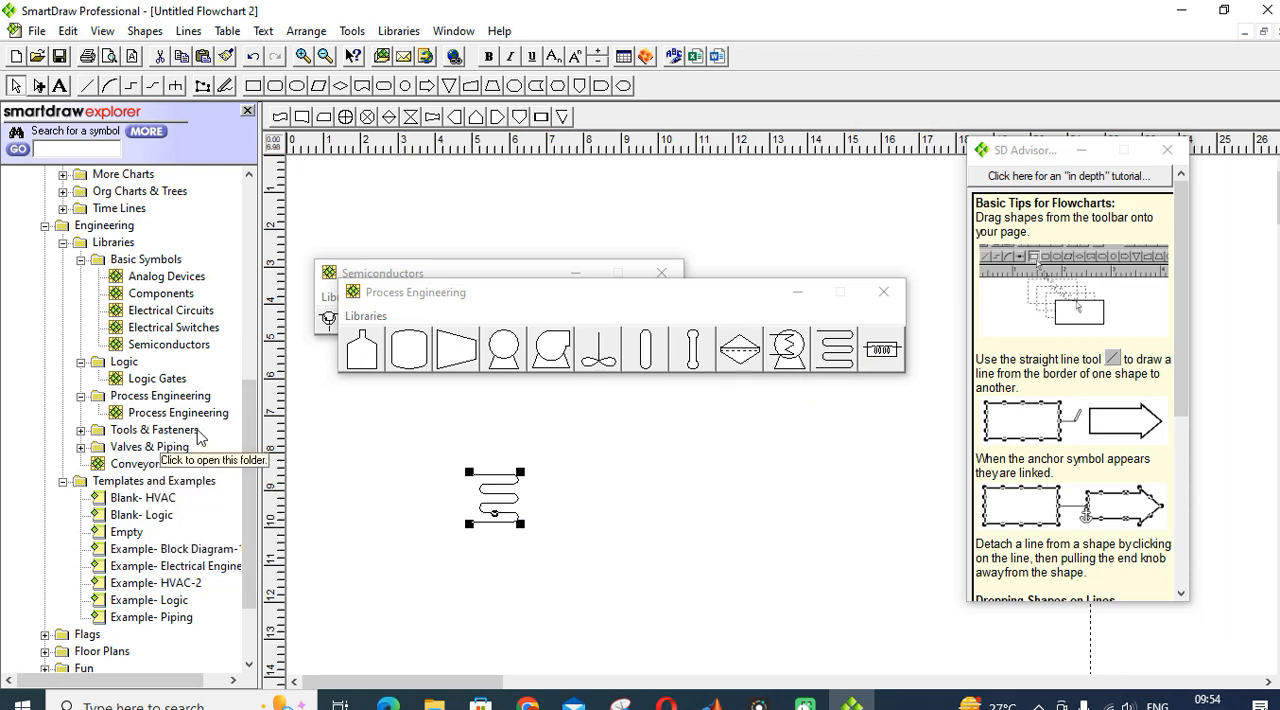
mouse_move(136, 464)
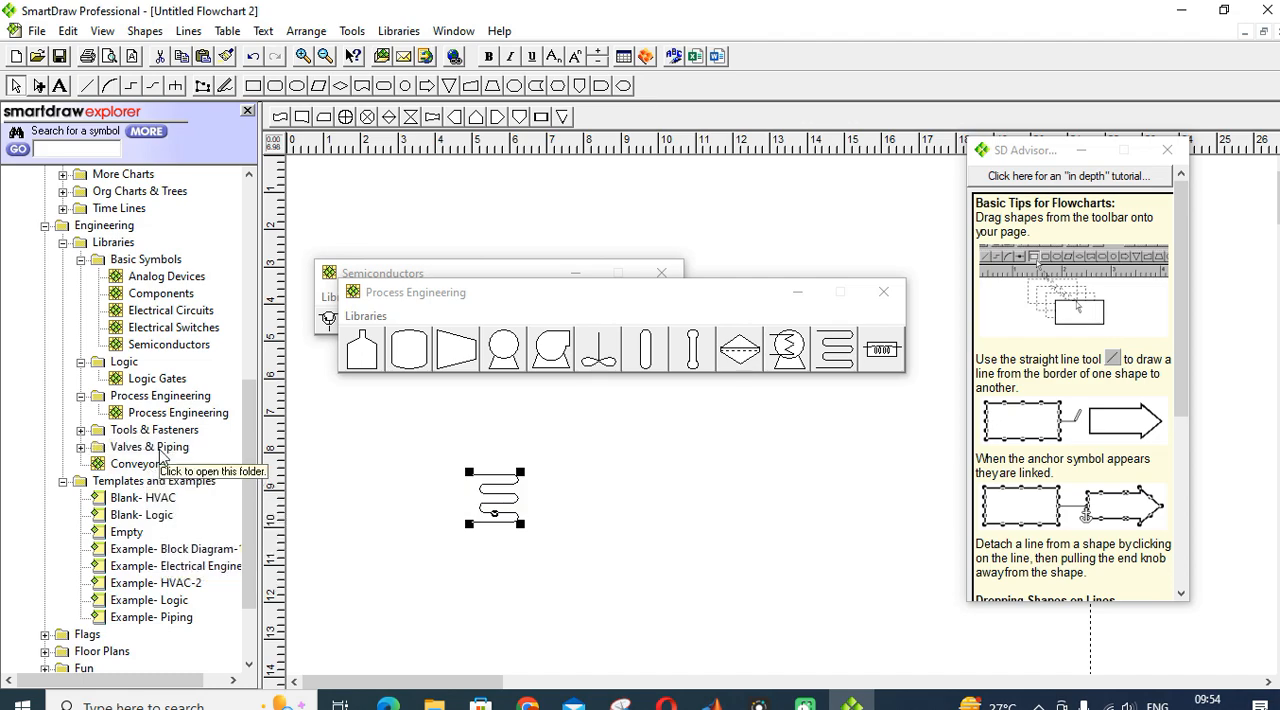
Step: Open and close the Valves & Piping library, then expand Engineering Templates and Examples
left_click(148, 448)
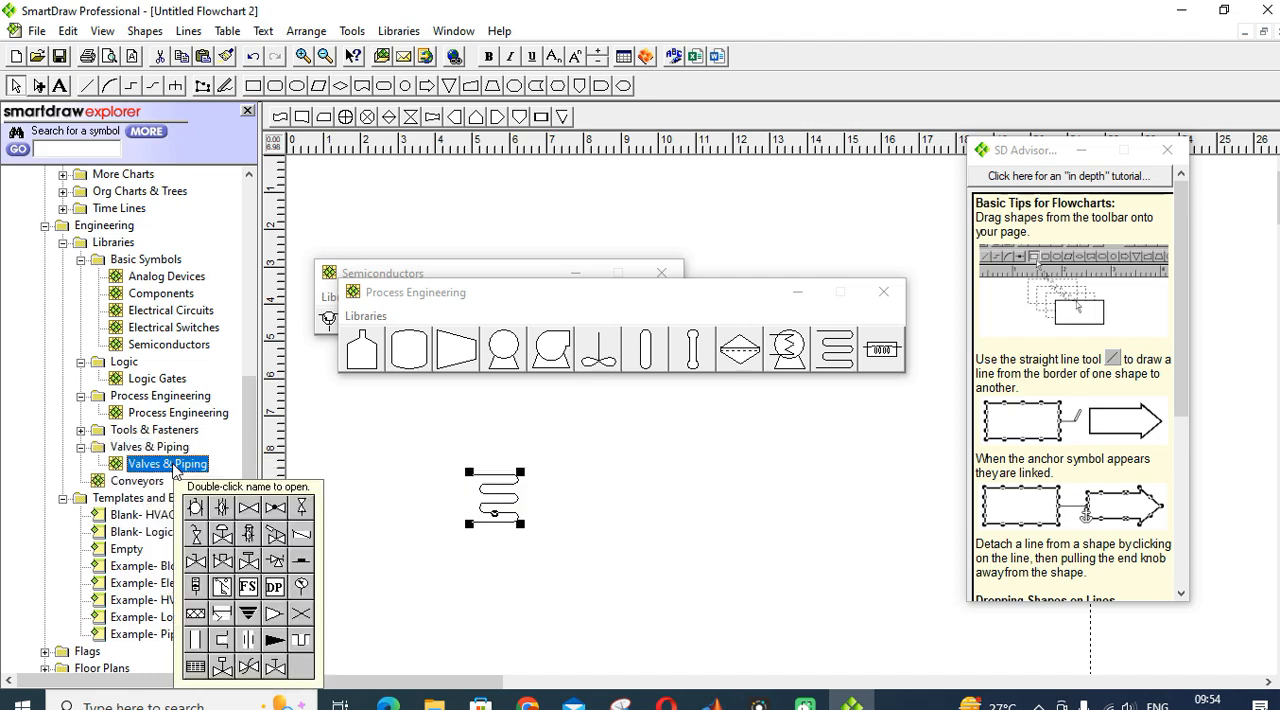
double_click(168, 464)
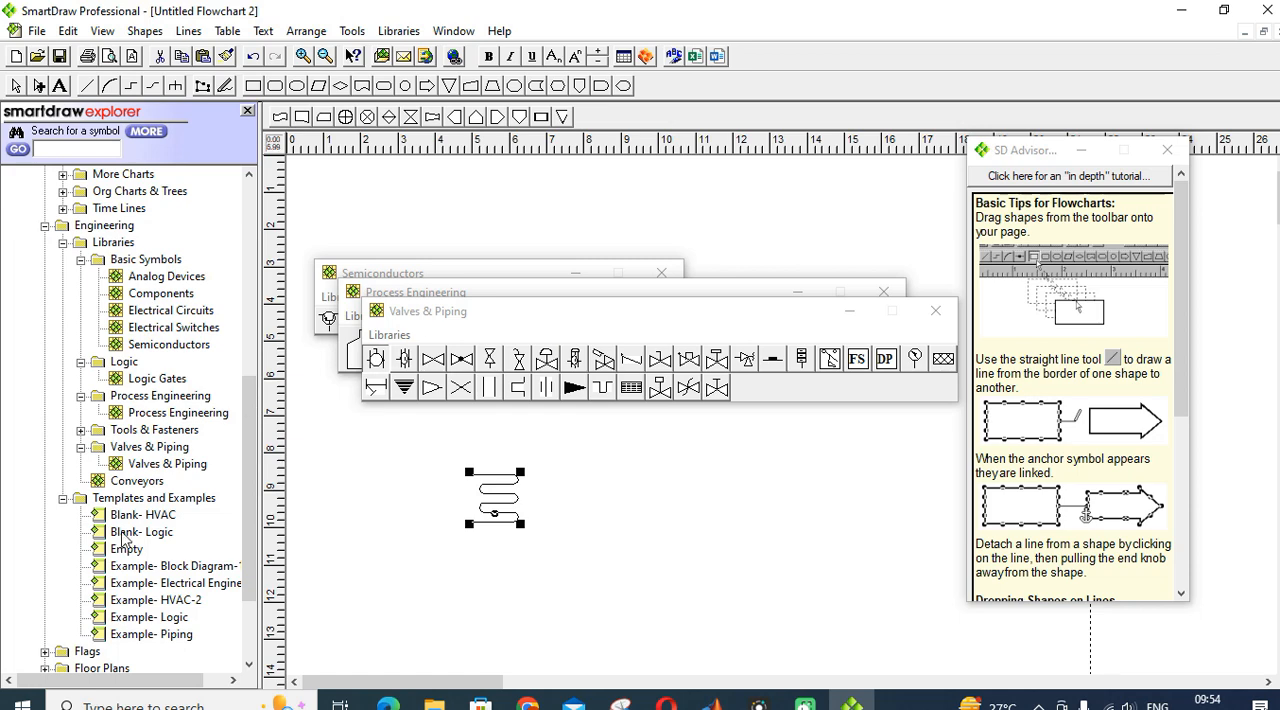
left_click(138, 480)
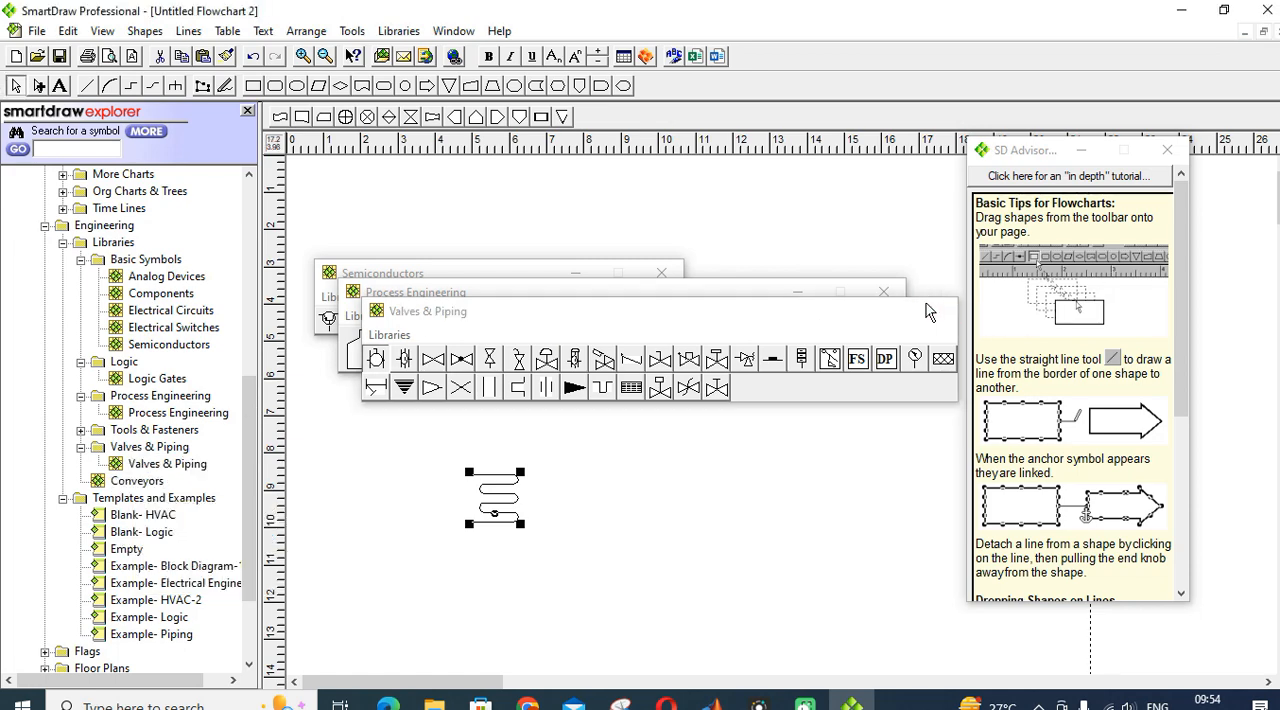
left_click(884, 292)
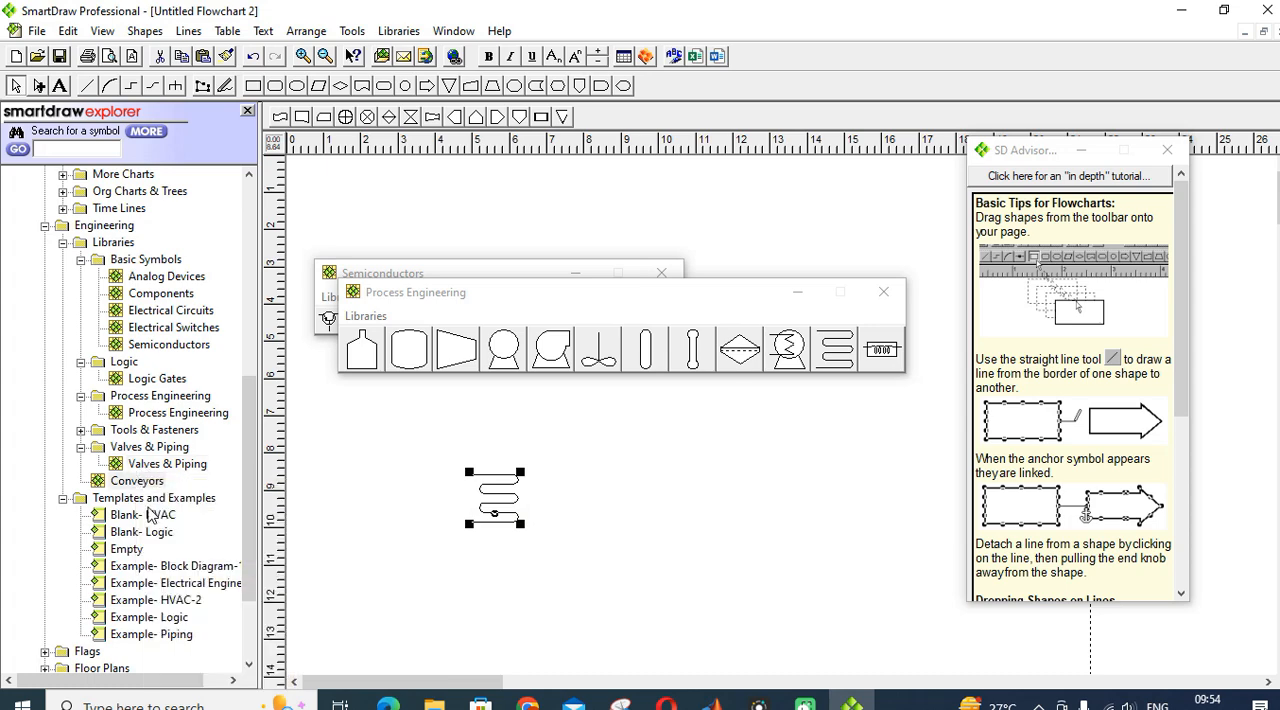
left_click(138, 480)
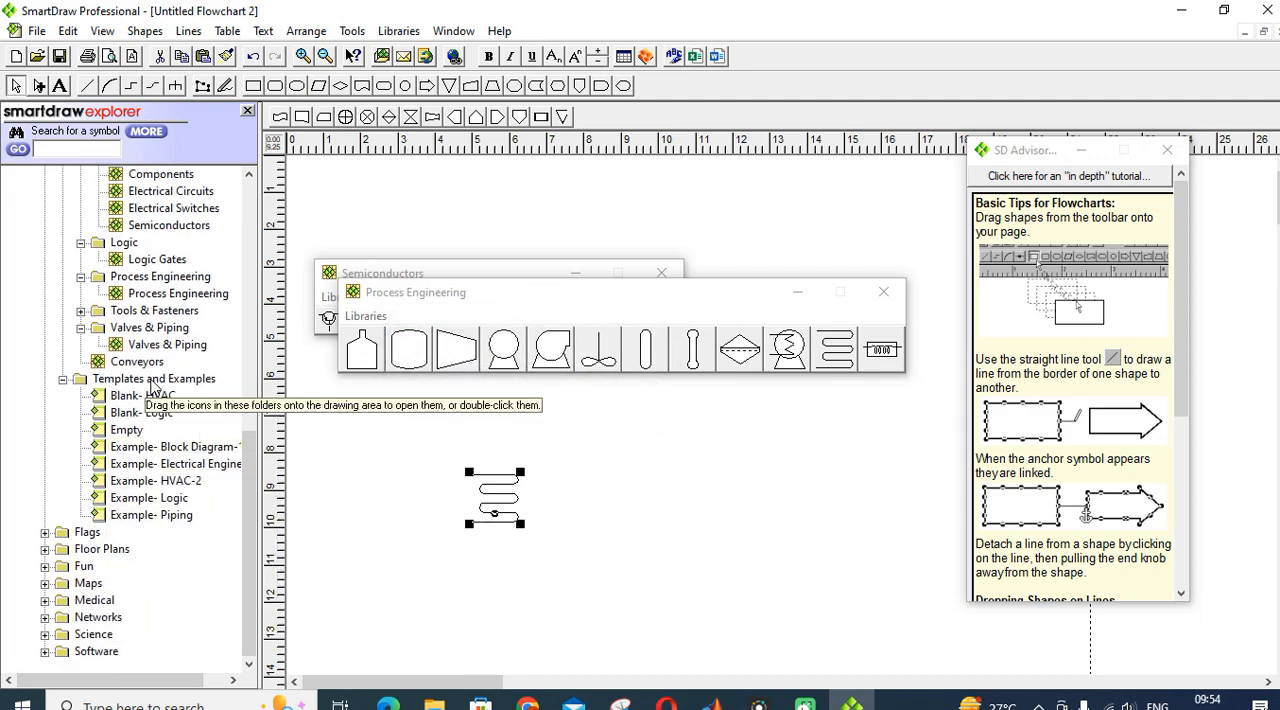
scroll("up", 3)
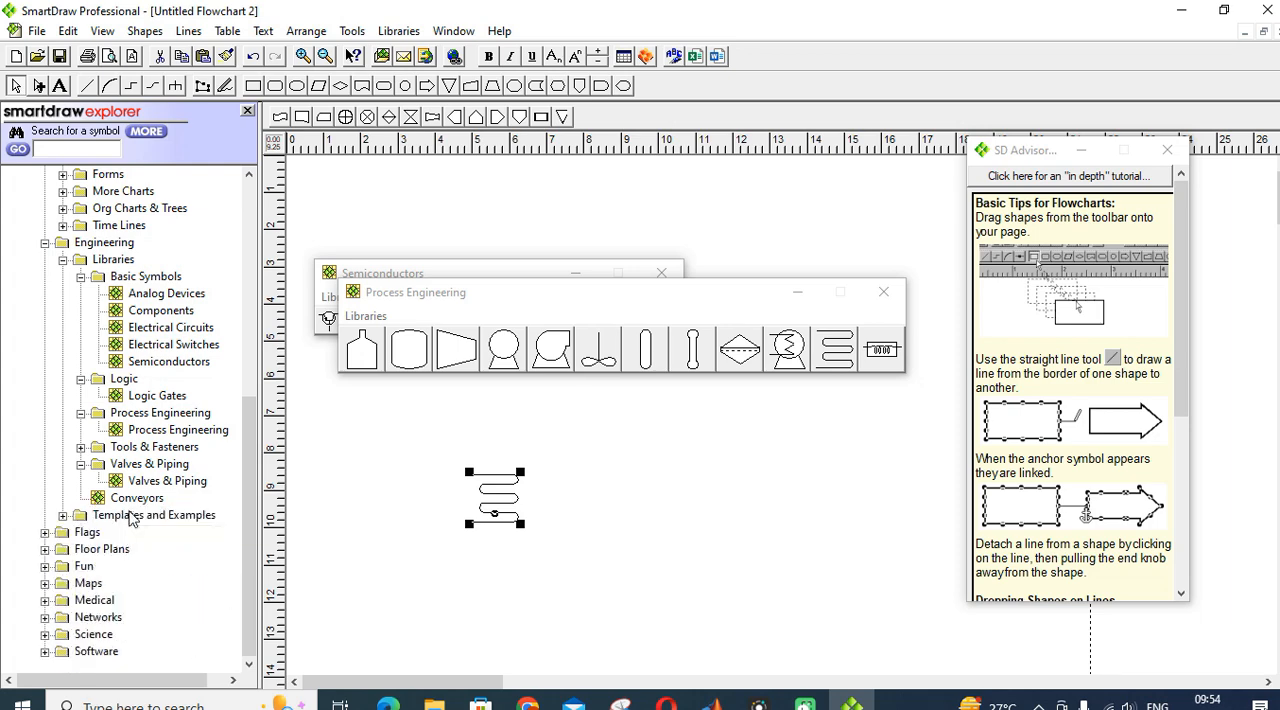
left_click(156, 514)
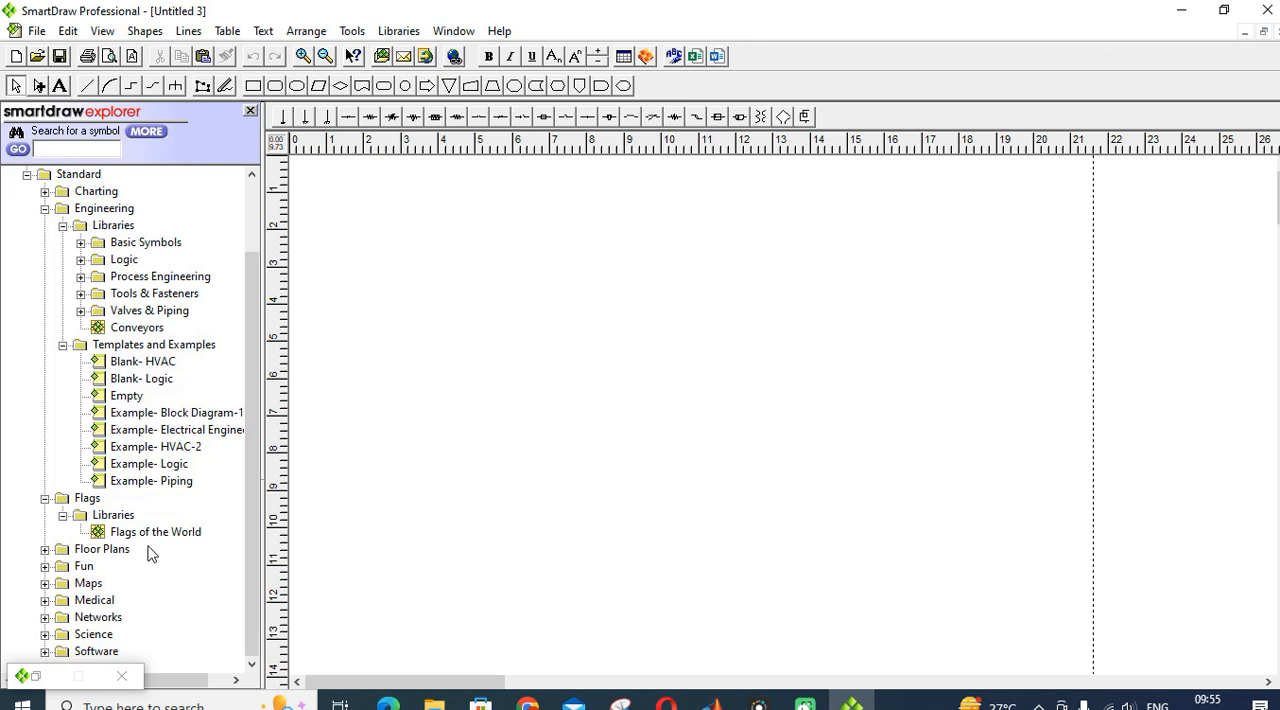
Step: Expand Floor Plans and preview Bathrooms, Chairs, Home Office, Walls Windows and Doors, and Yard symbols
left_click(156, 532)
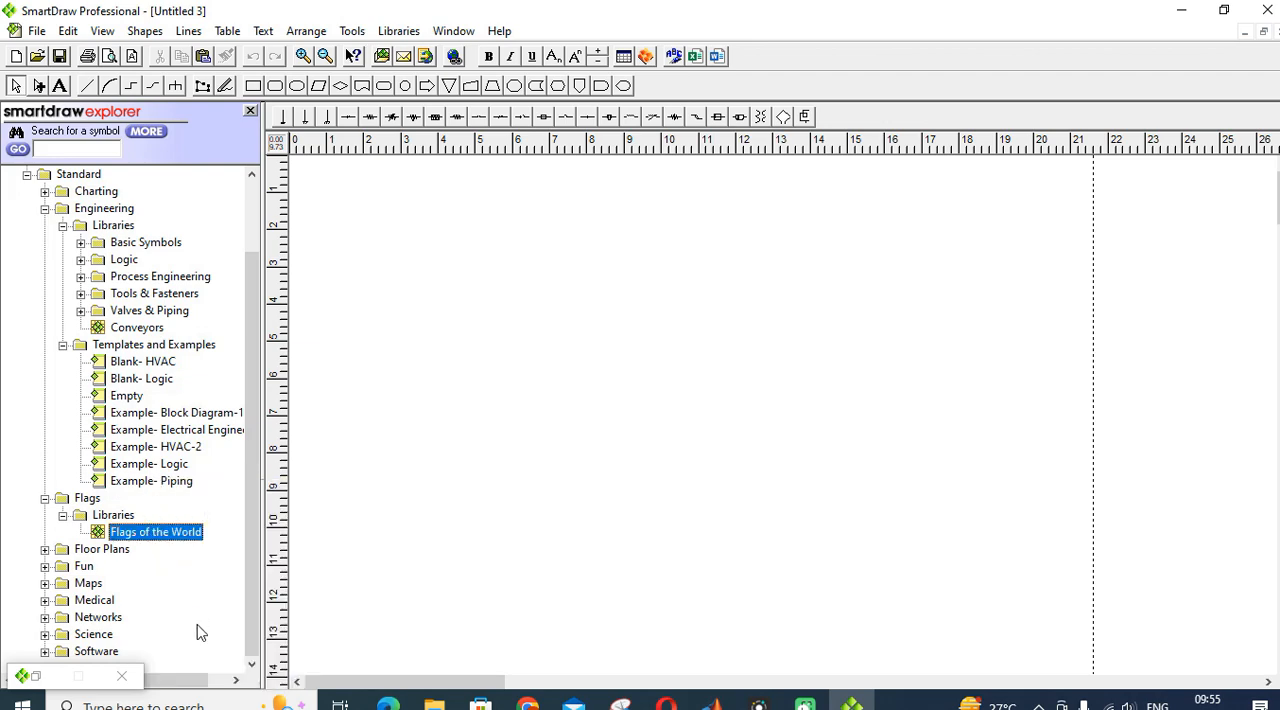
left_click(156, 532)
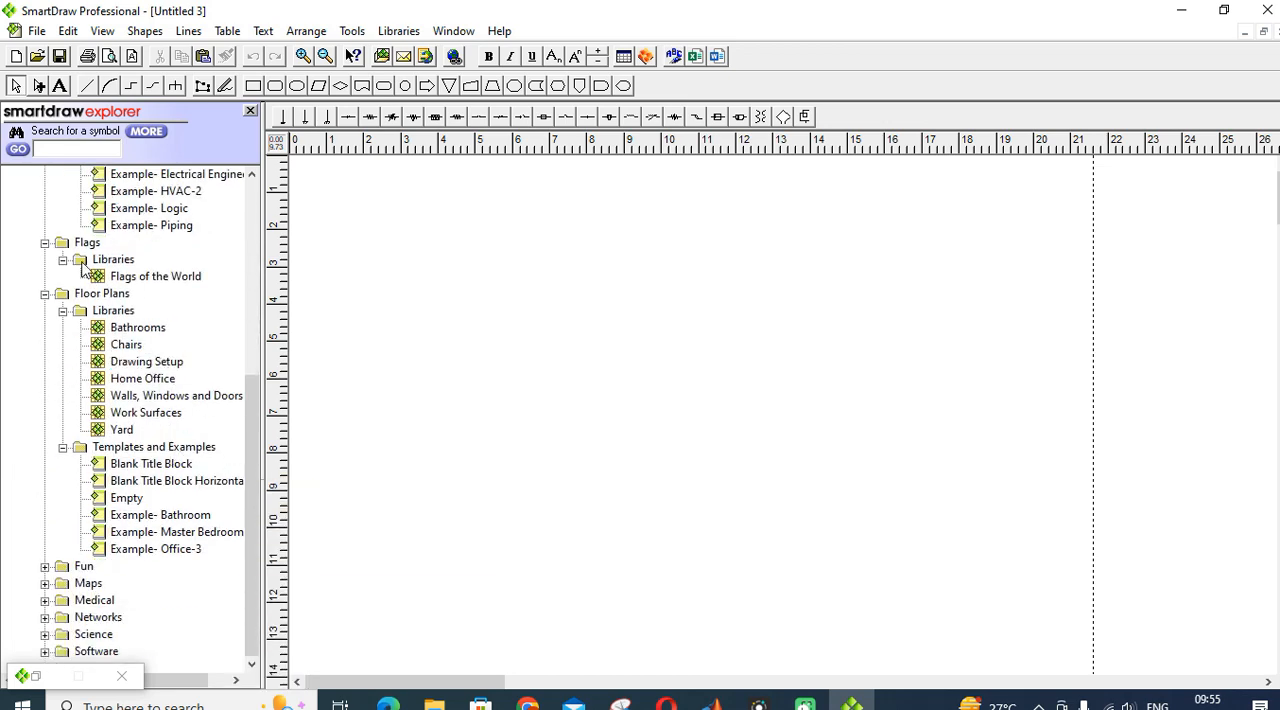
left_click(136, 328)
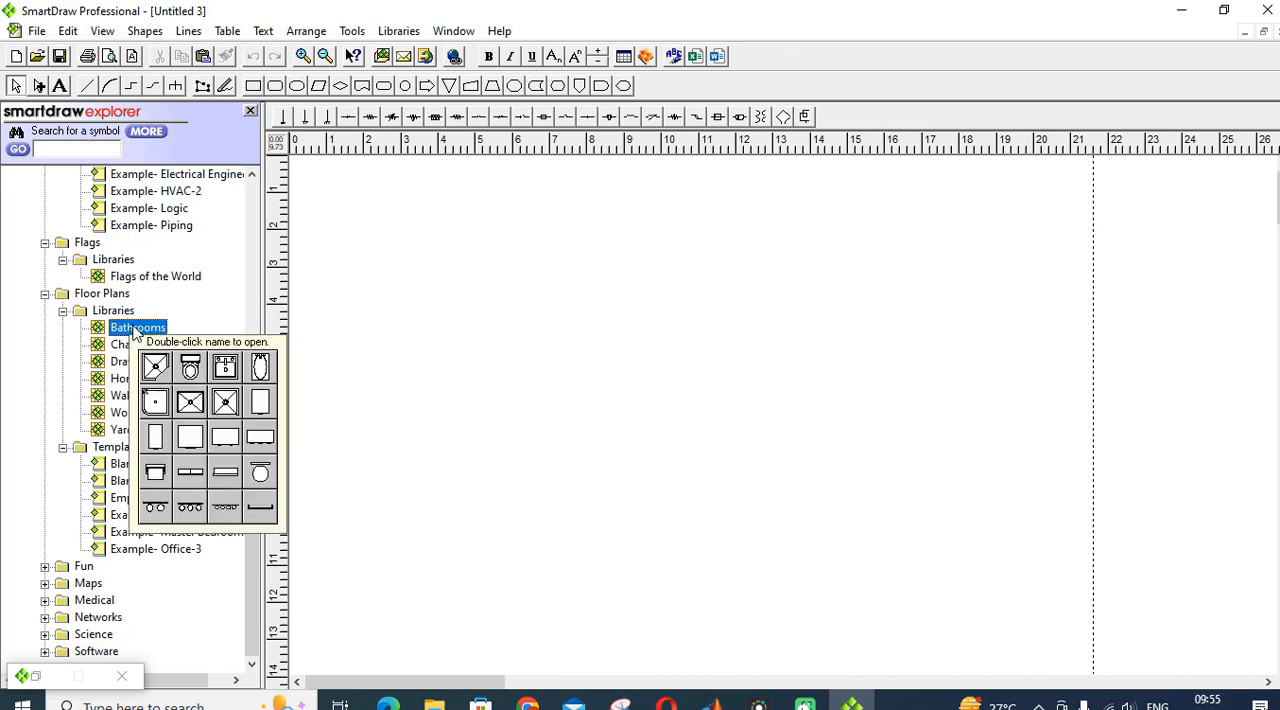
left_click(124, 344)
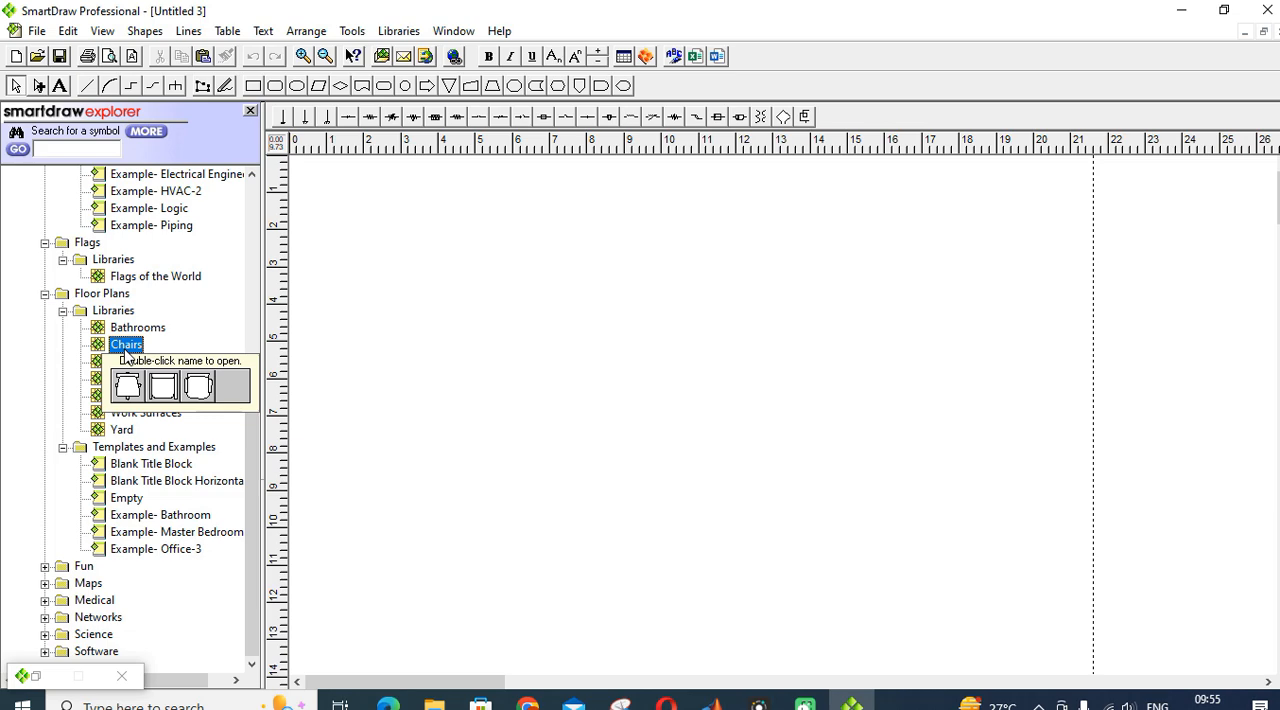
left_click(144, 378)
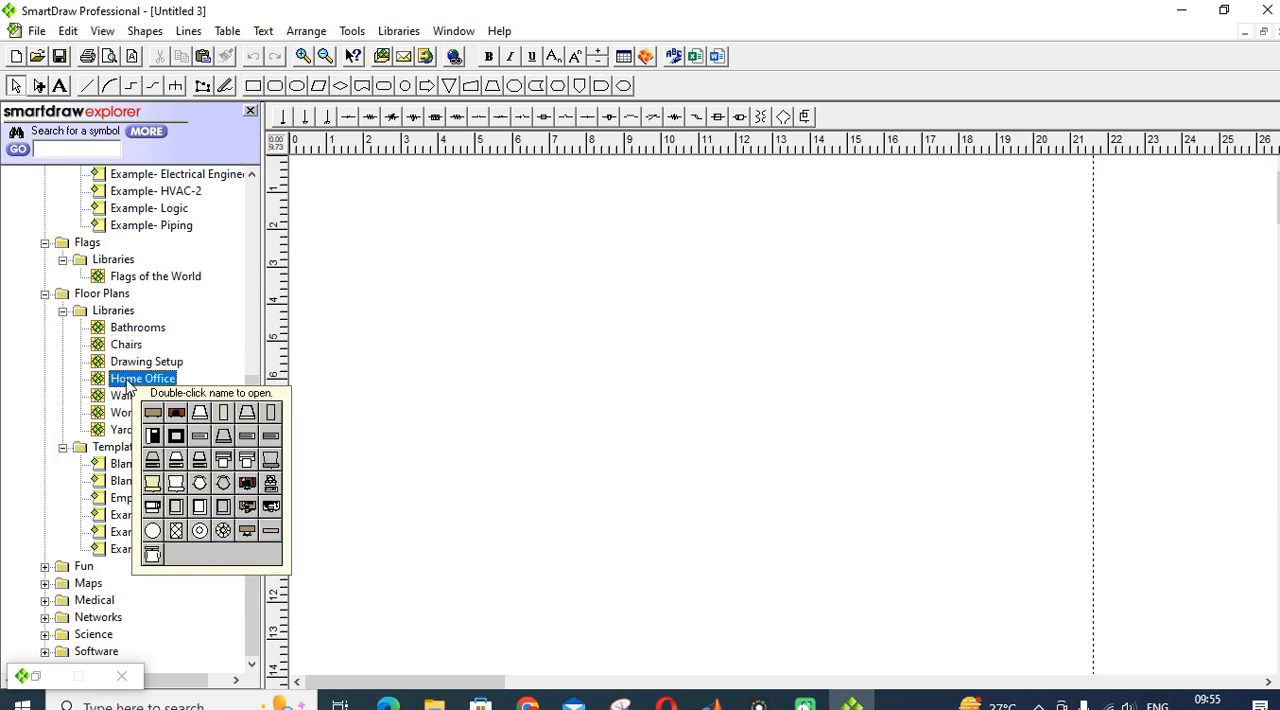
left_click(176, 396)
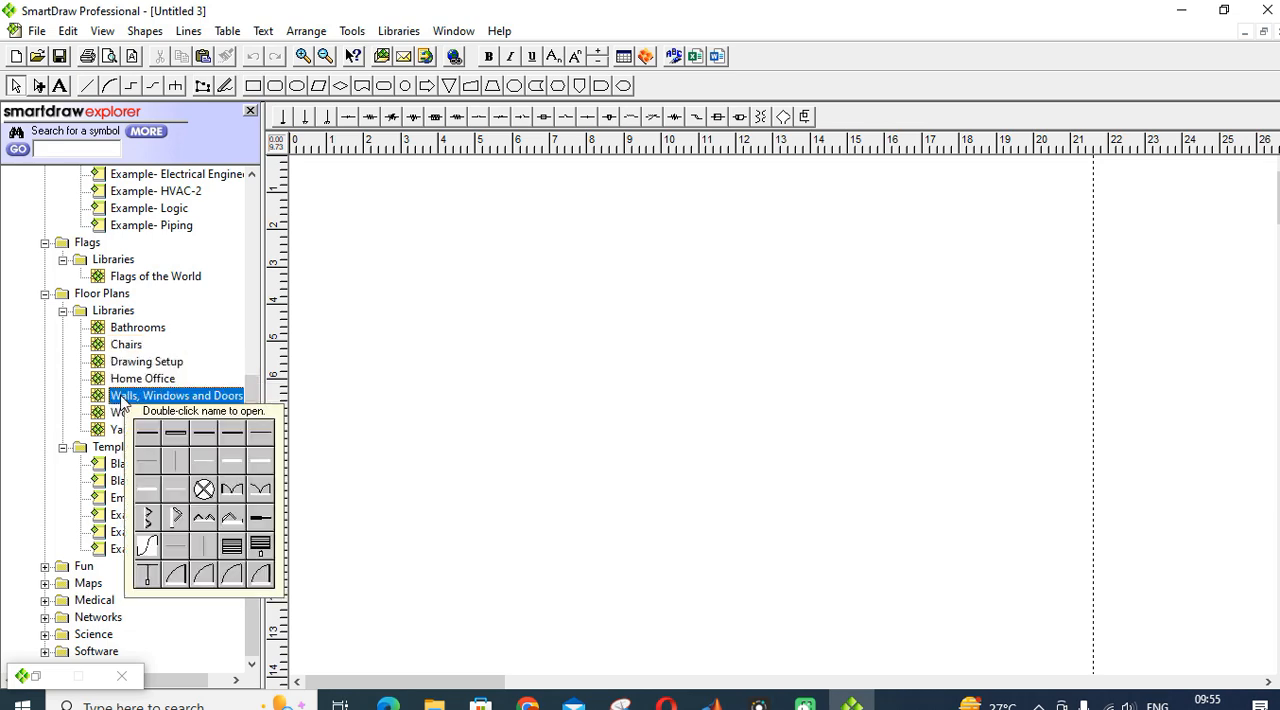
left_click(146, 412)
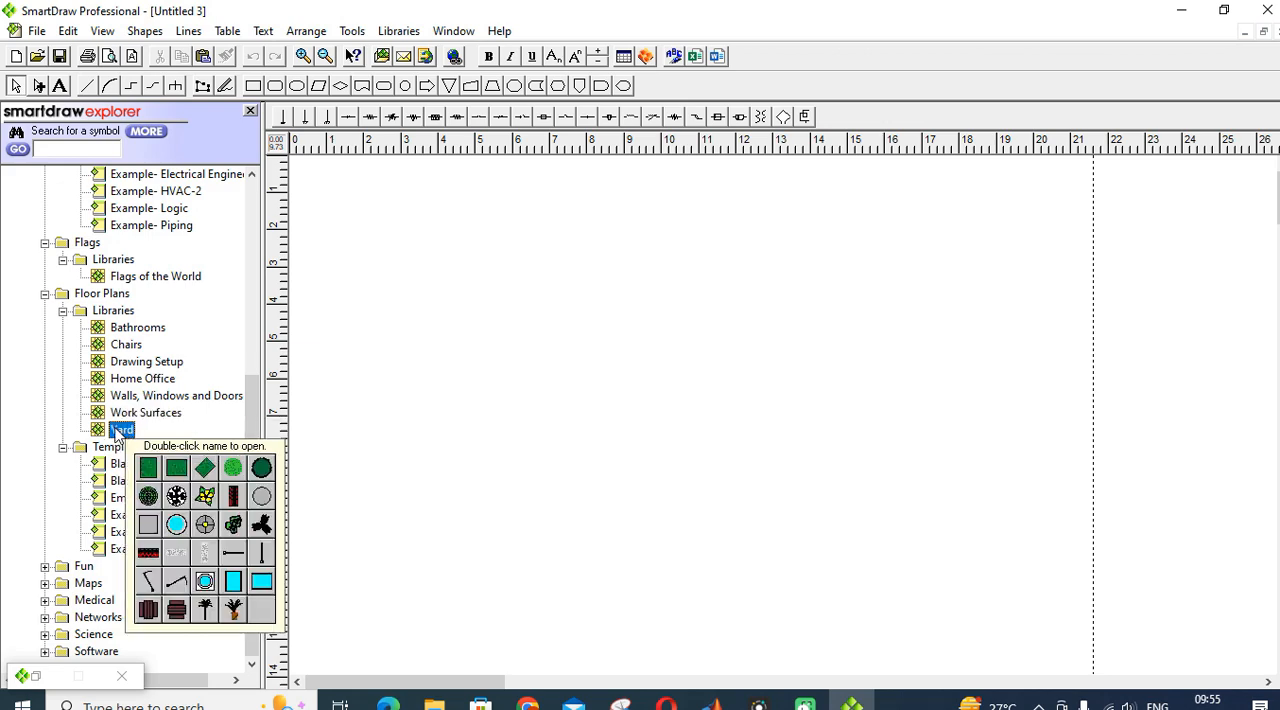
Step: Open the Yard symbol library, then the Bathroom example floor plan as a new drawing
double_click(120, 428)
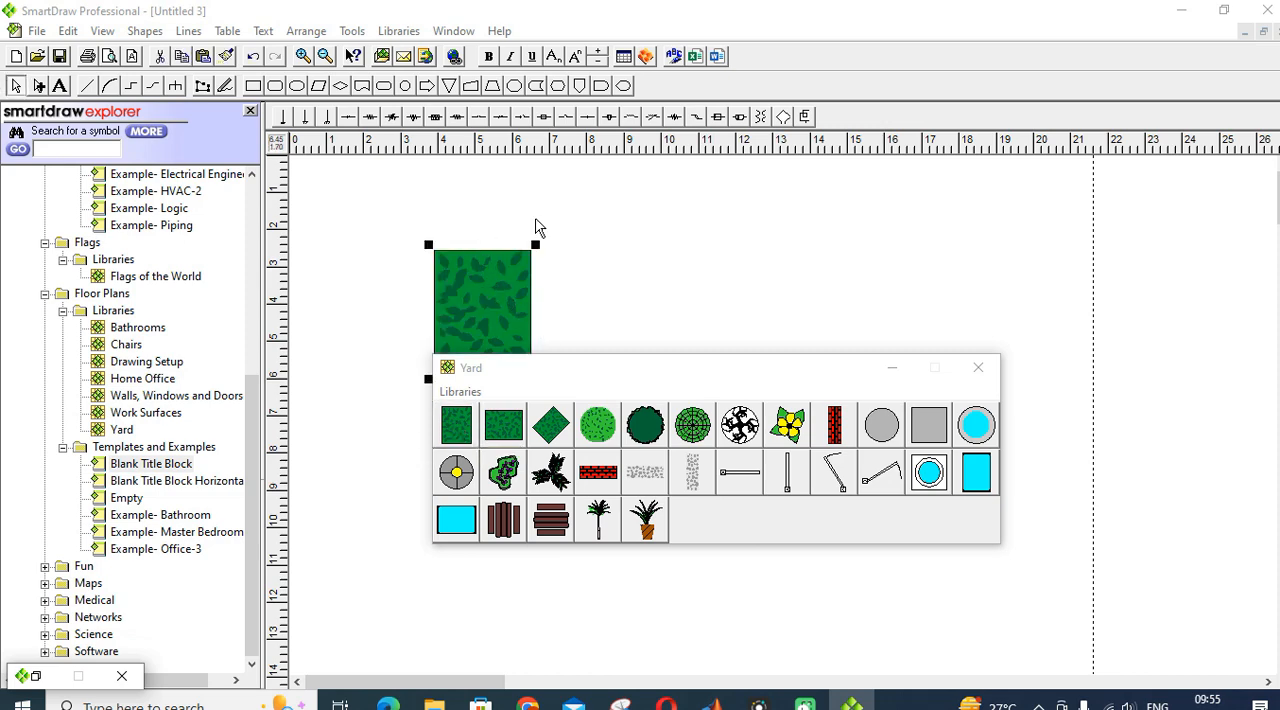
mouse_move(598, 472)
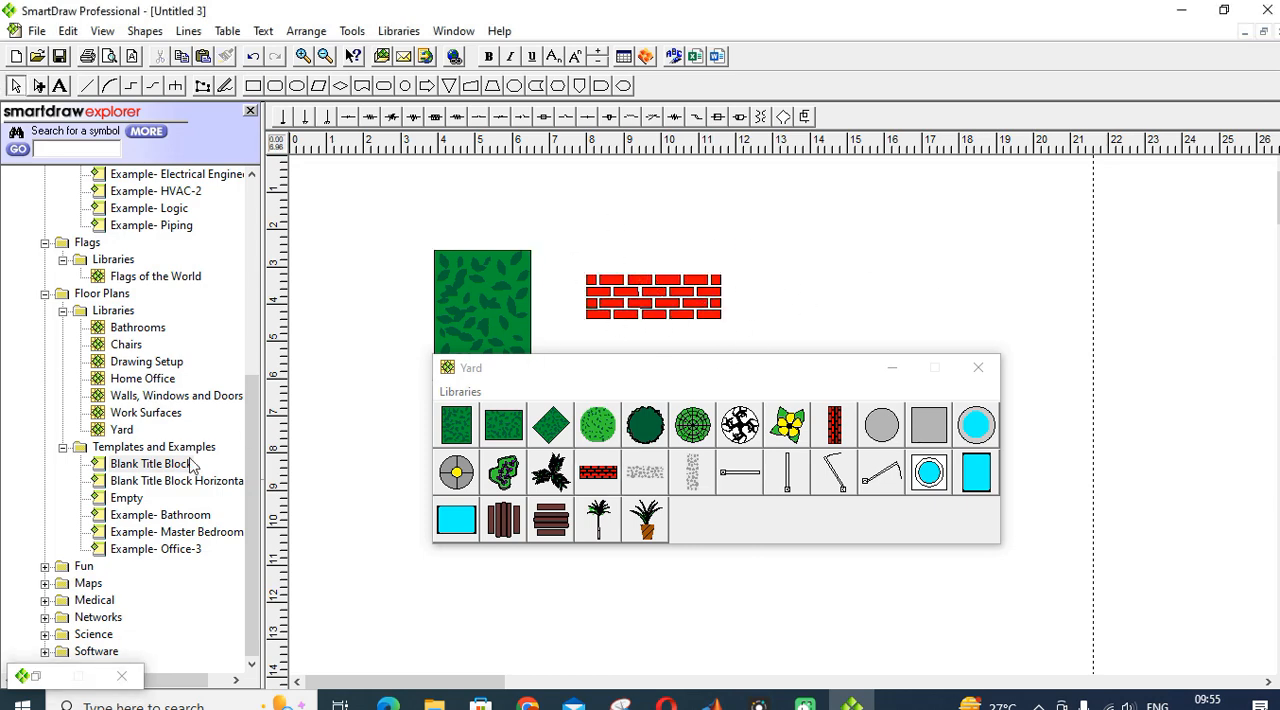
left_click(160, 514)
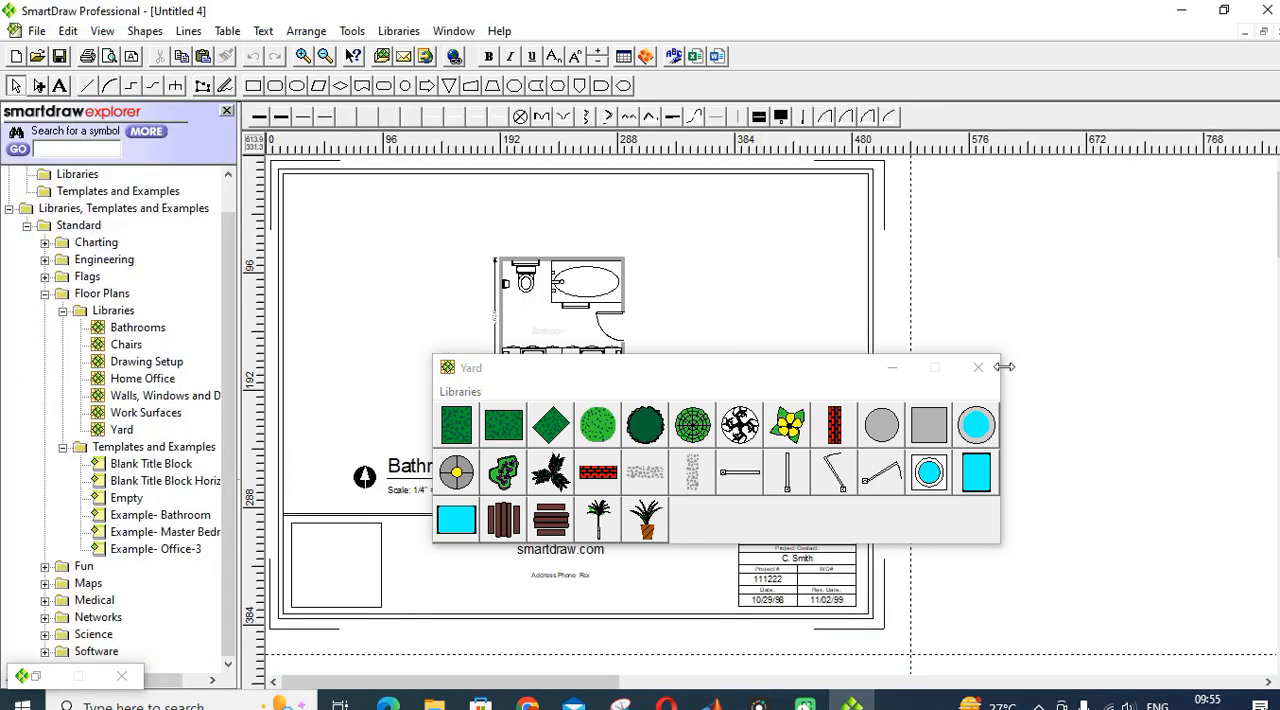
Step: Close the Yard library, preview Art Deco-1 and Christmas- Holly, and start a drawing from the holly wreath
left_click(976, 368)
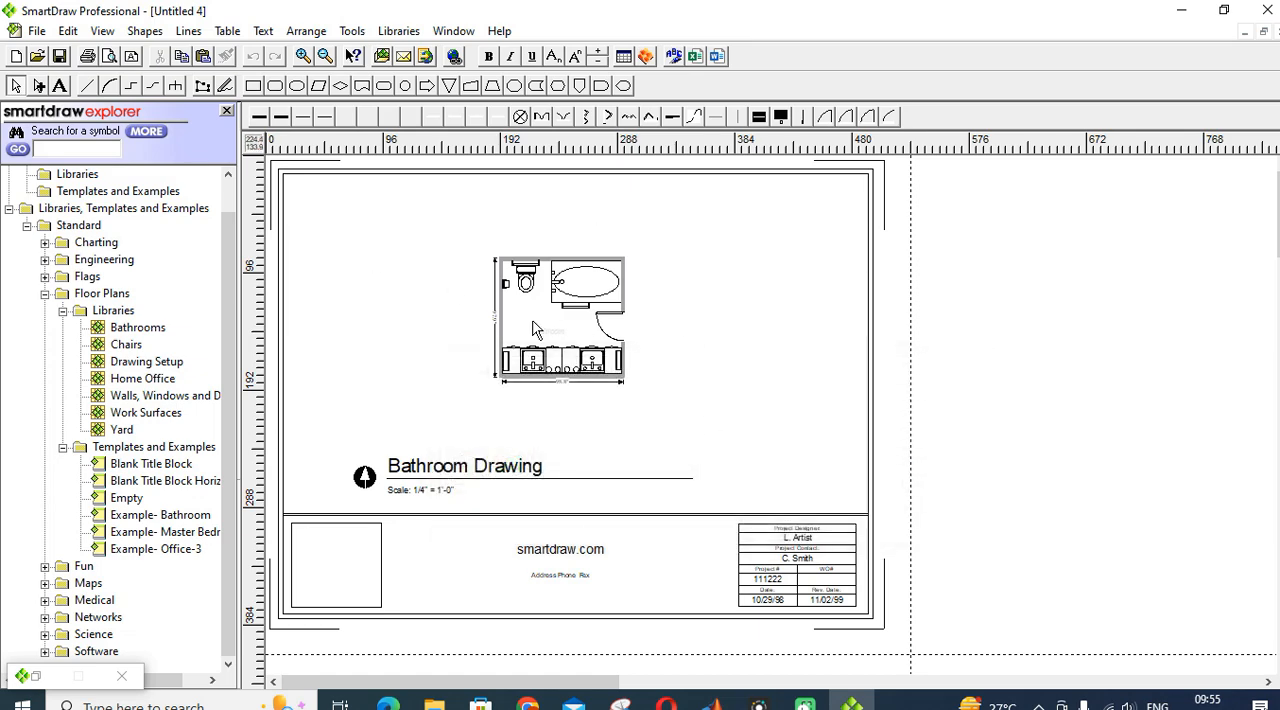
mouse_move(364, 388)
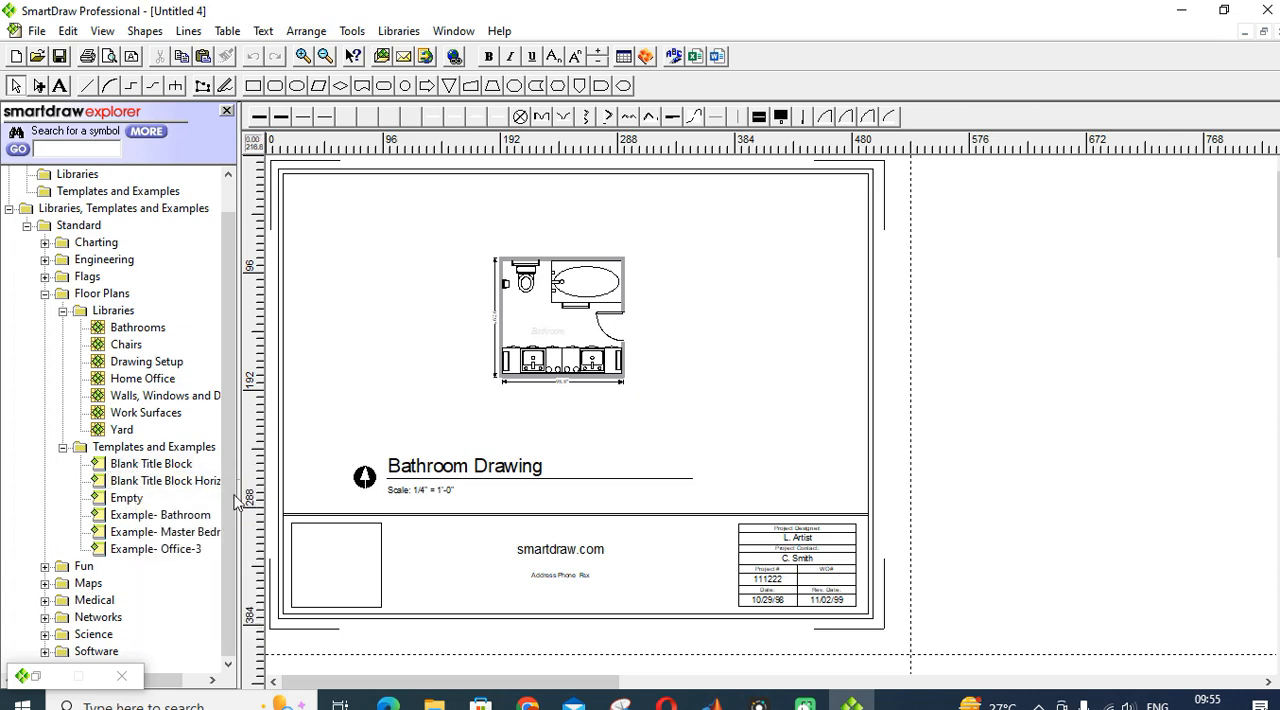
mouse_move(88, 584)
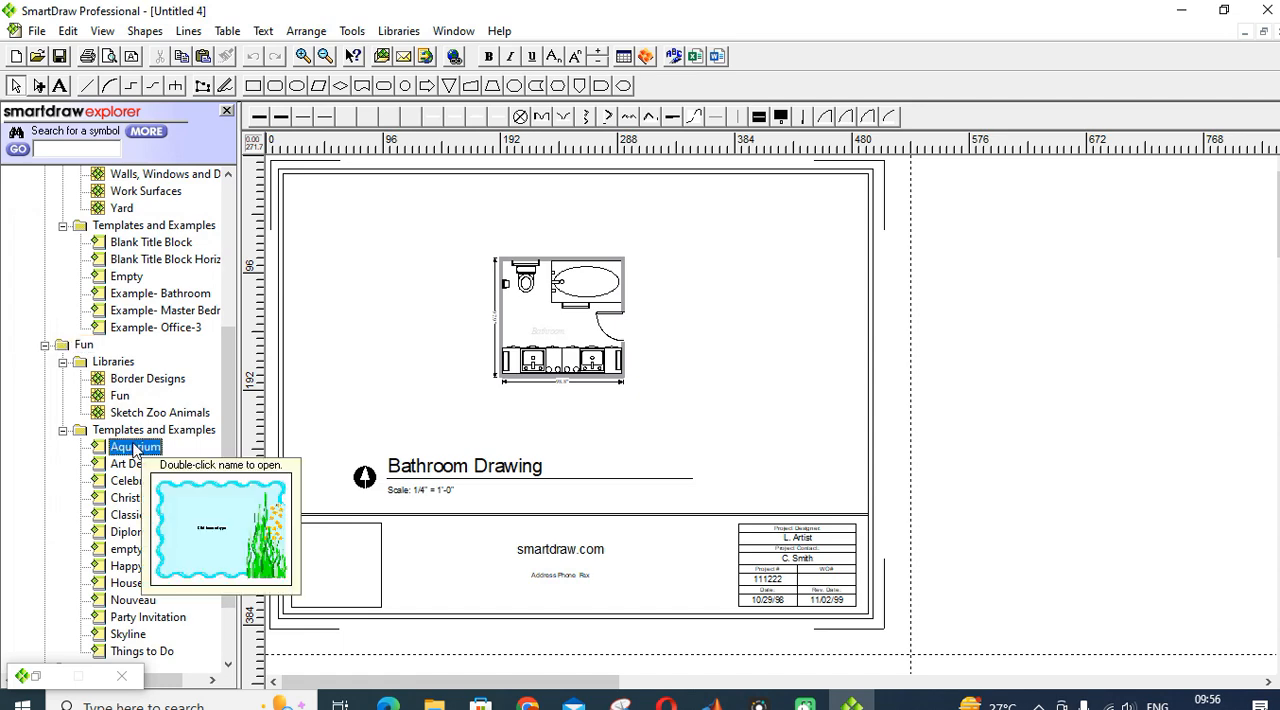
left_click(136, 464)
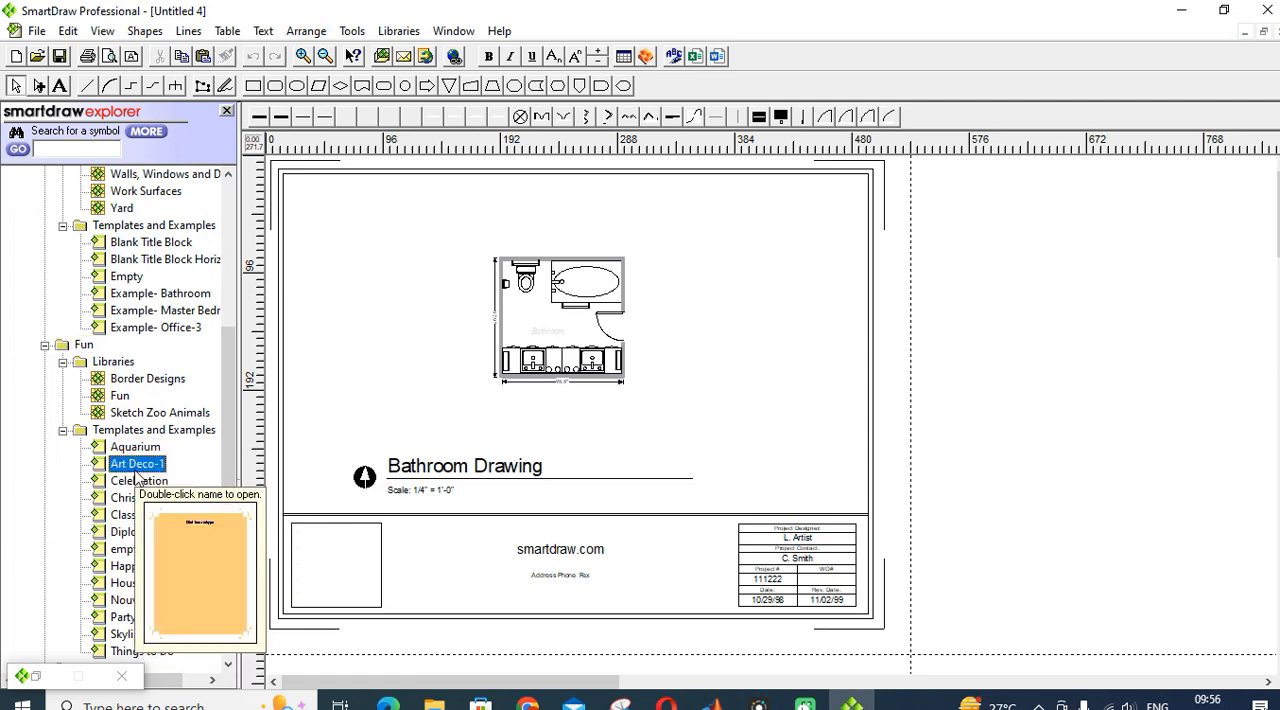
left_click(152, 496)
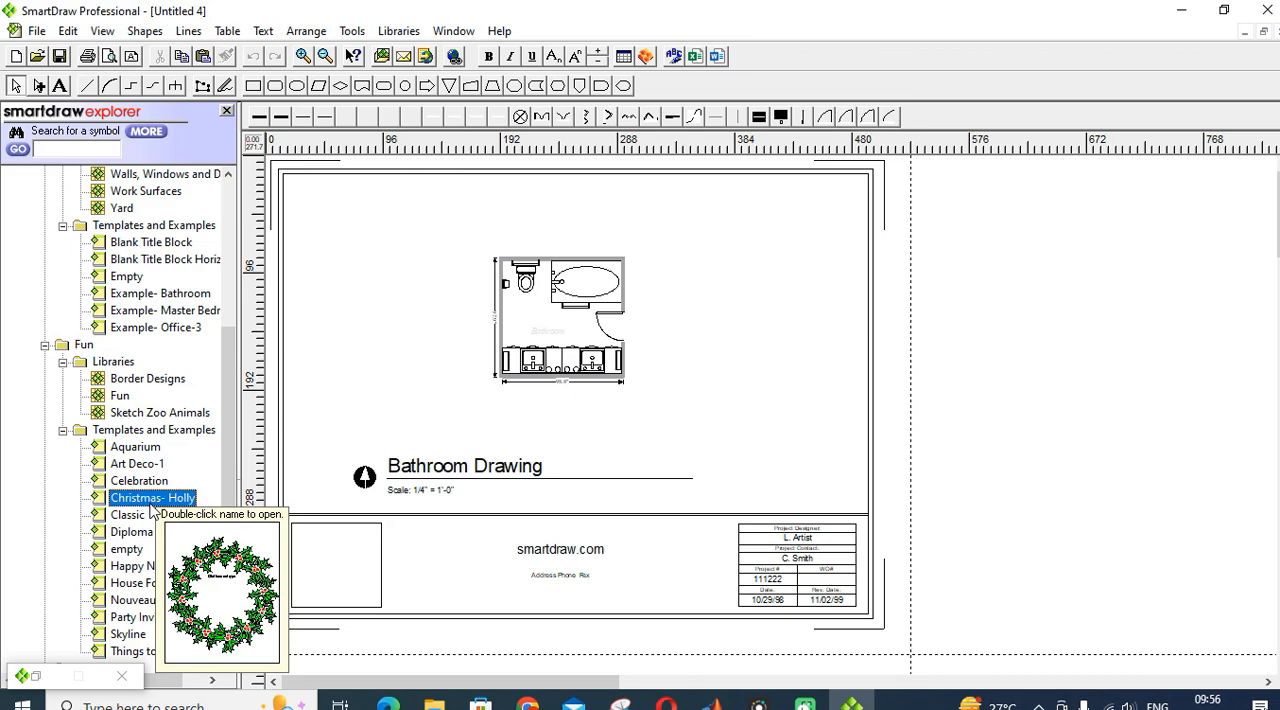
double_click(152, 496)
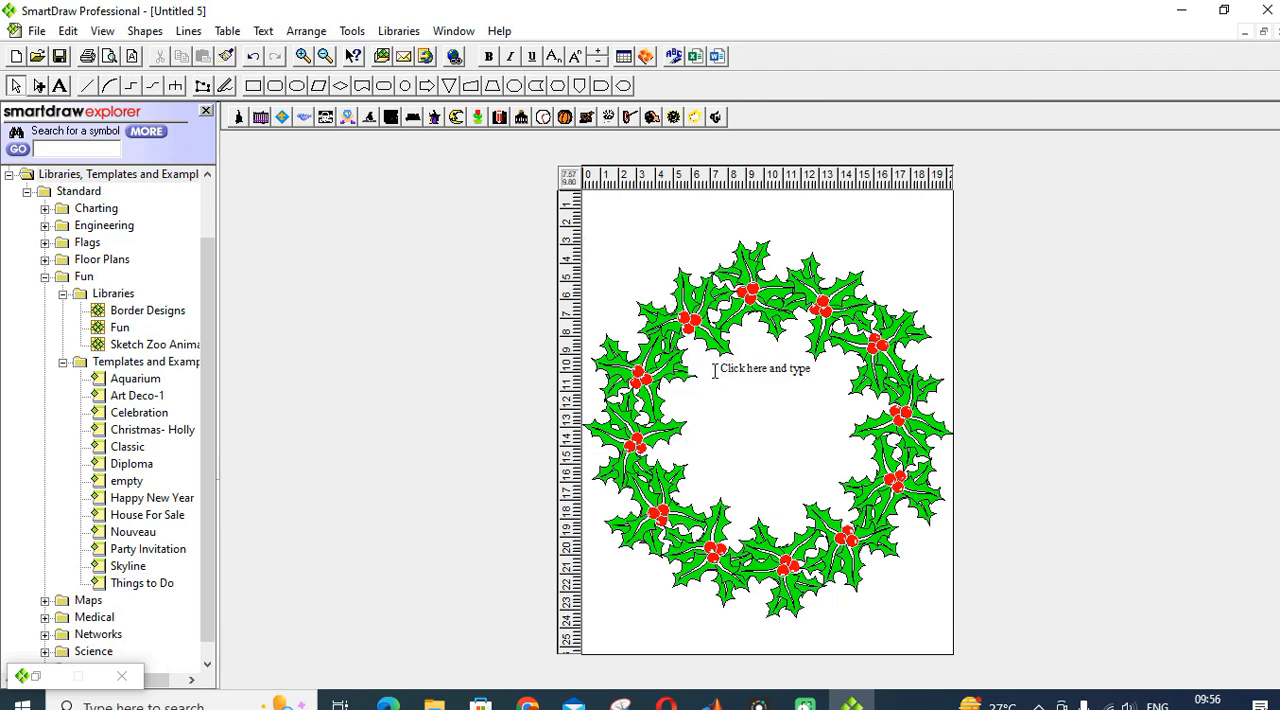
Step: Expand the Maps category and sample its libraries, including the Canada map set
left_click(762, 368)
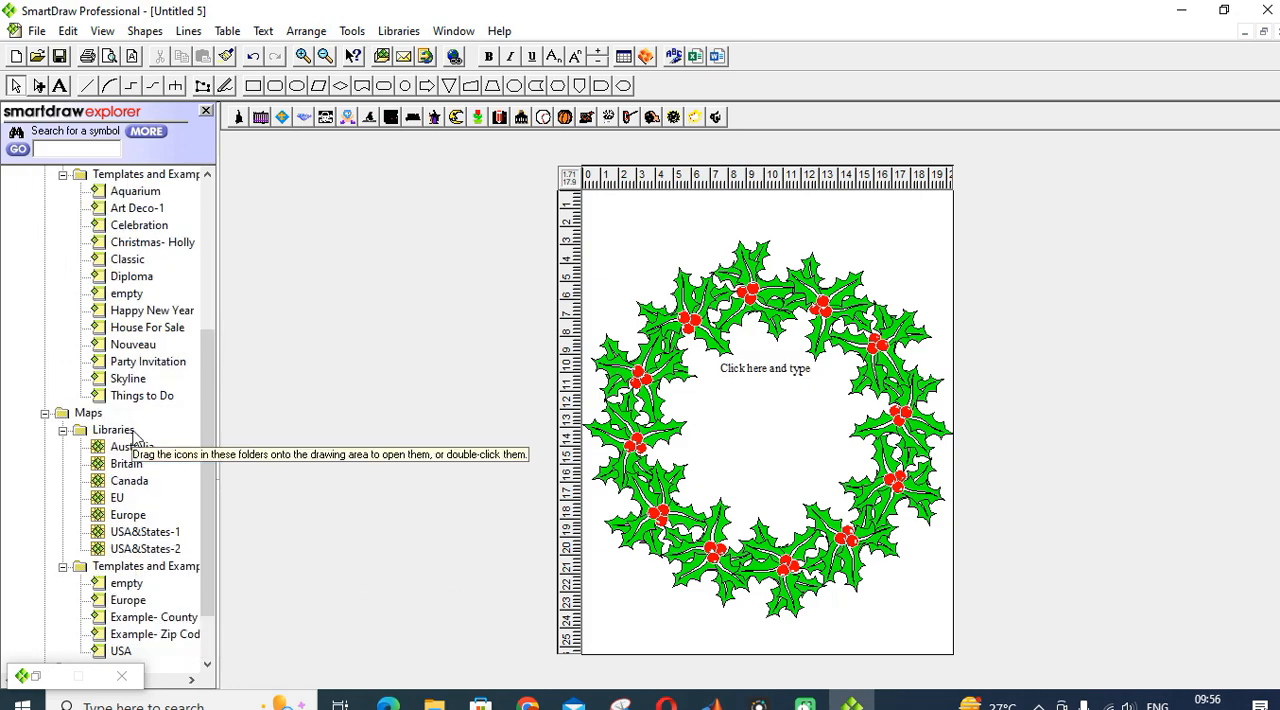
left_click(130, 480)
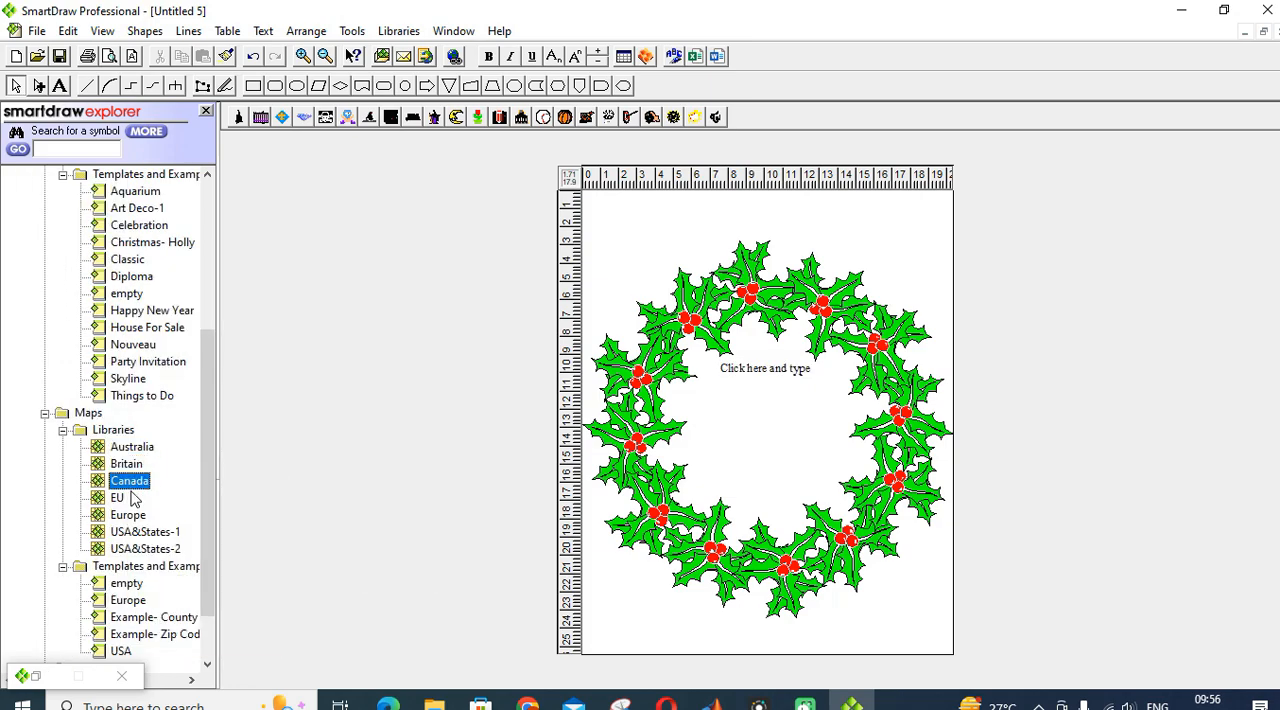
left_click(116, 496)
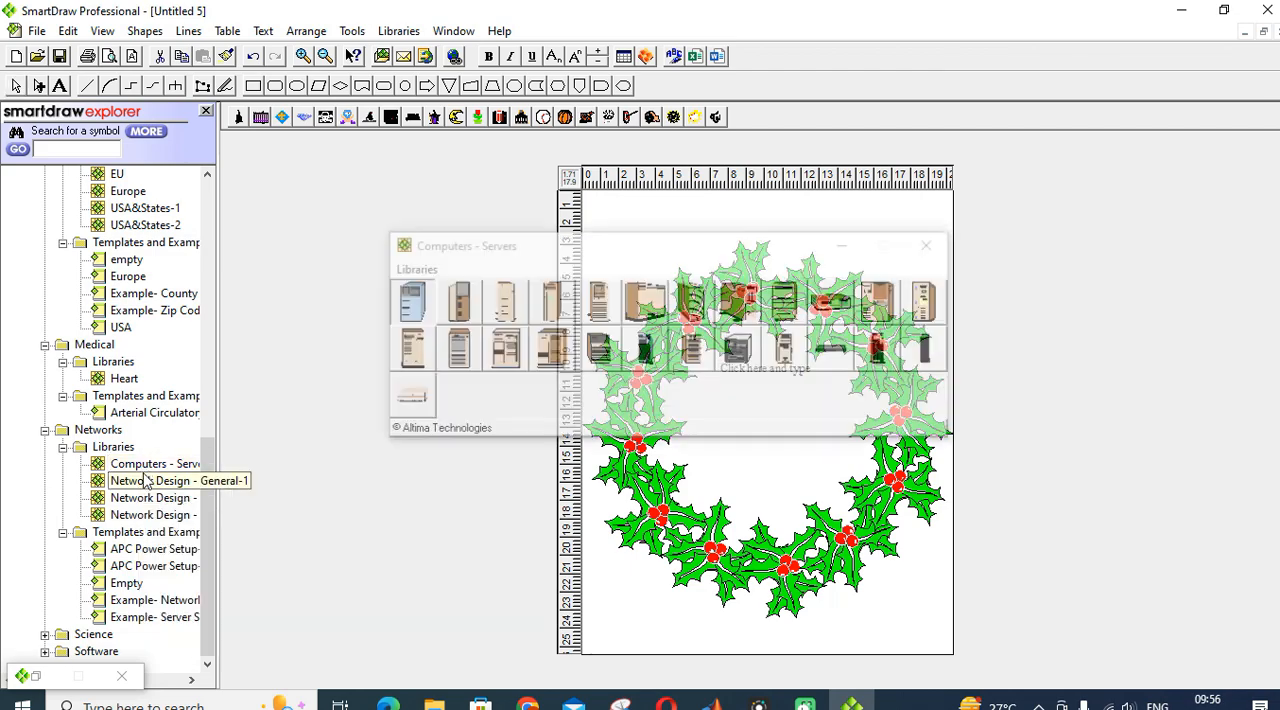
Step: Open Computers - Servers, then expand Science and Software and preview their example libraries
left_click(152, 464)
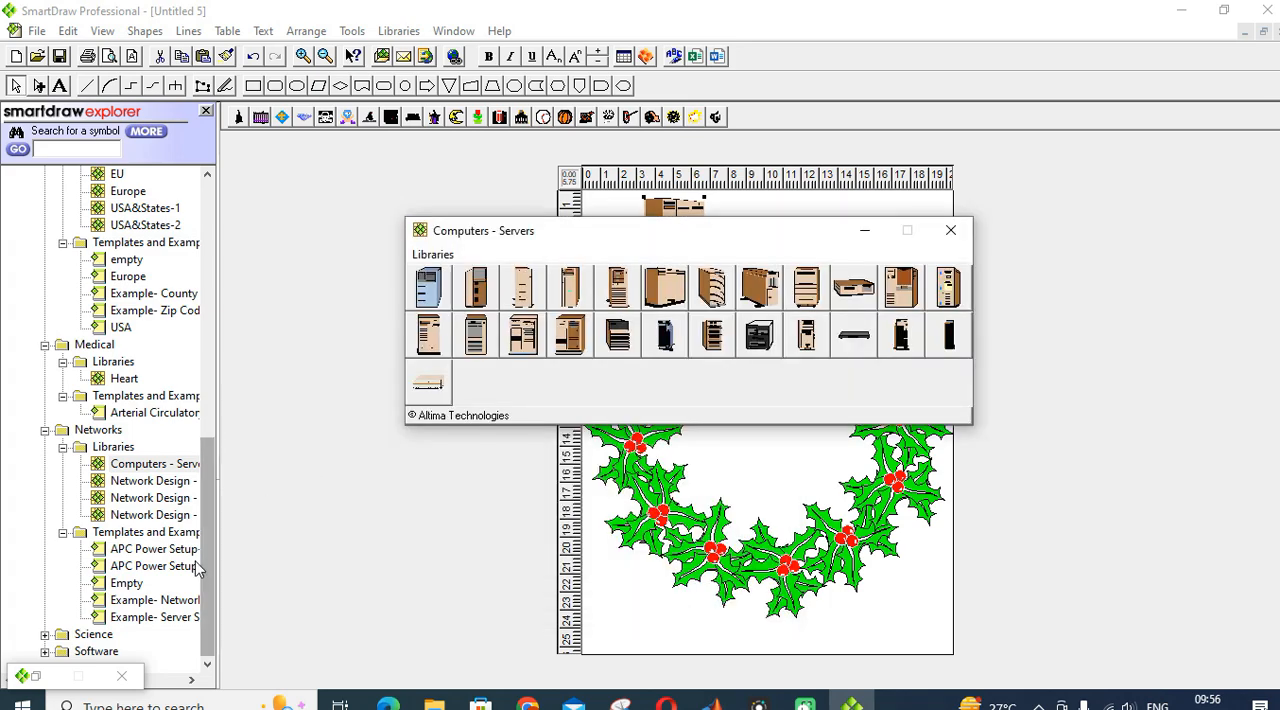
left_click(156, 616)
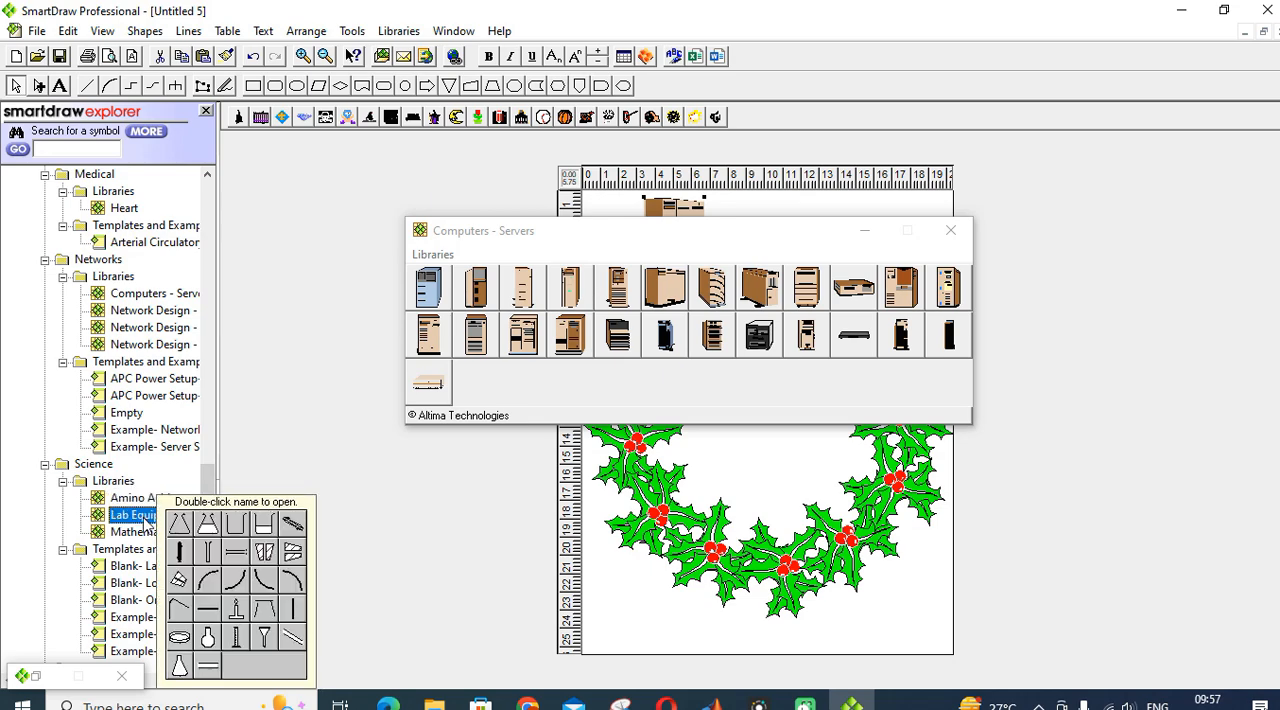
left_click(122, 496)
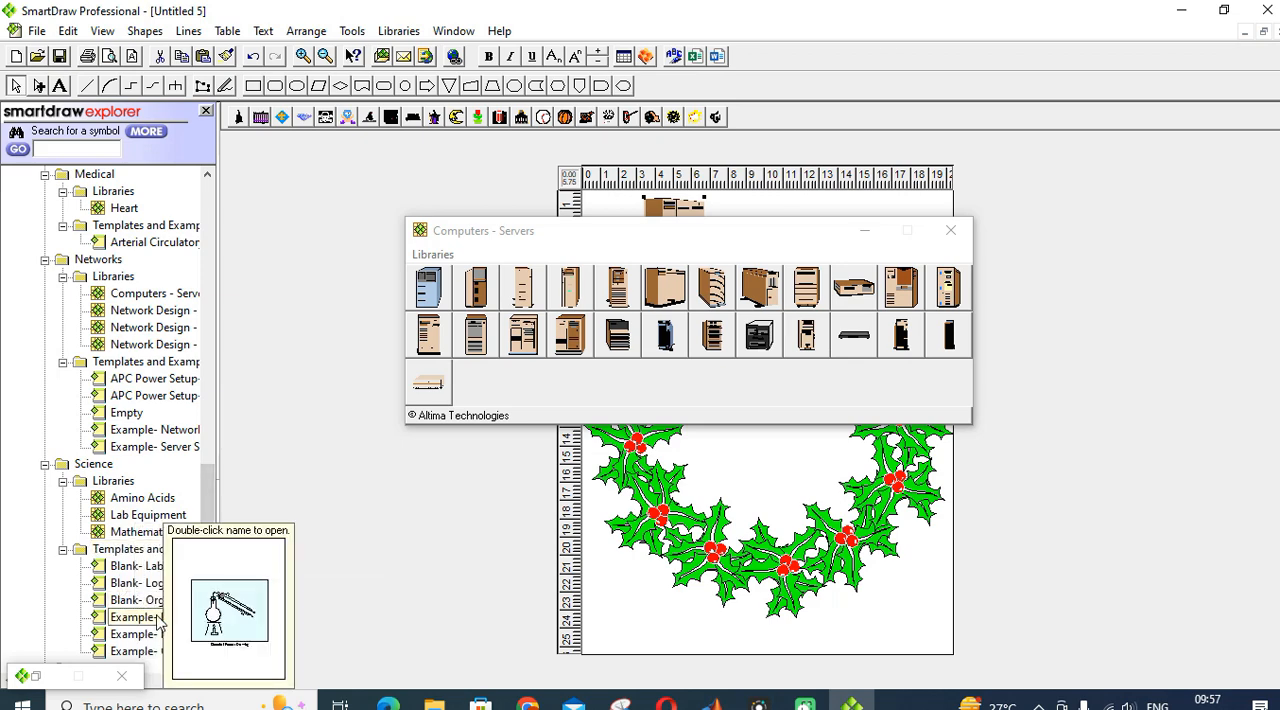
left_click(132, 634)
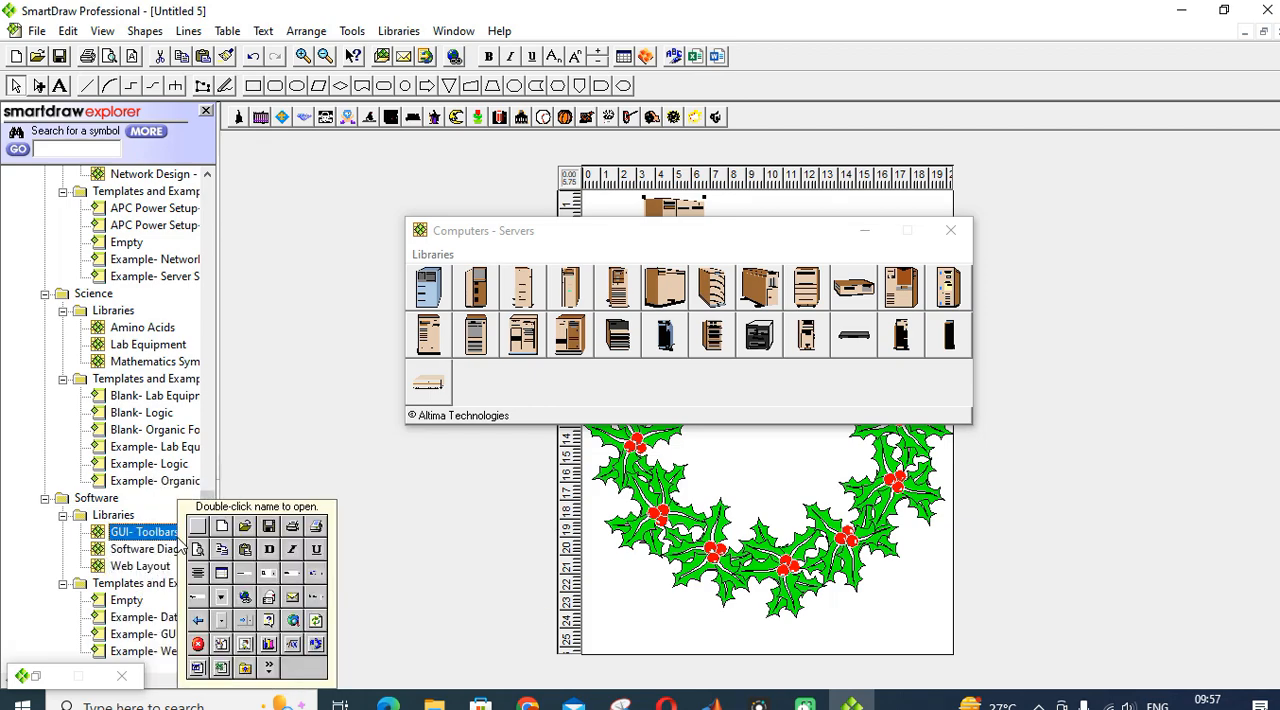
left_click(140, 564)
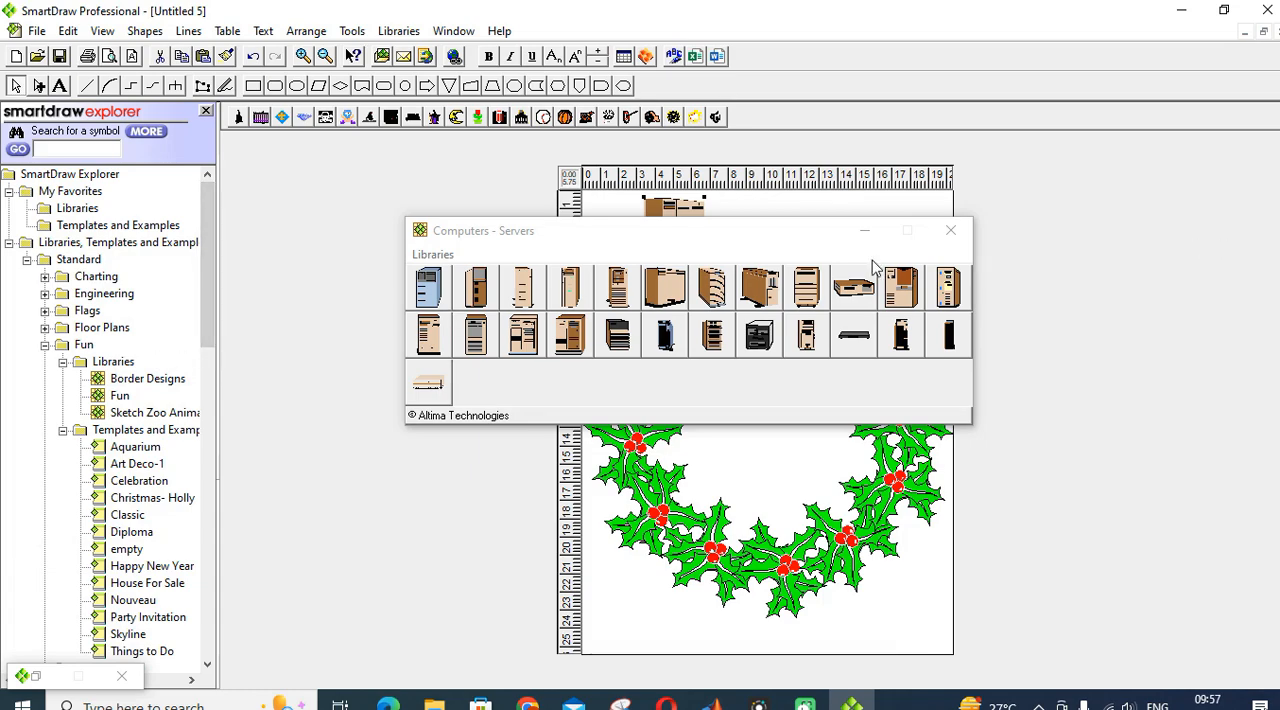
Step: Close the Computers - Servers window, leaving the server cabinet above the wreath
left_click(948, 230)
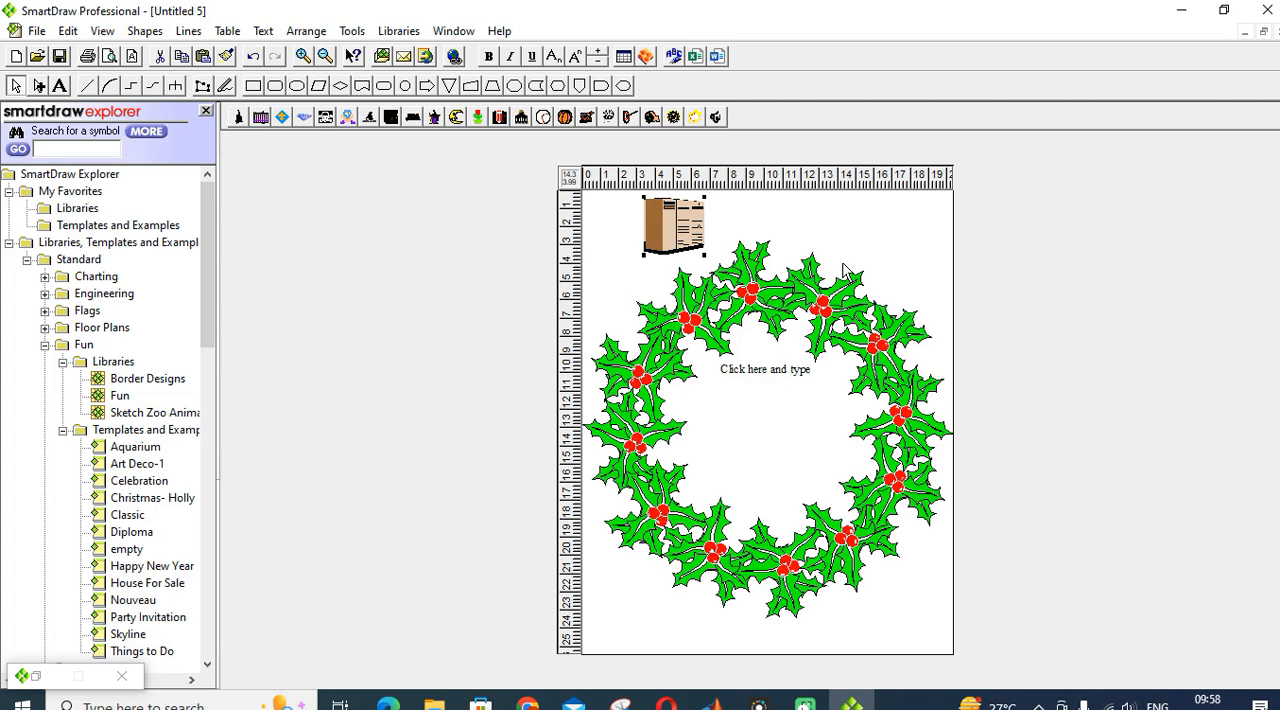
mouse_move(918, 160)
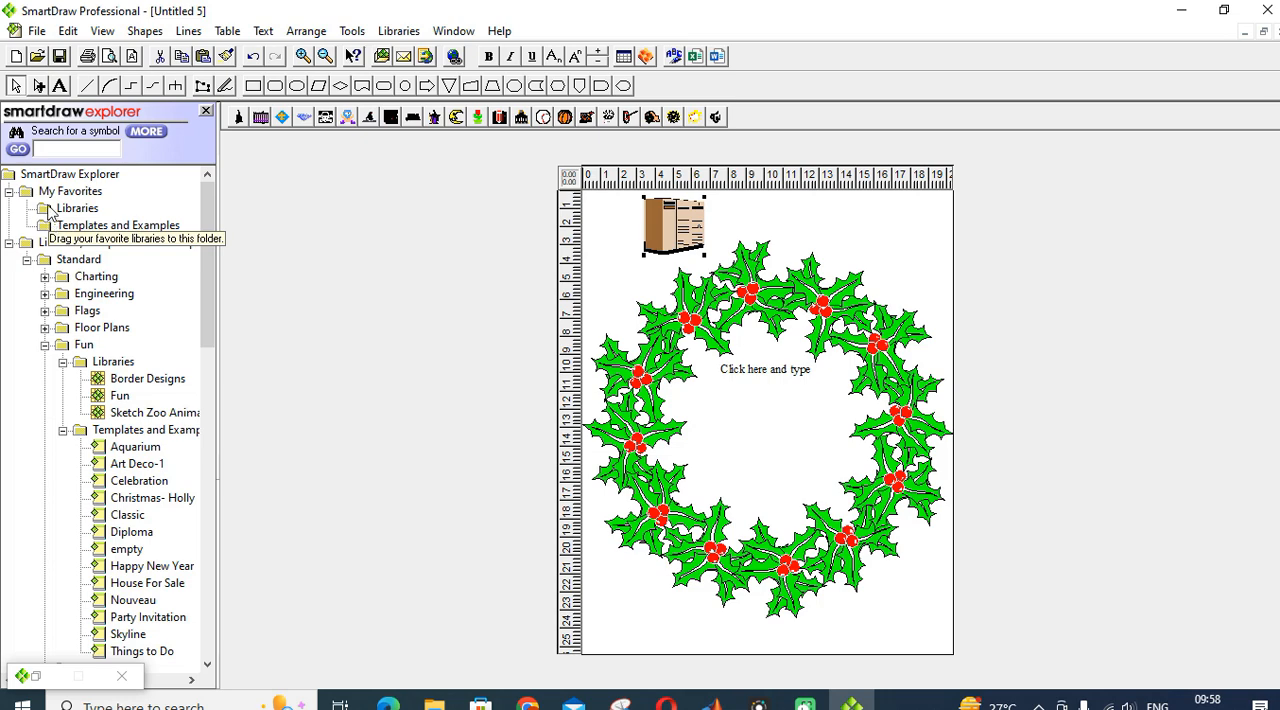
mouse_move(44, 212)
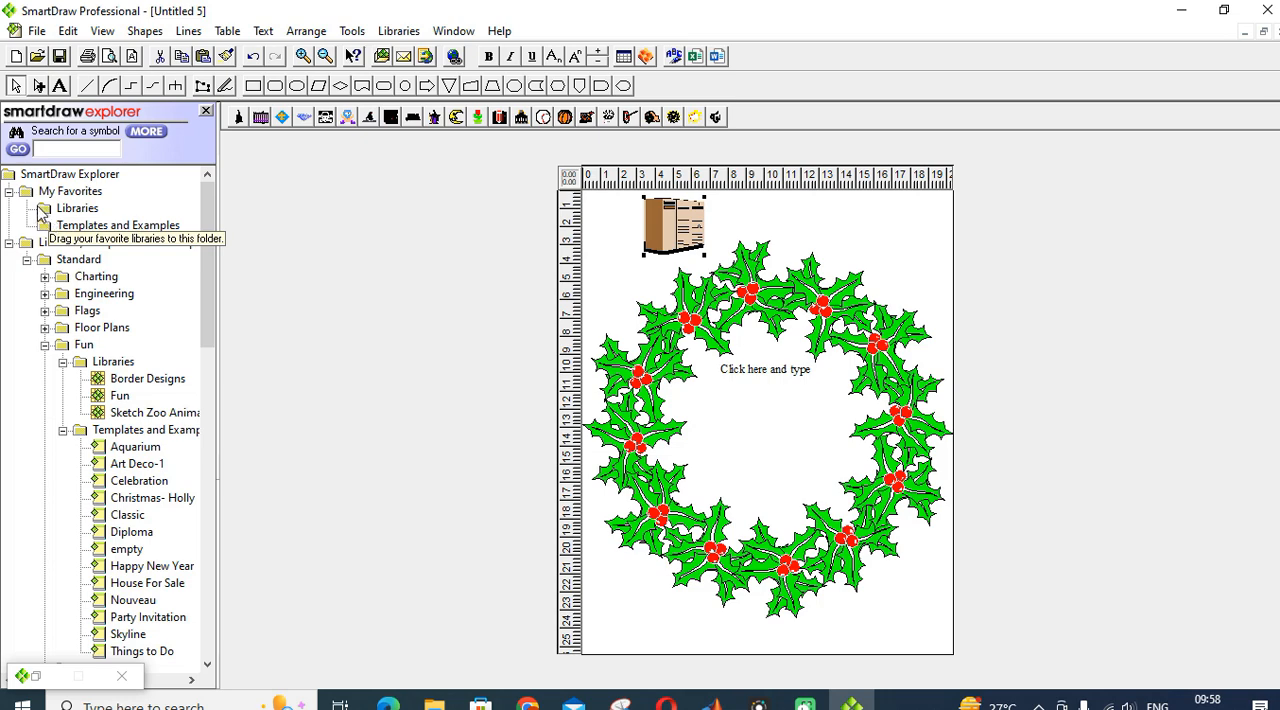